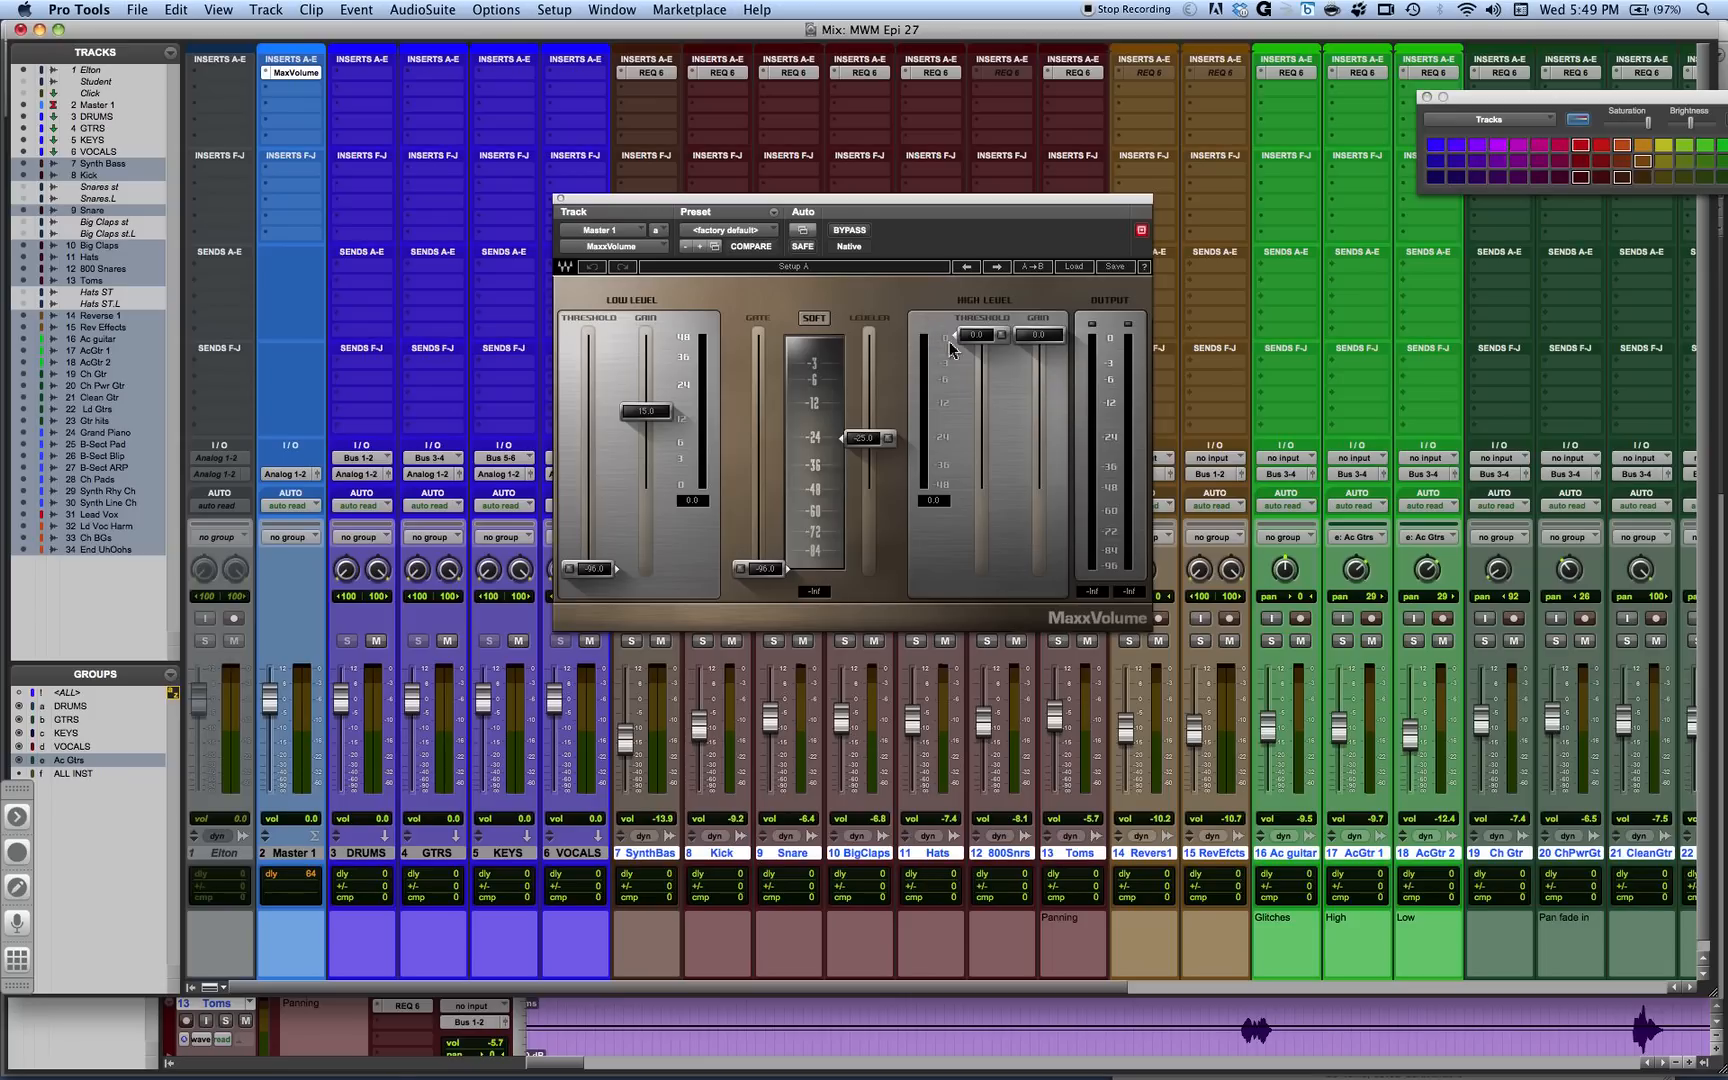
pyautogui.moveTo(968, 312)
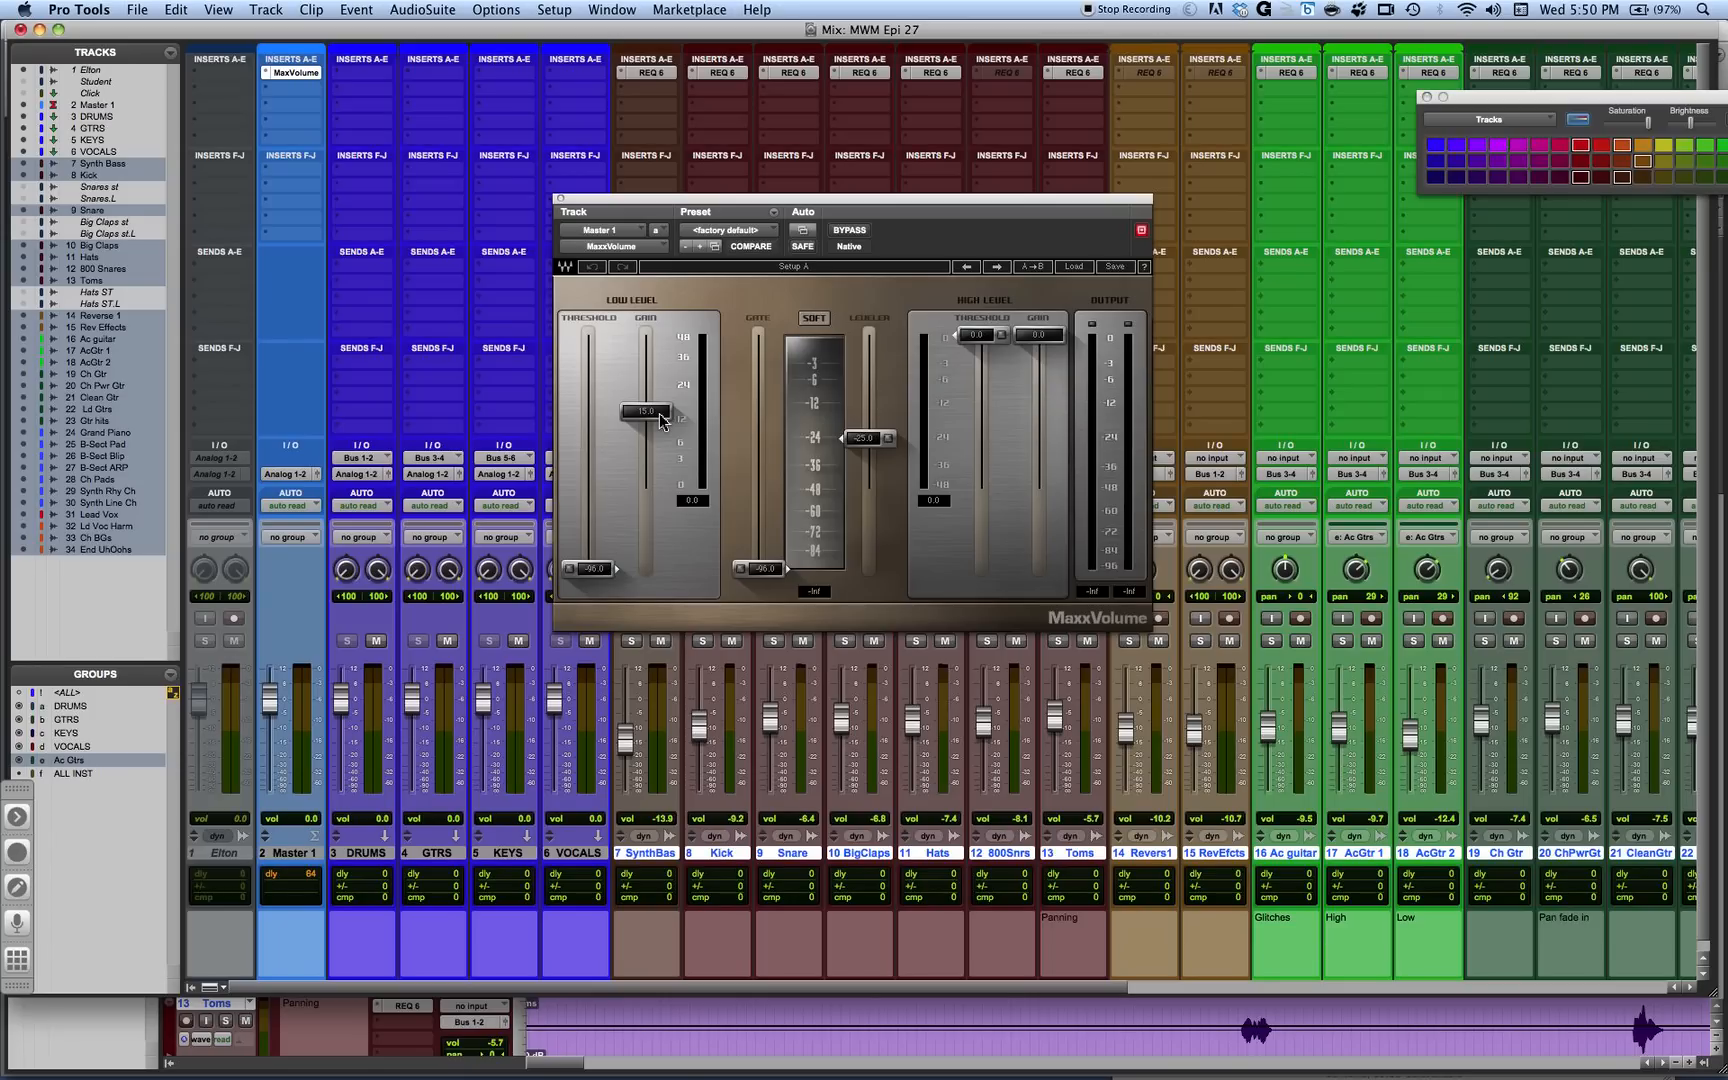
pyautogui.moveTo(930, 242)
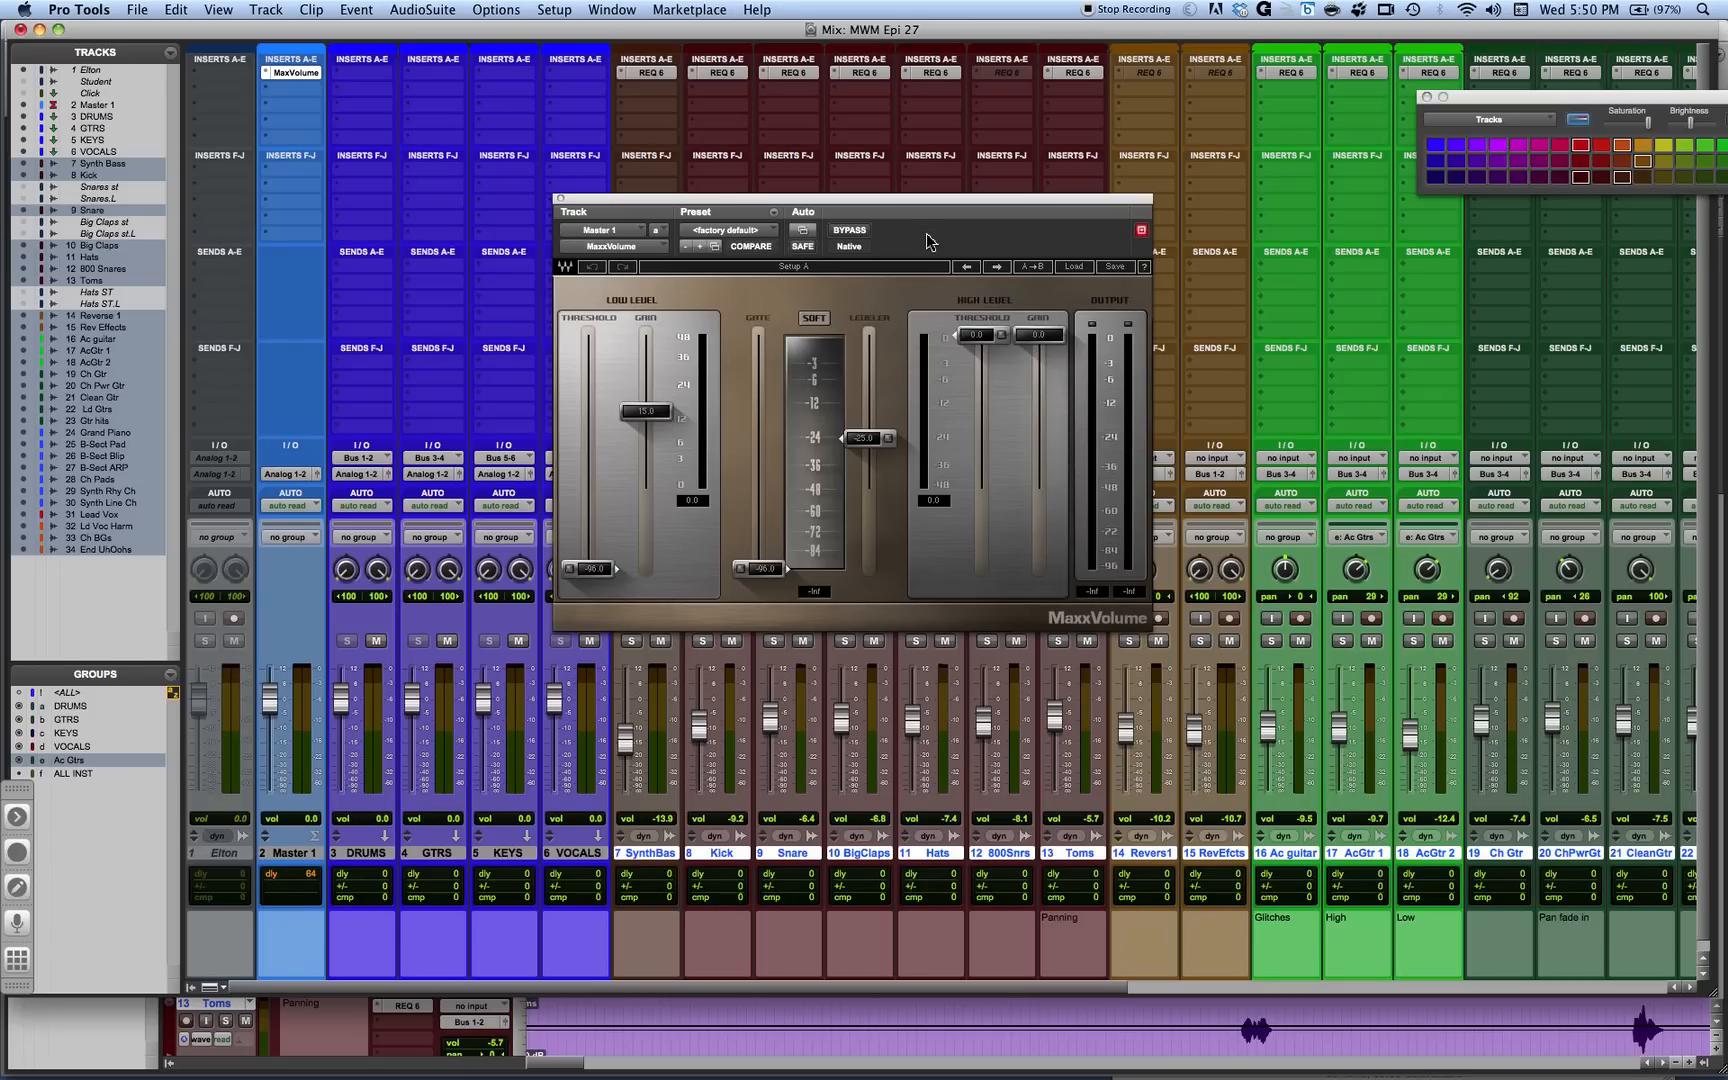
pyautogui.moveTo(950, 444)
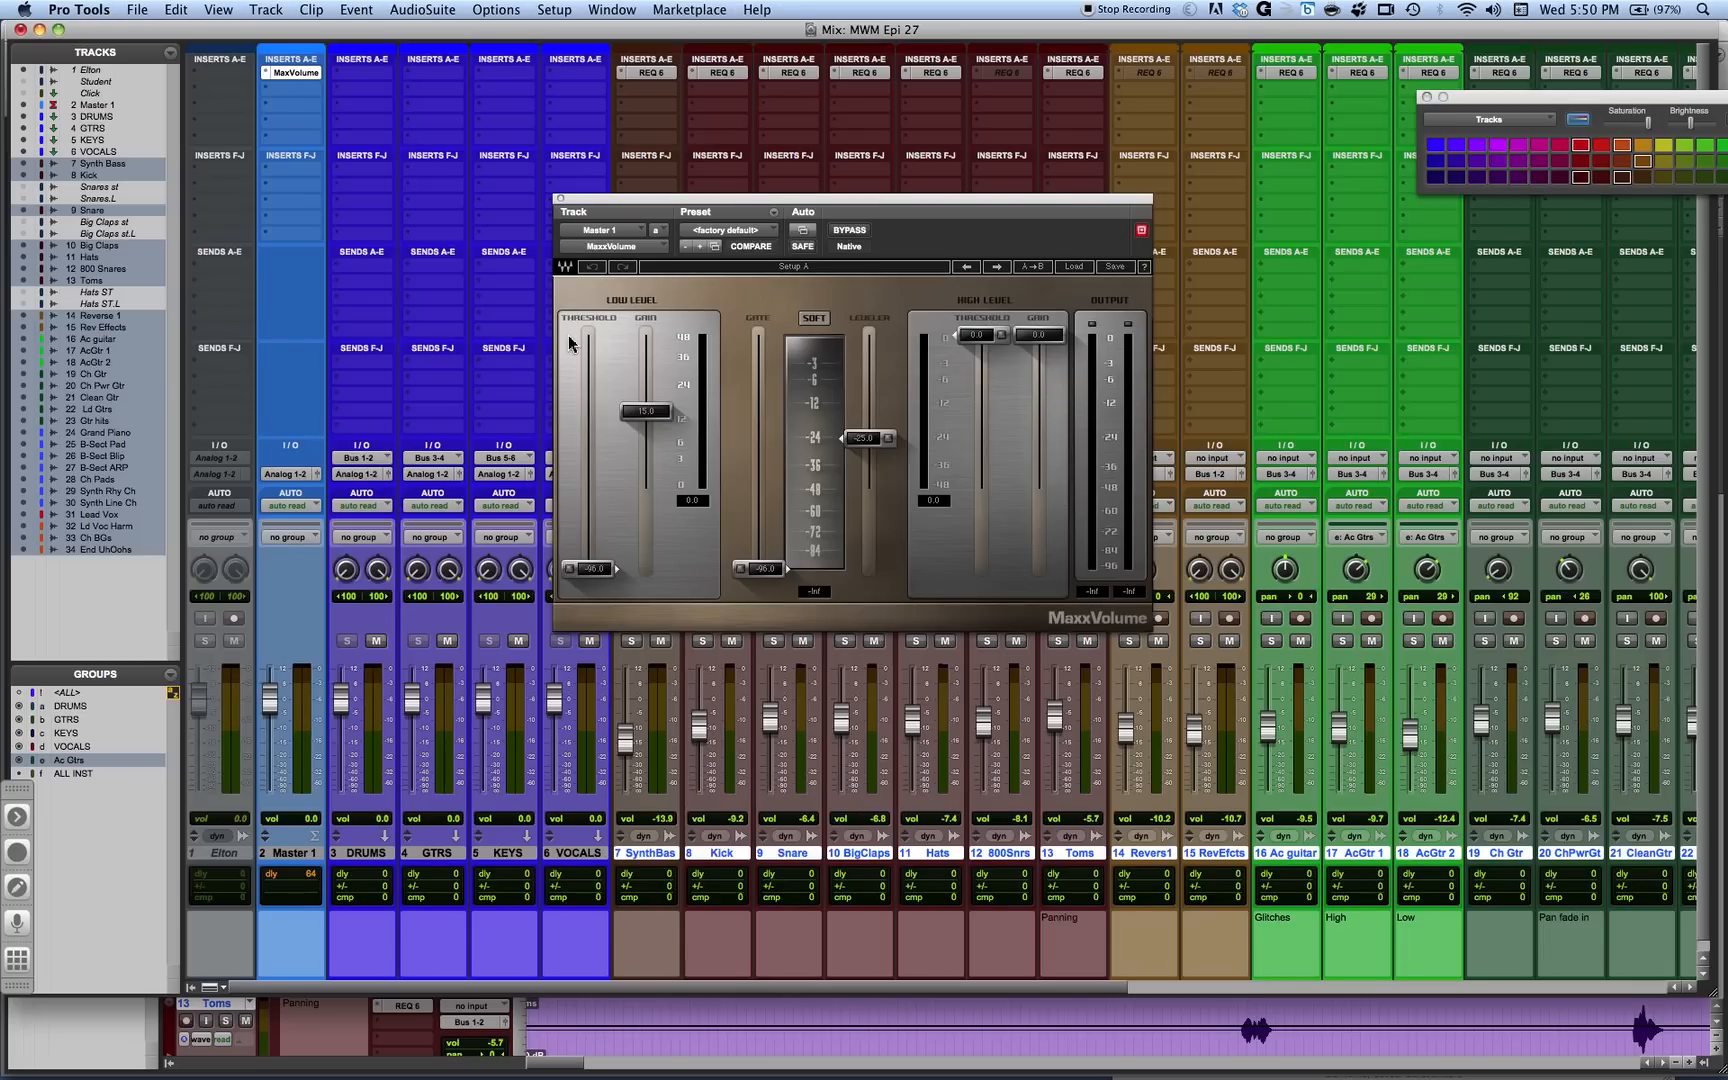
pyautogui.moveTo(650, 354)
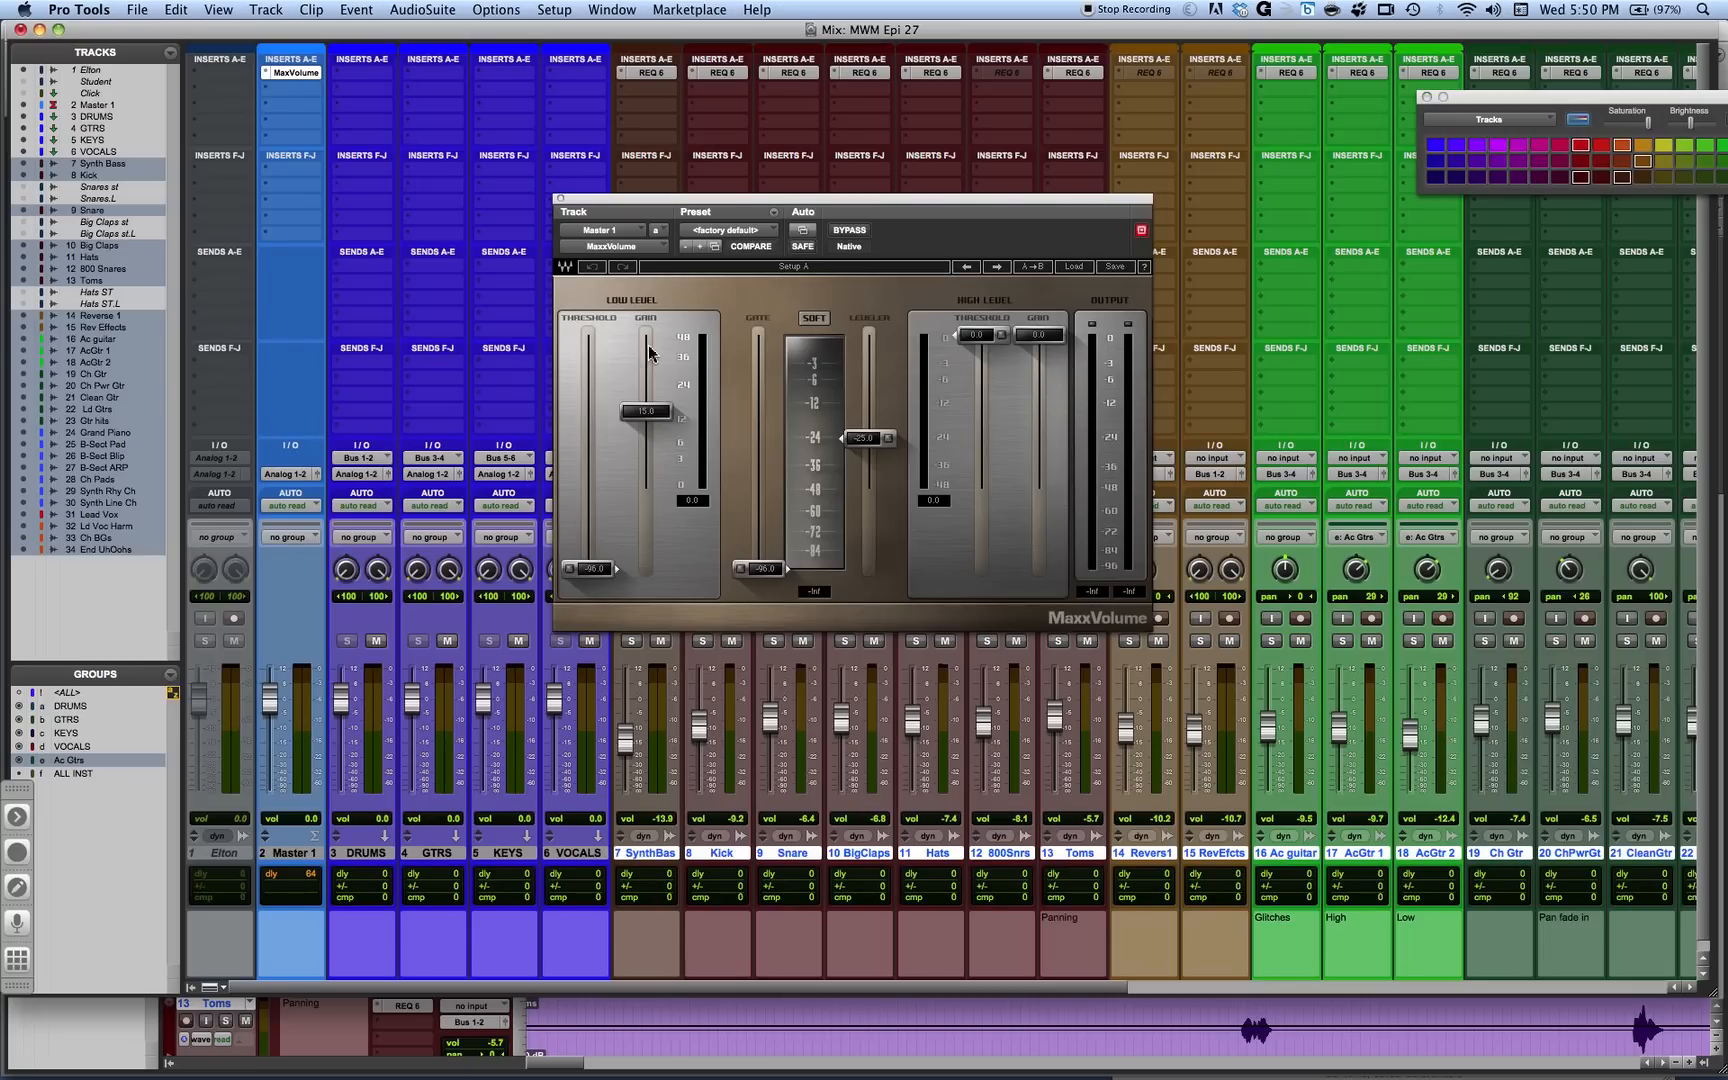
pyautogui.moveTo(610, 526)
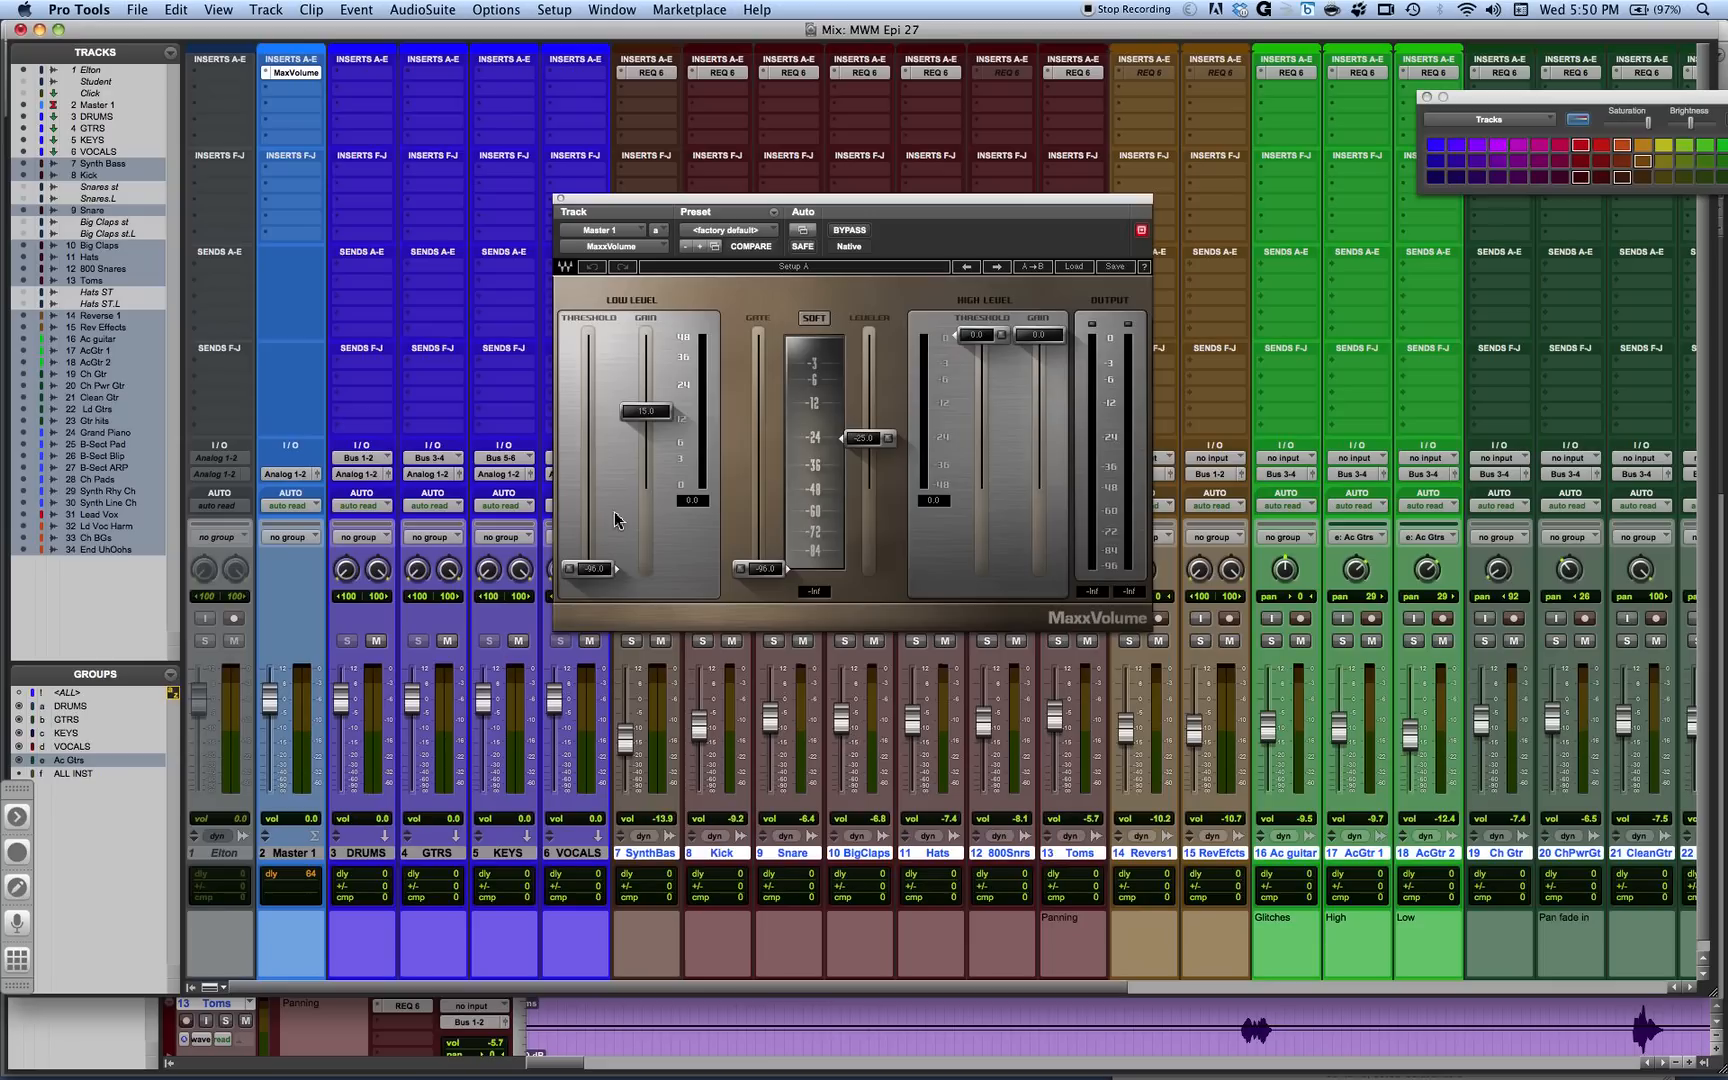
pyautogui.moveTo(574, 540)
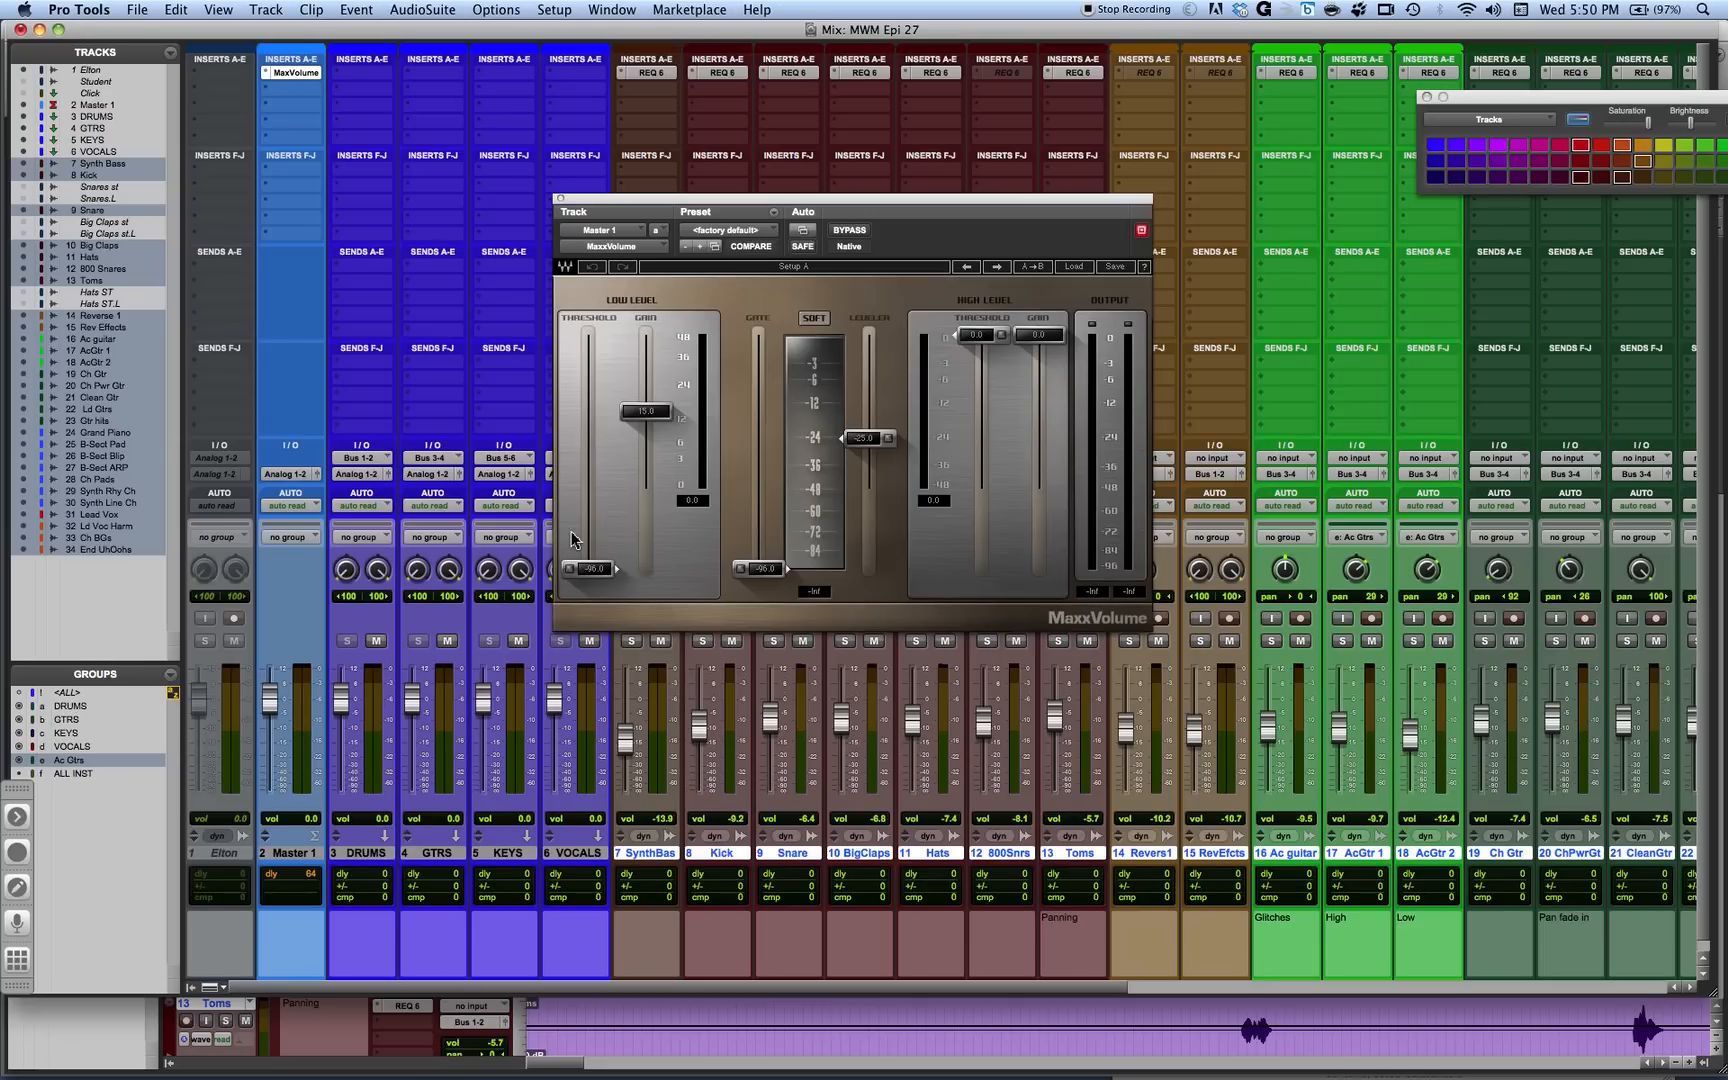
pyautogui.moveTo(534, 520)
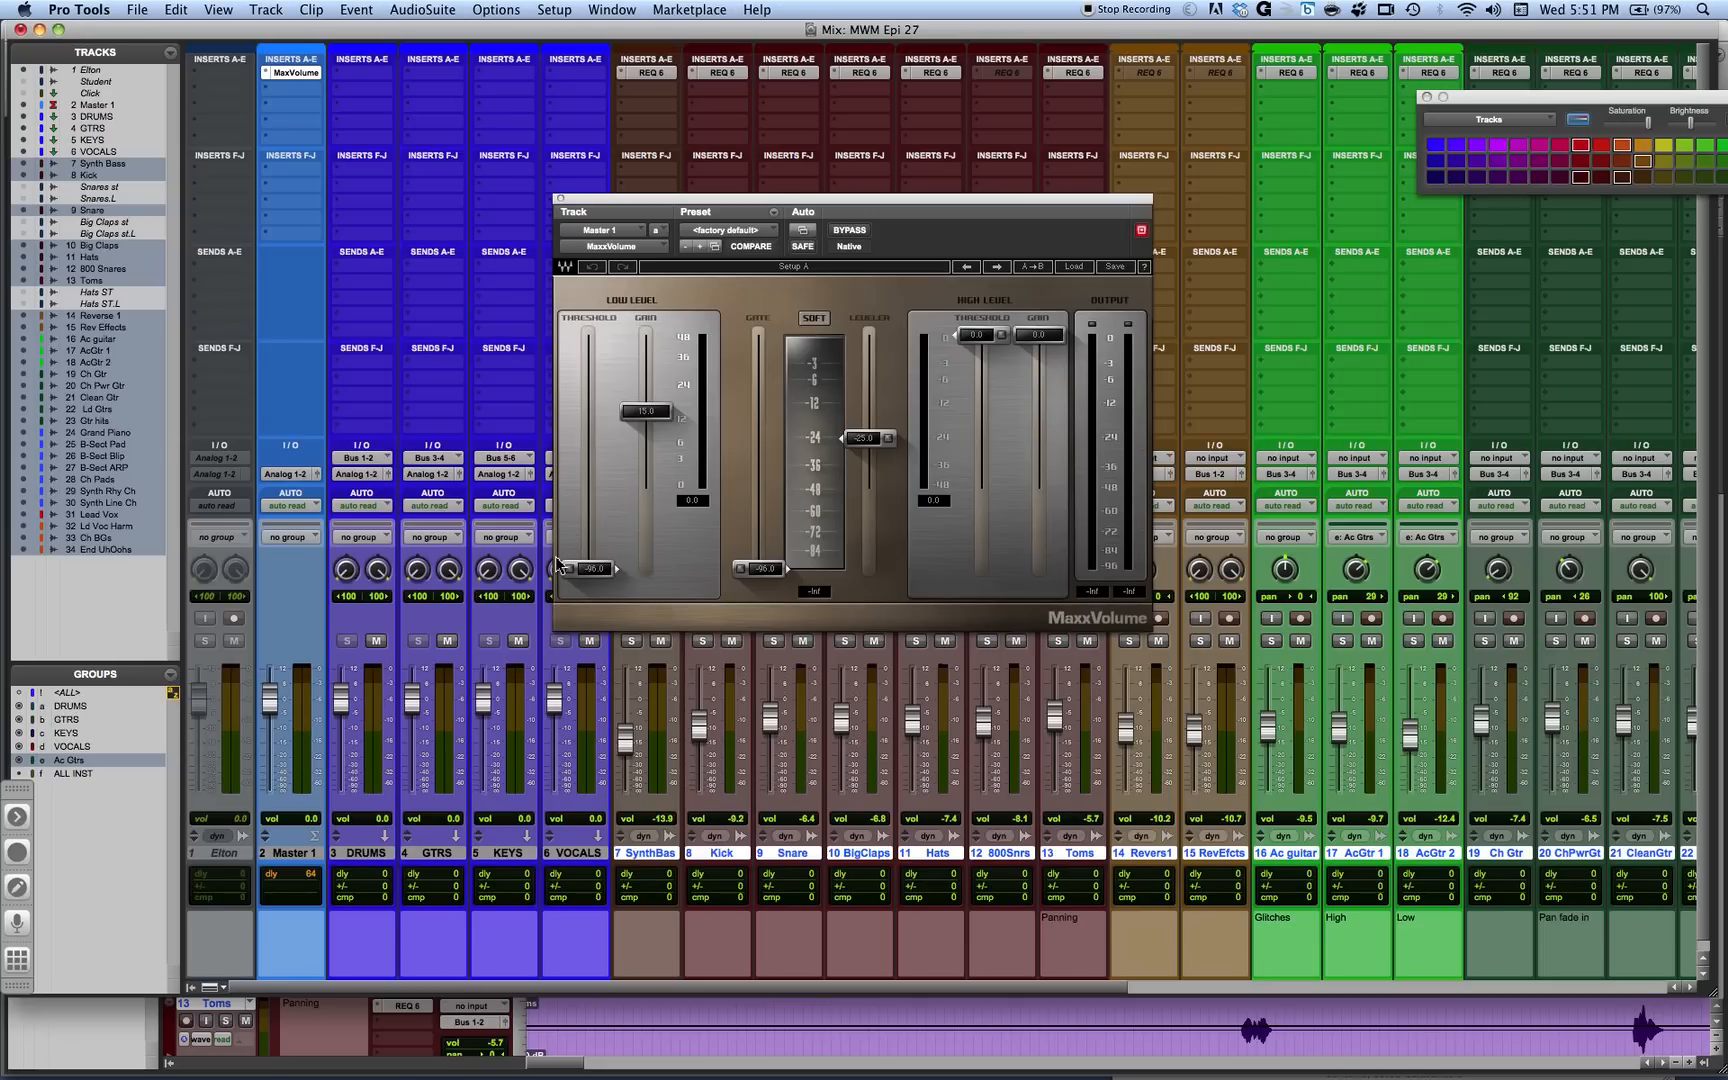
pyautogui.moveTo(678, 322)
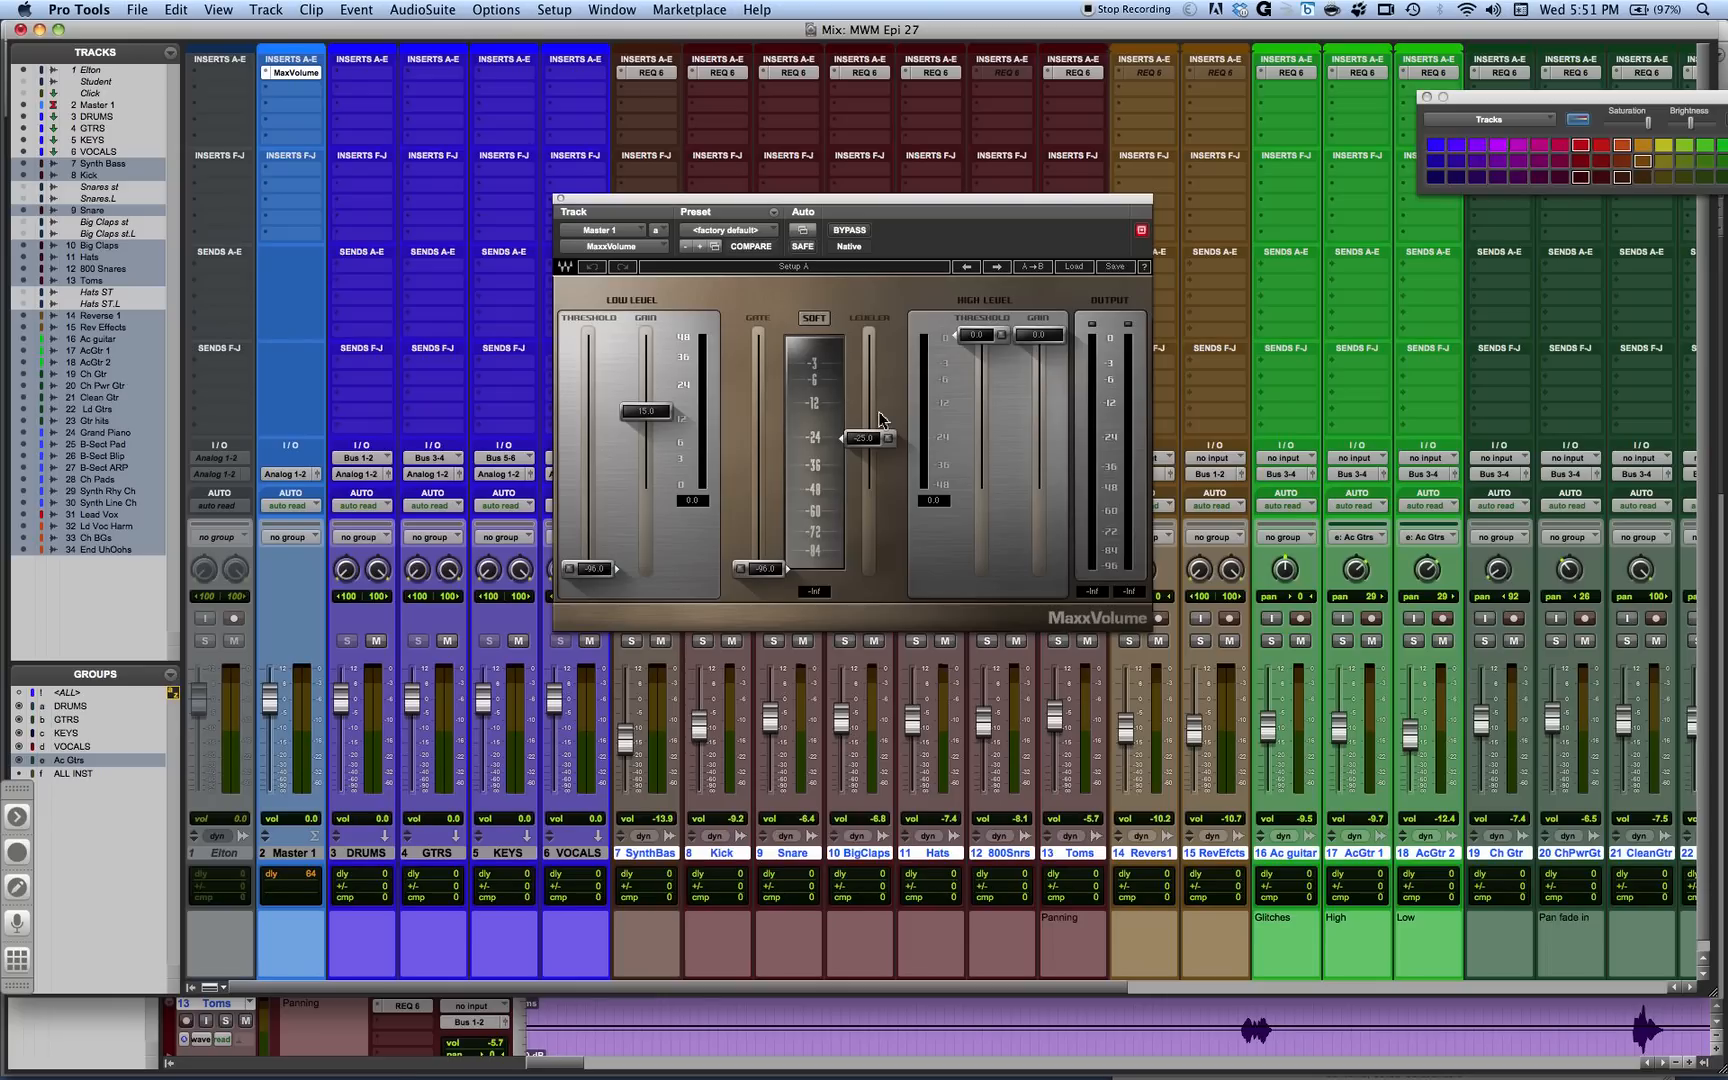
# Switch MaxxVolume from soft to loud behaviour after auditioning both modes
pyautogui.moveTo(868, 438); pyautogui.dragTo(882, 440)
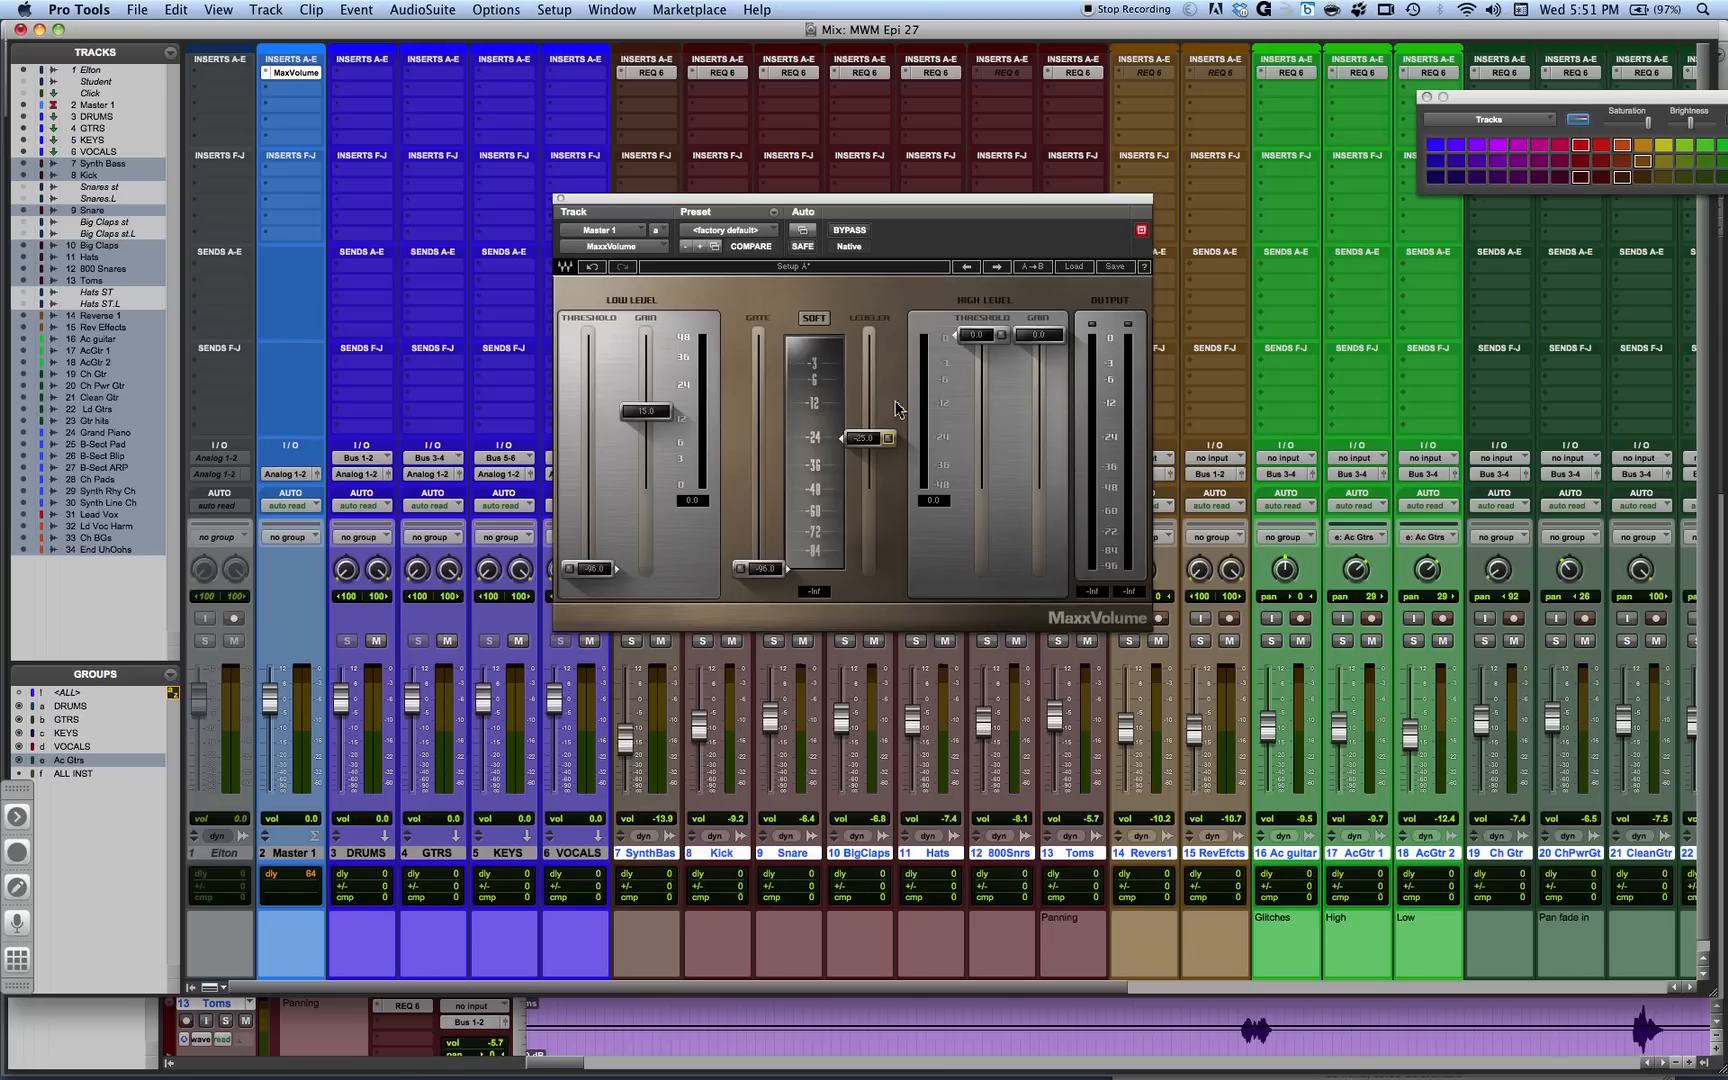
pyautogui.moveTo(932, 406)
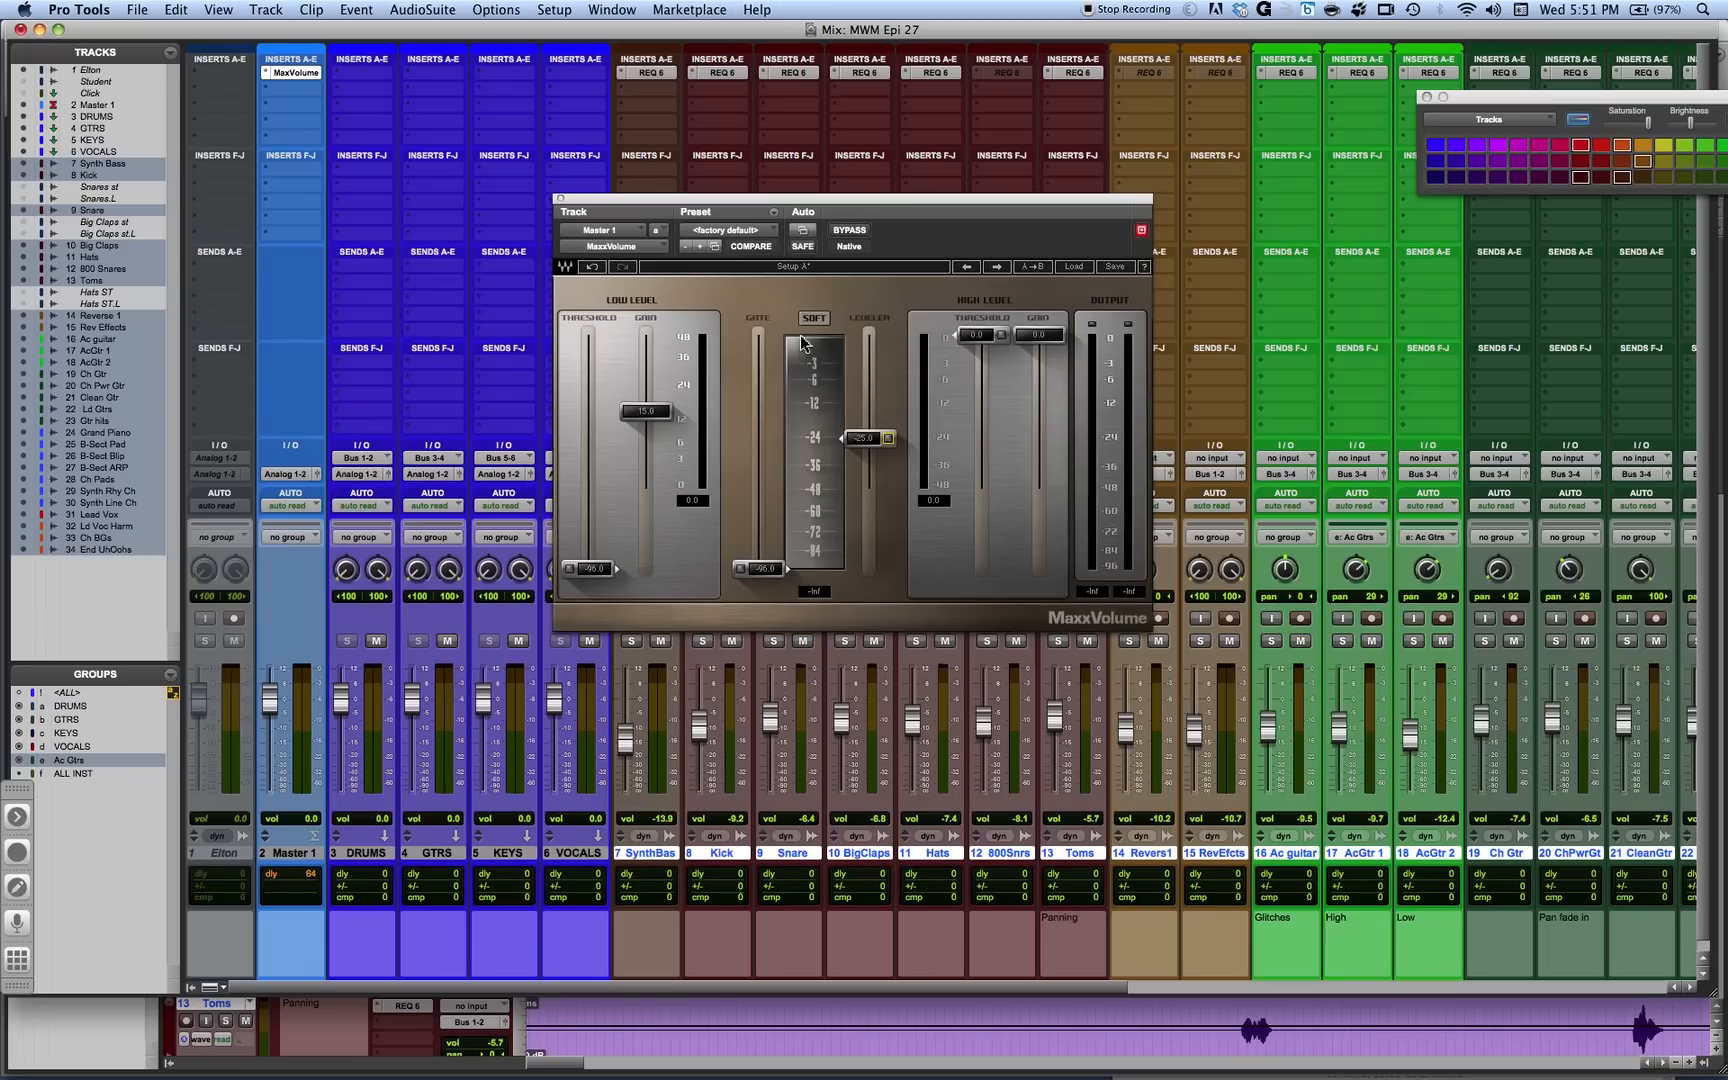
pyautogui.click(814, 318)
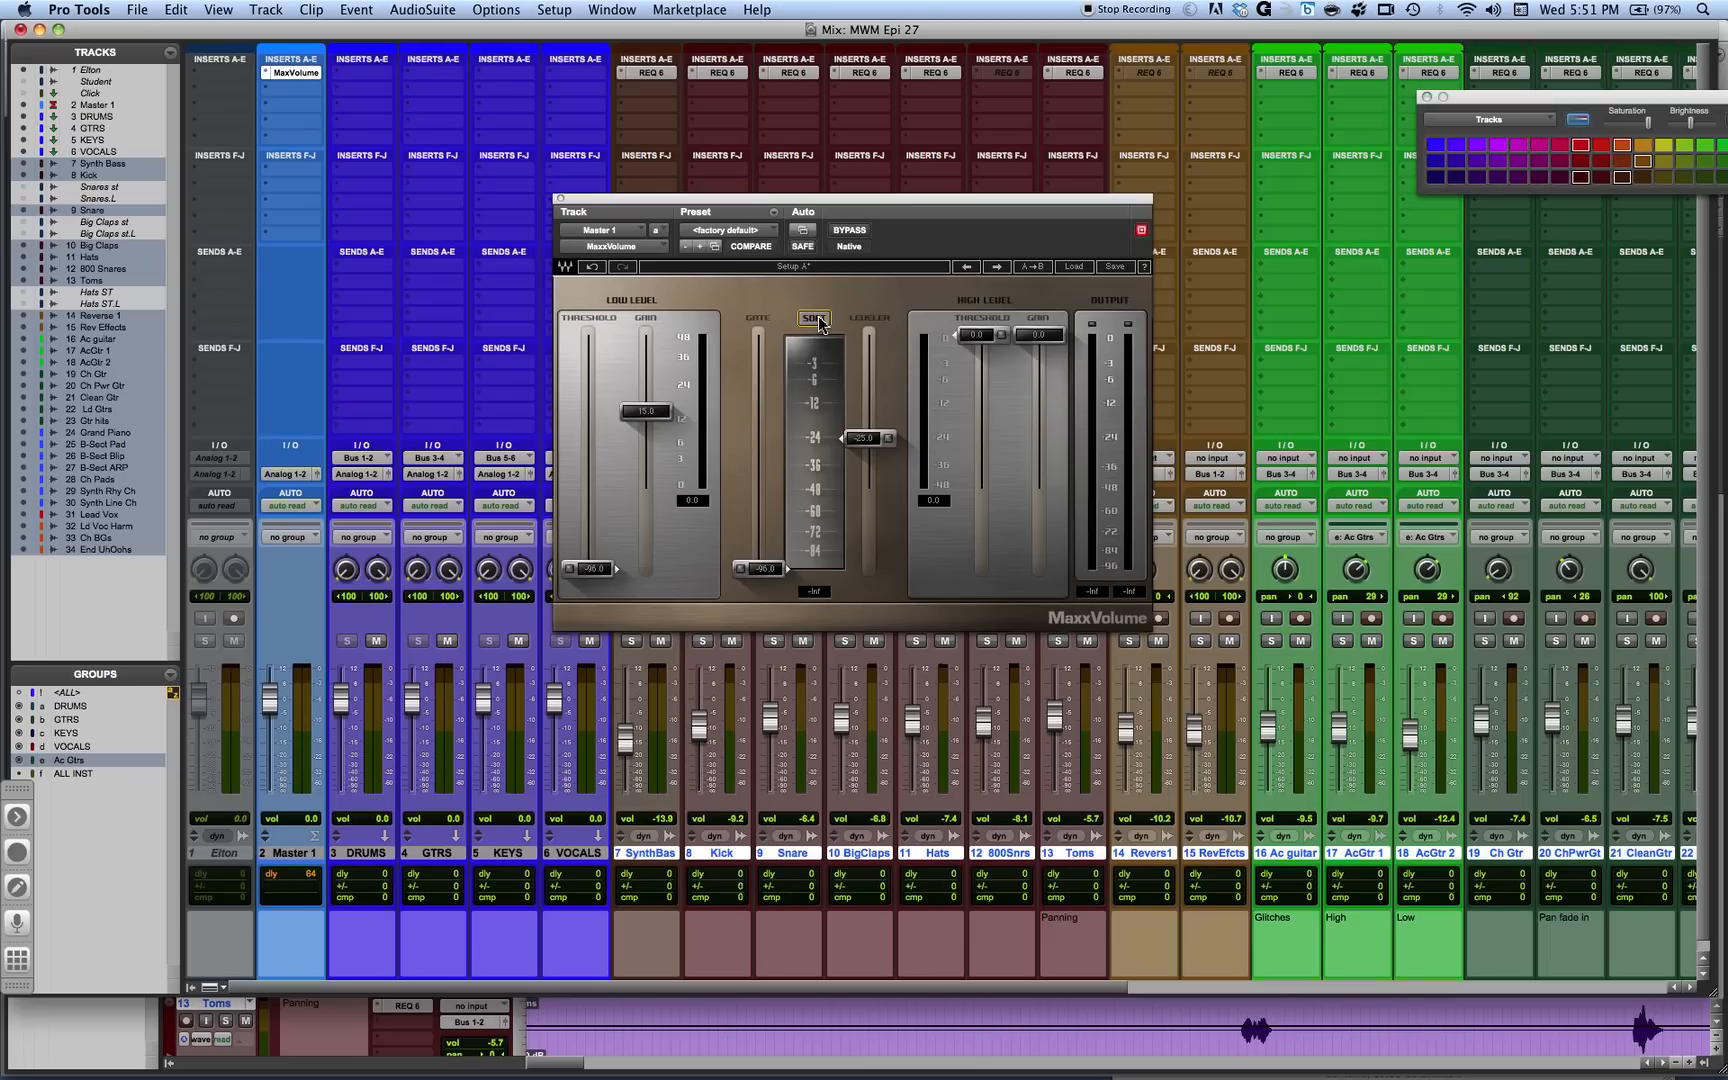
pyautogui.click(812, 318)
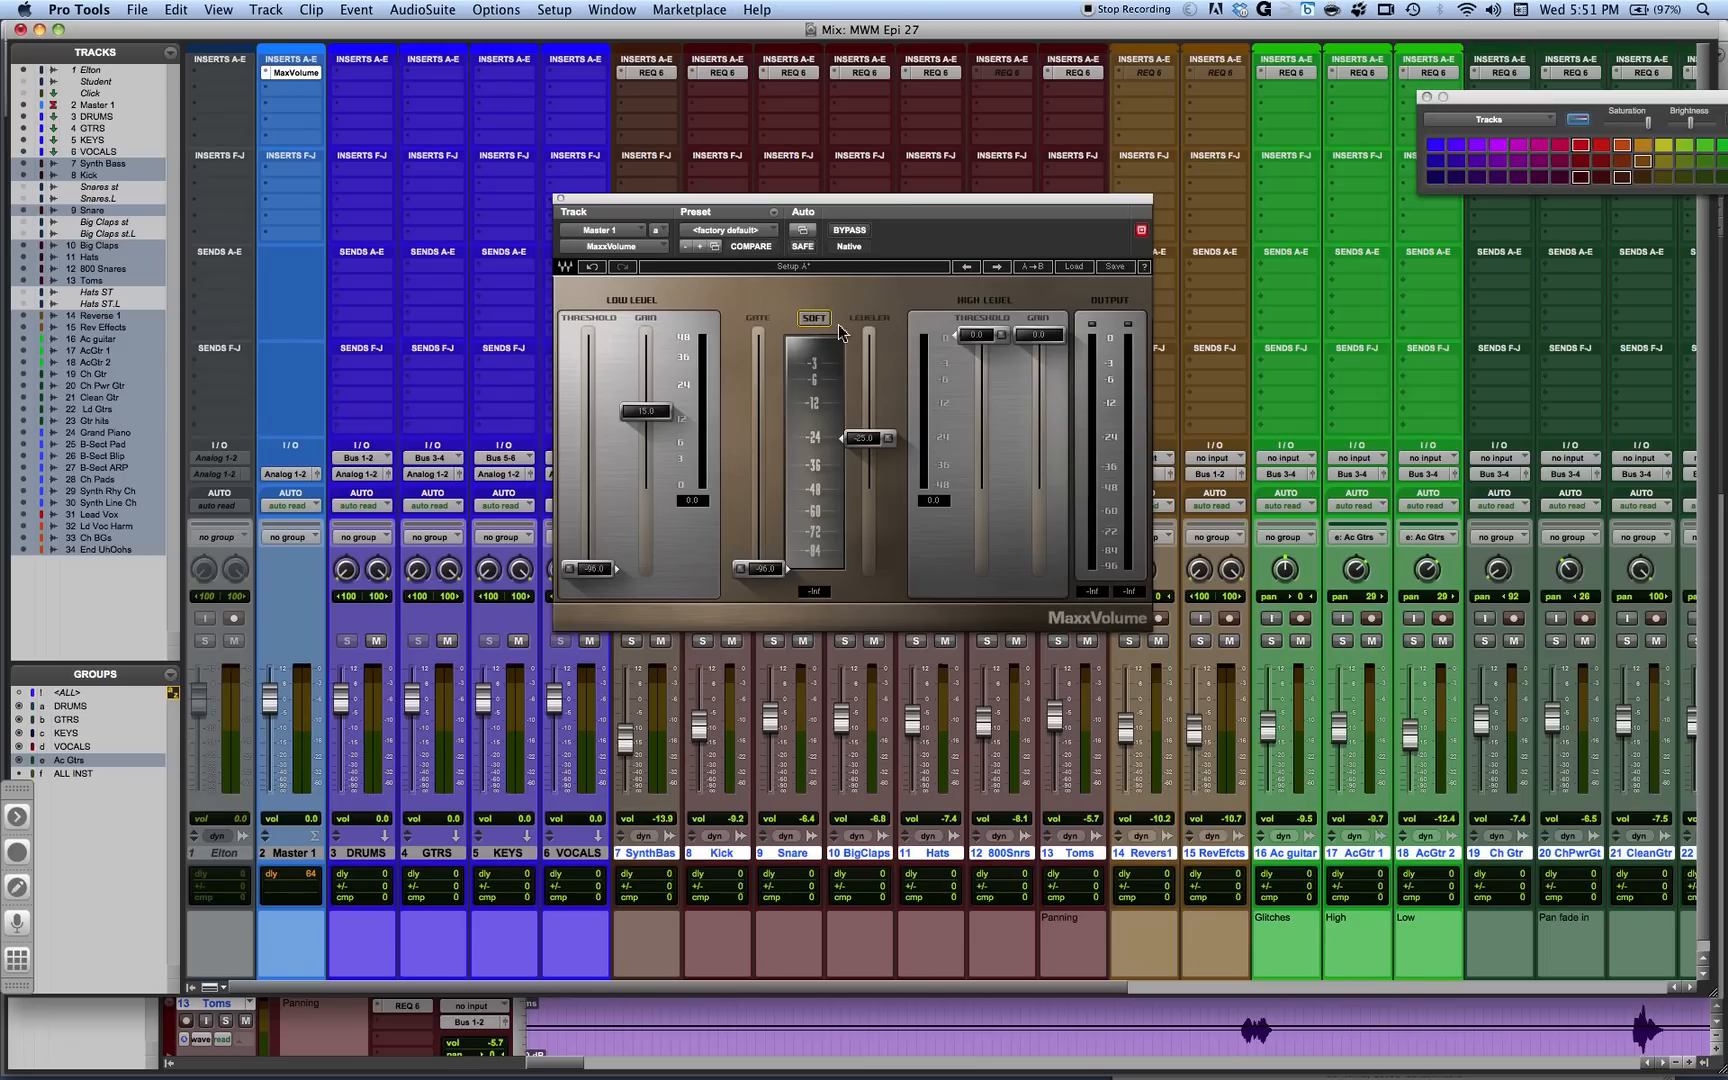
pyautogui.moveTo(824, 328)
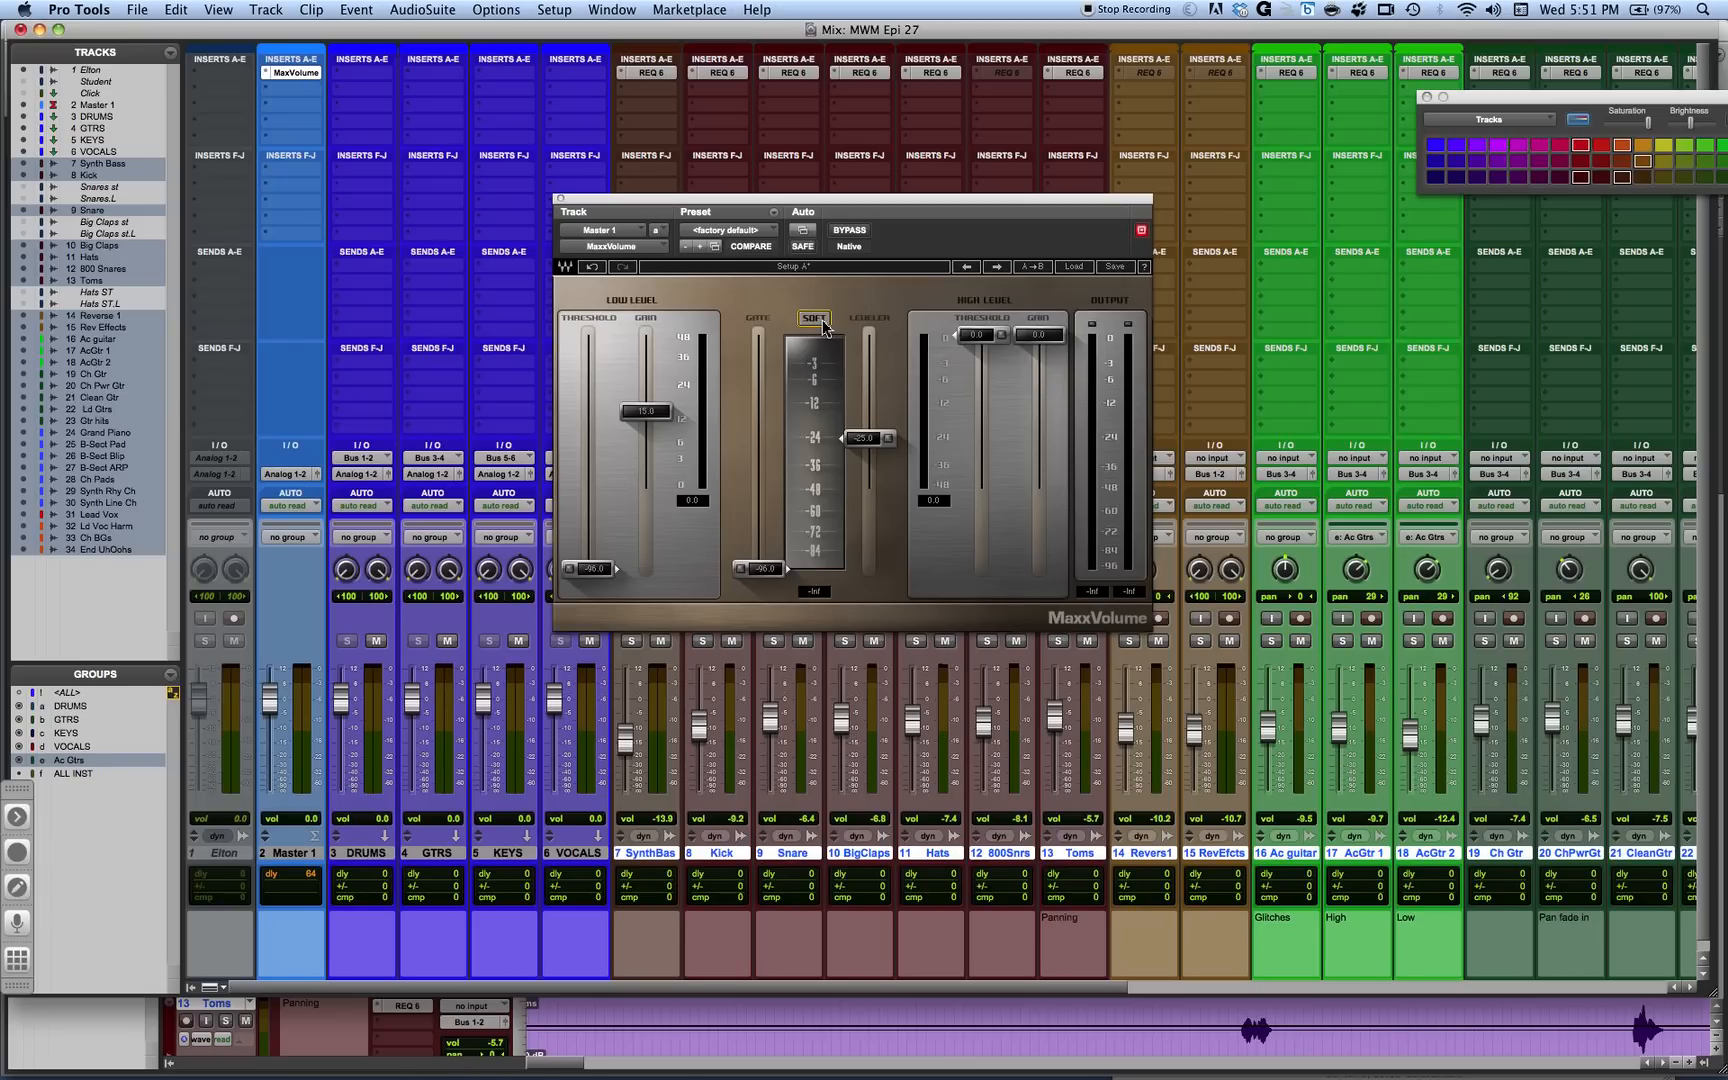
pyautogui.click(812, 318)
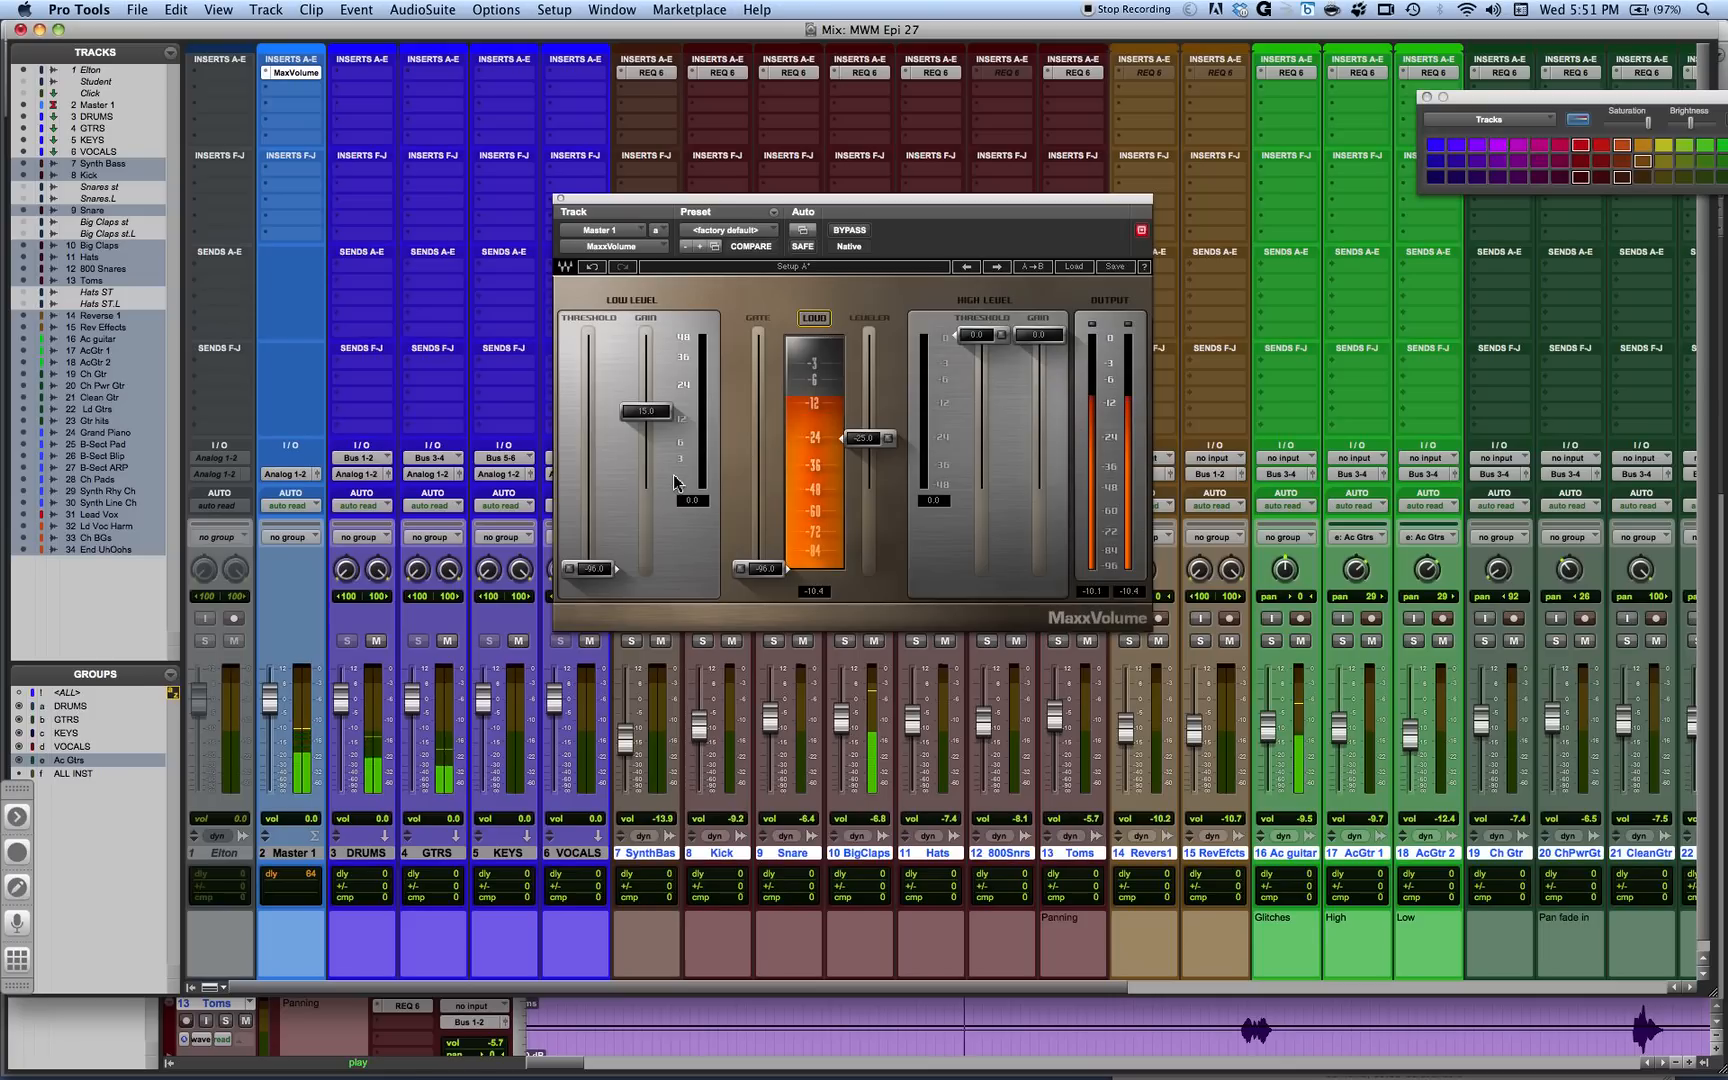
# Raise the leveler threshold in stages while the mix plays
pyautogui.moveTo(862, 438); pyautogui.dragTo(870, 446)
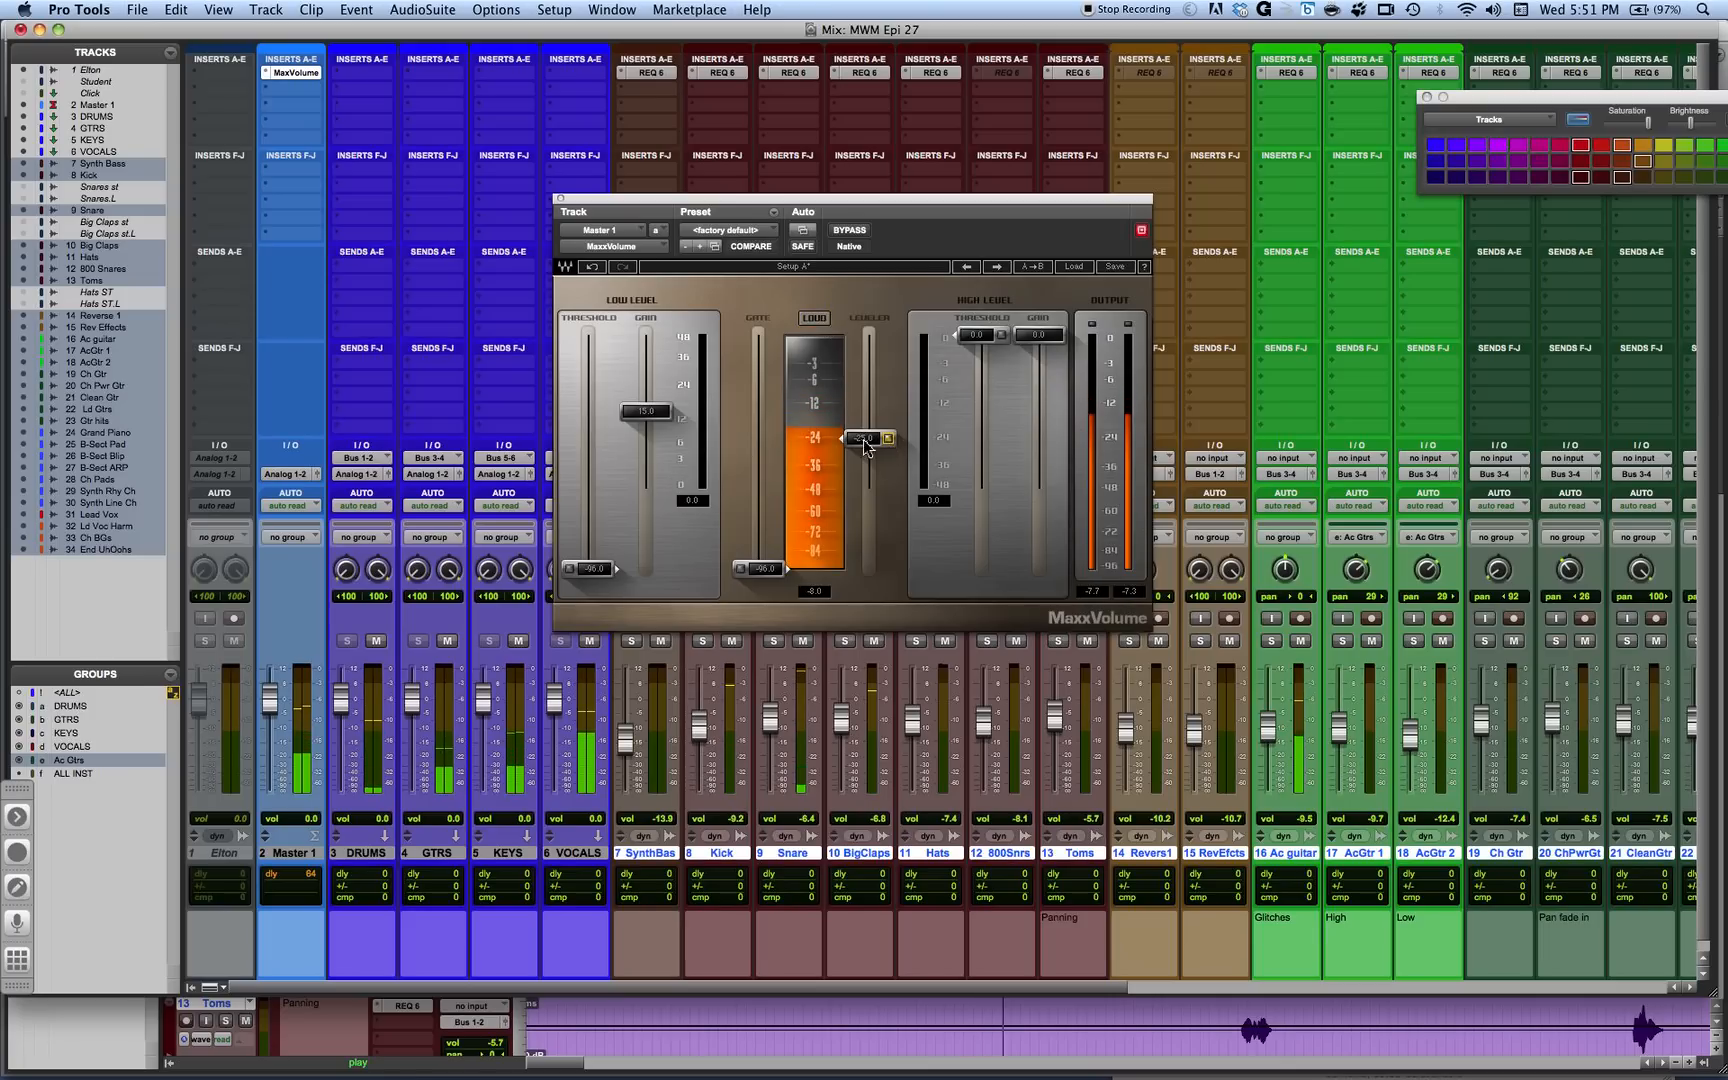
pyautogui.moveTo(870, 438); pyautogui.dragTo(870, 398)
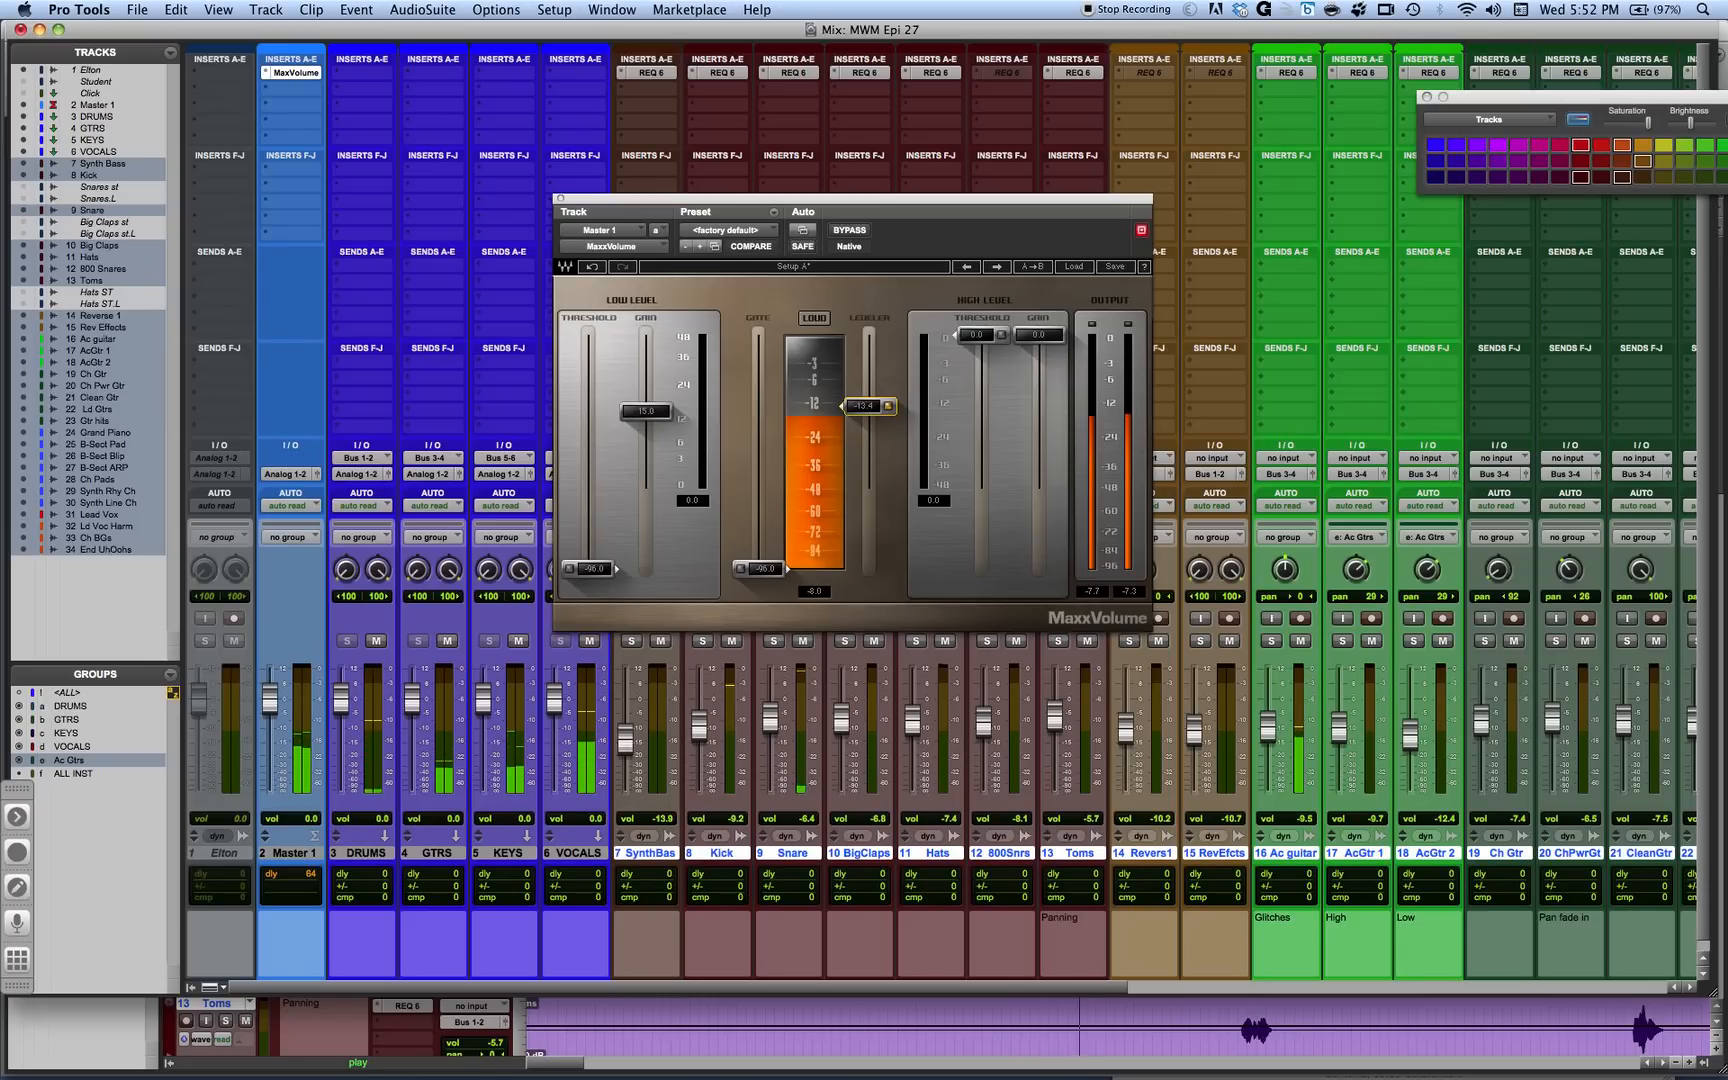
pyautogui.moveTo(870, 406); pyautogui.dragTo(870, 426)
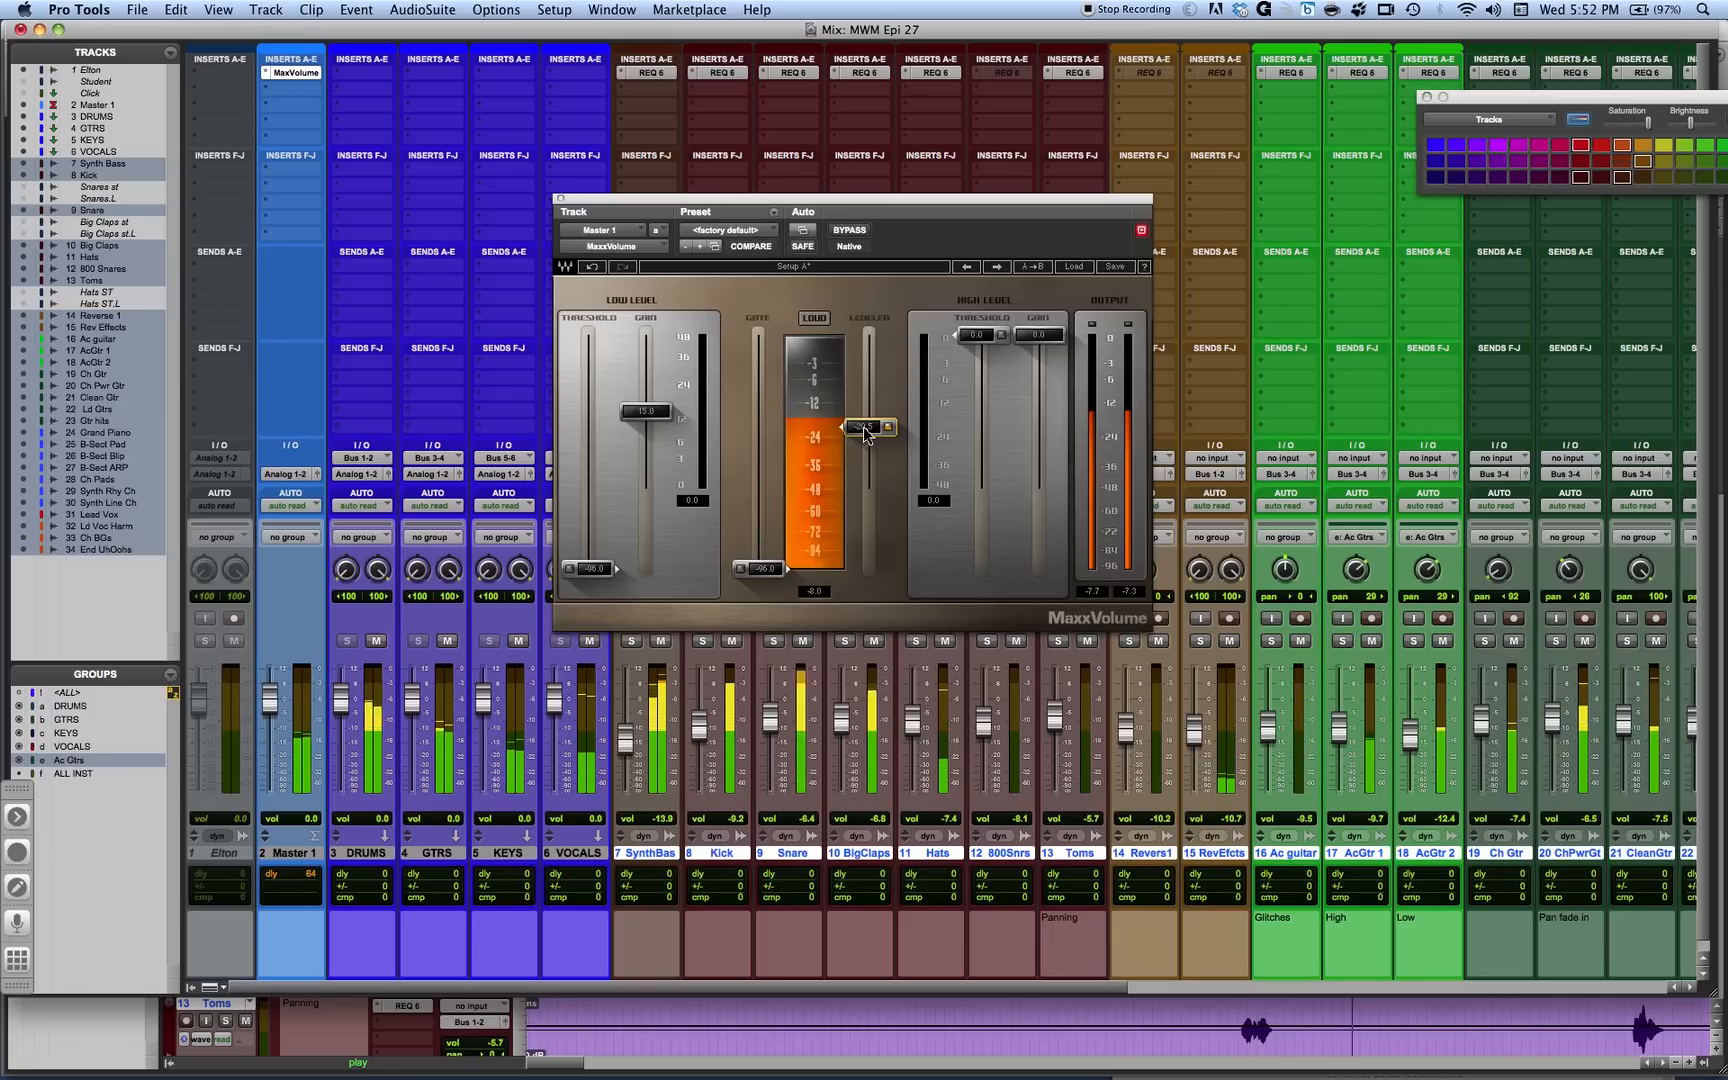
pyautogui.moveTo(868, 428); pyautogui.dragTo(868, 406)
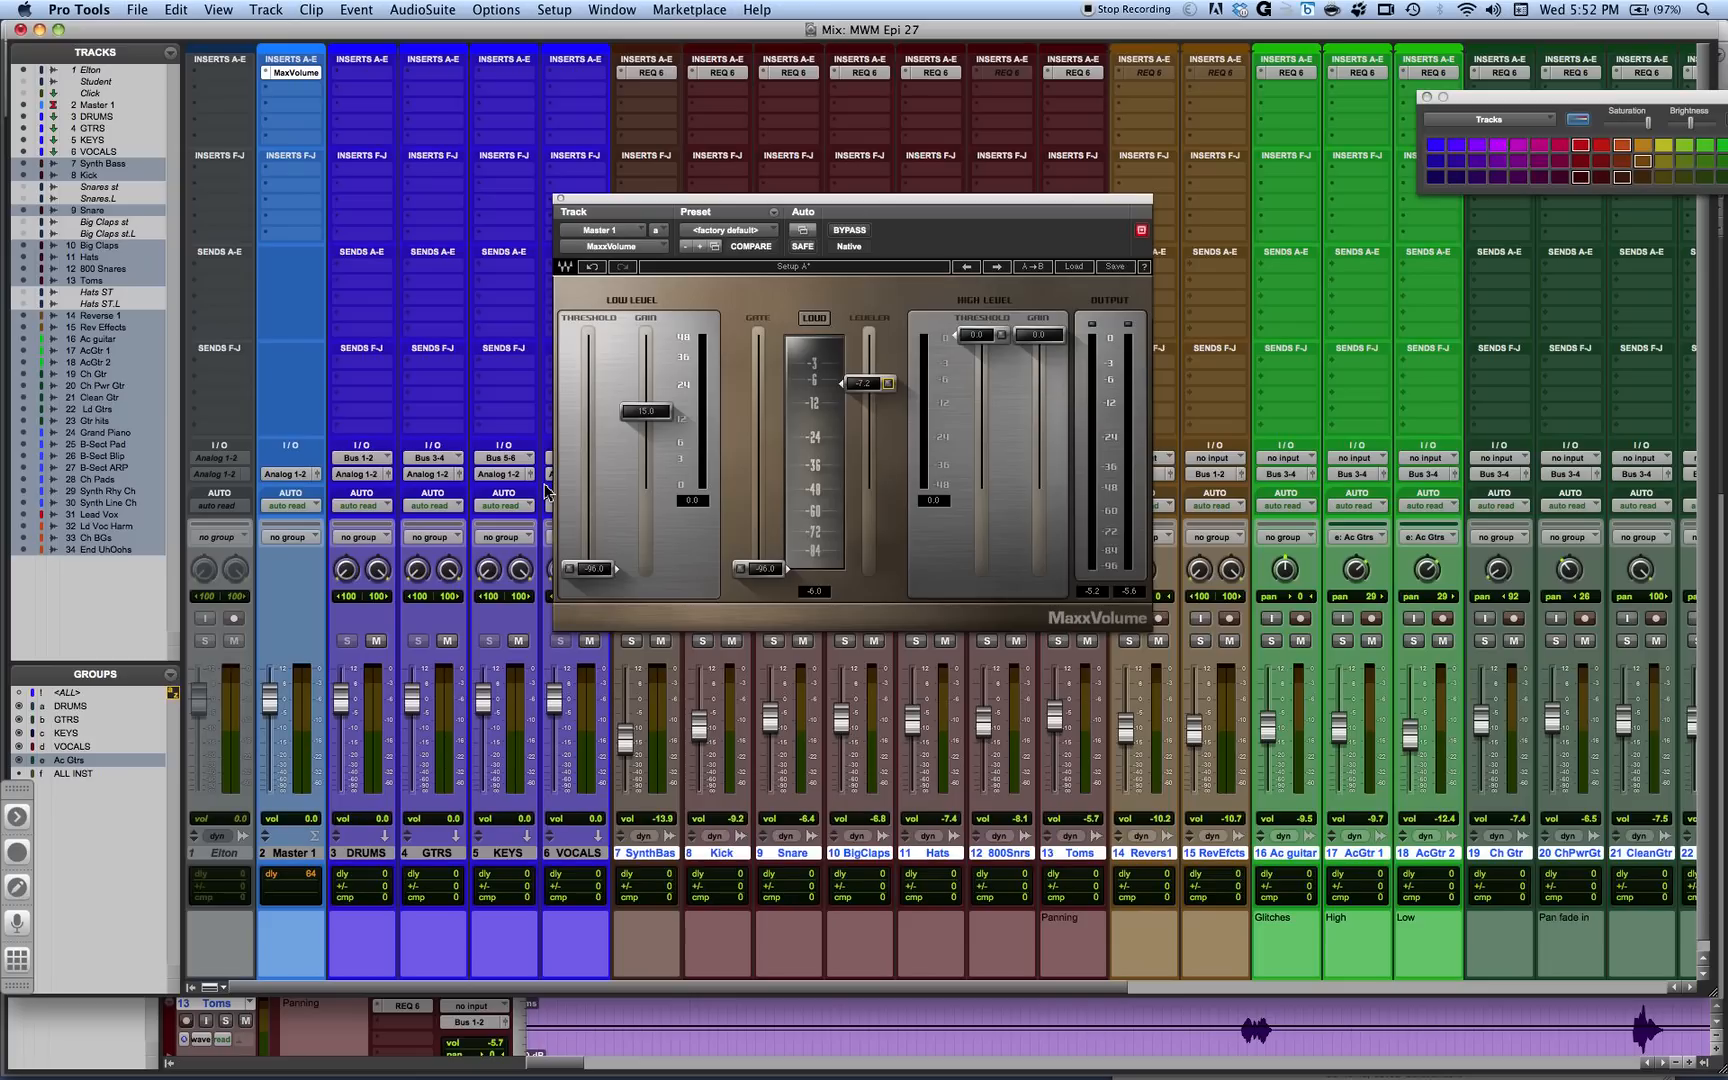
pyautogui.moveTo(930, 378)
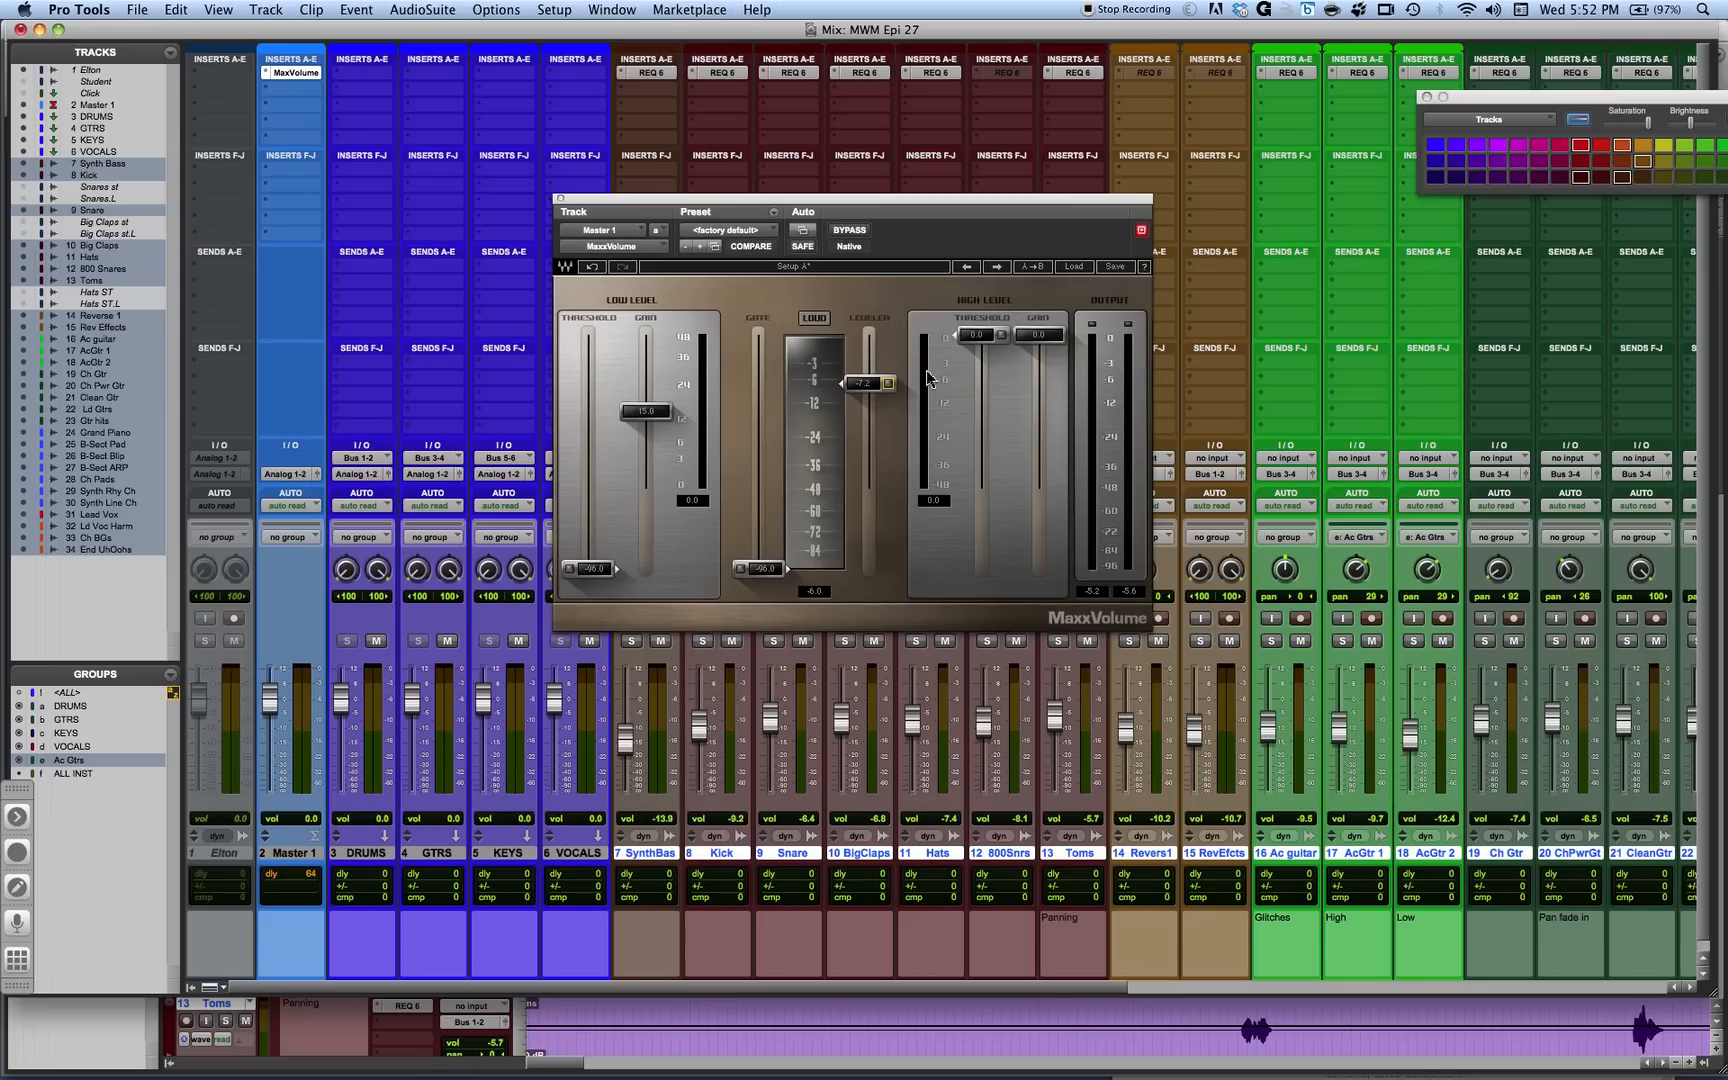
pyautogui.moveTo(630, 612)
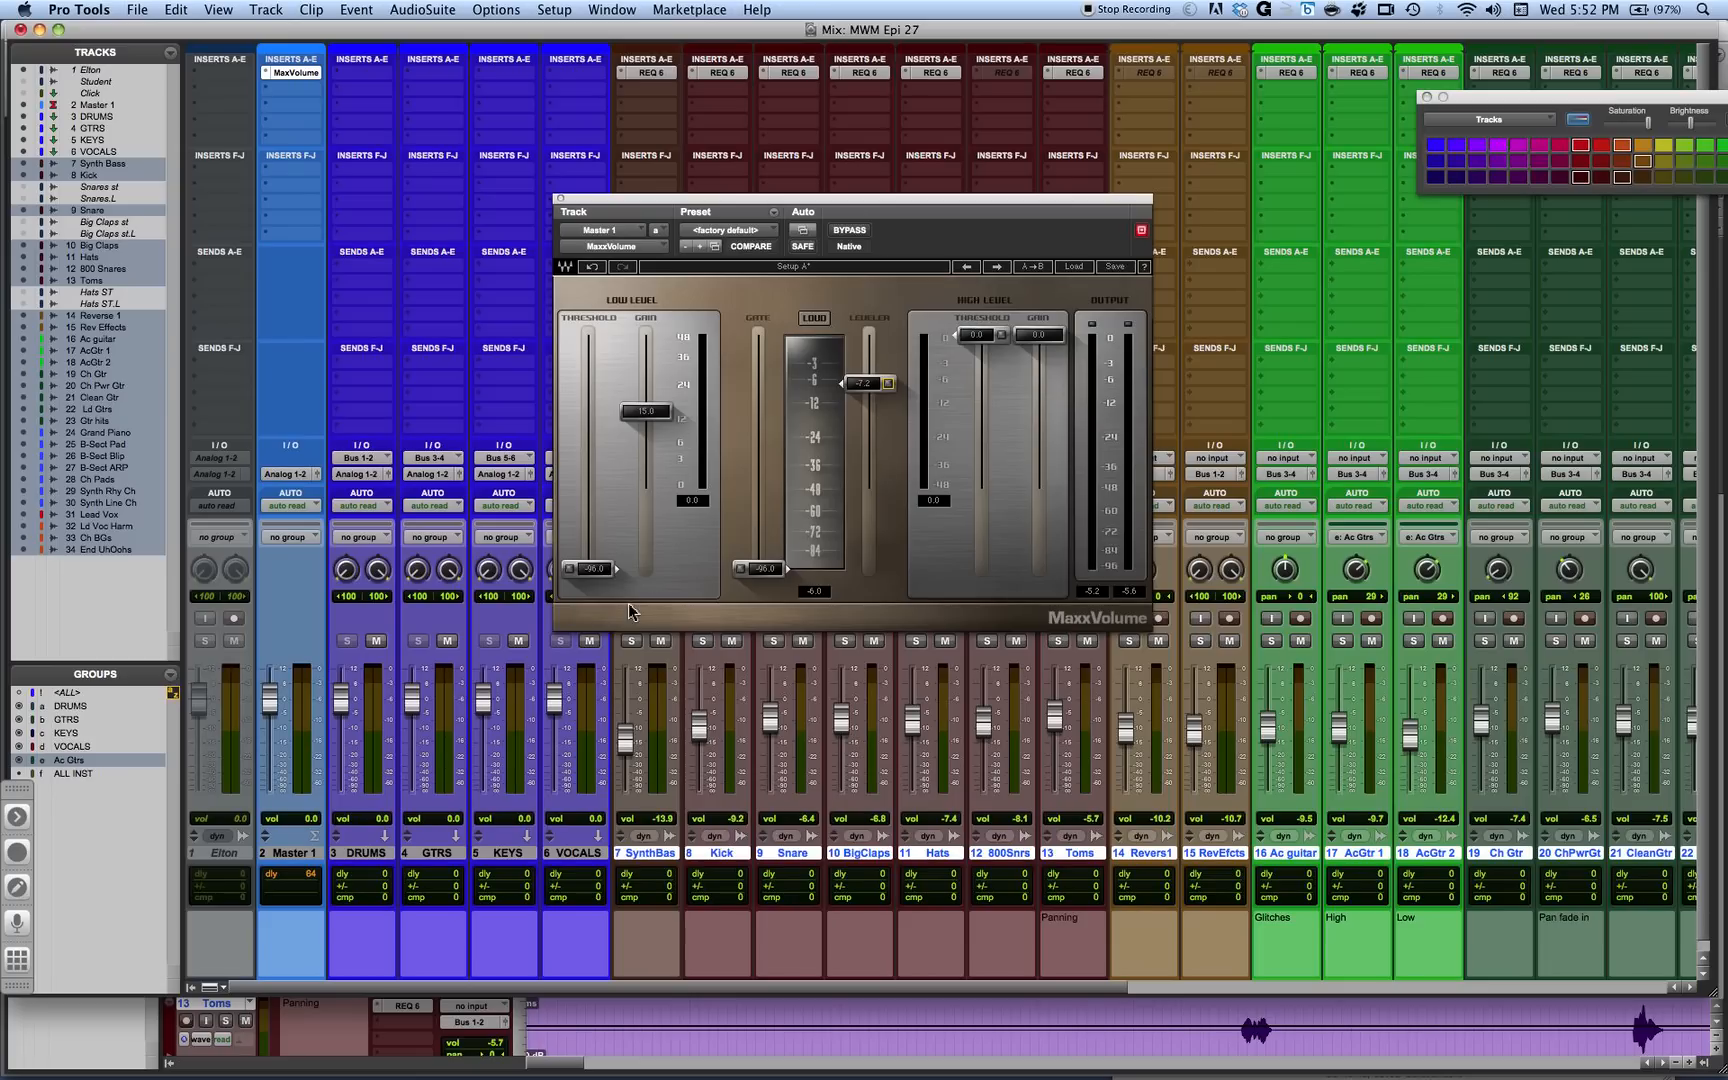
pyautogui.moveTo(768, 458)
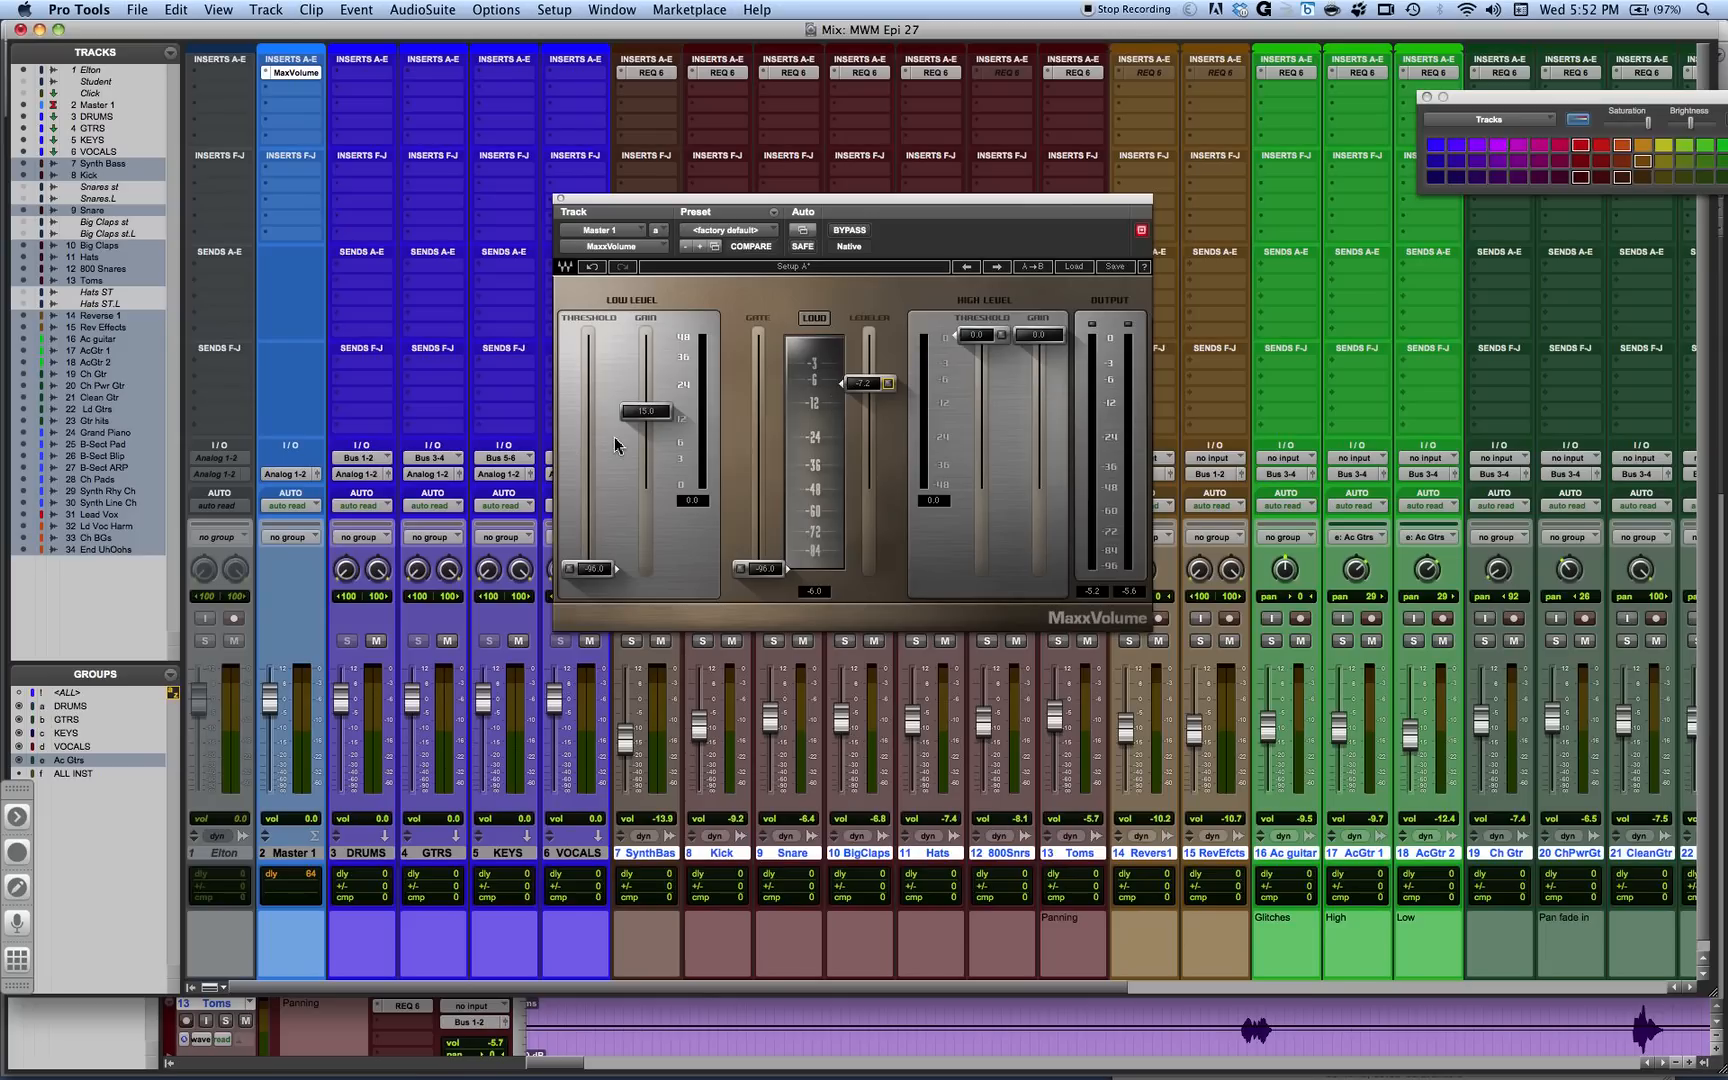
pyautogui.moveTo(630, 456)
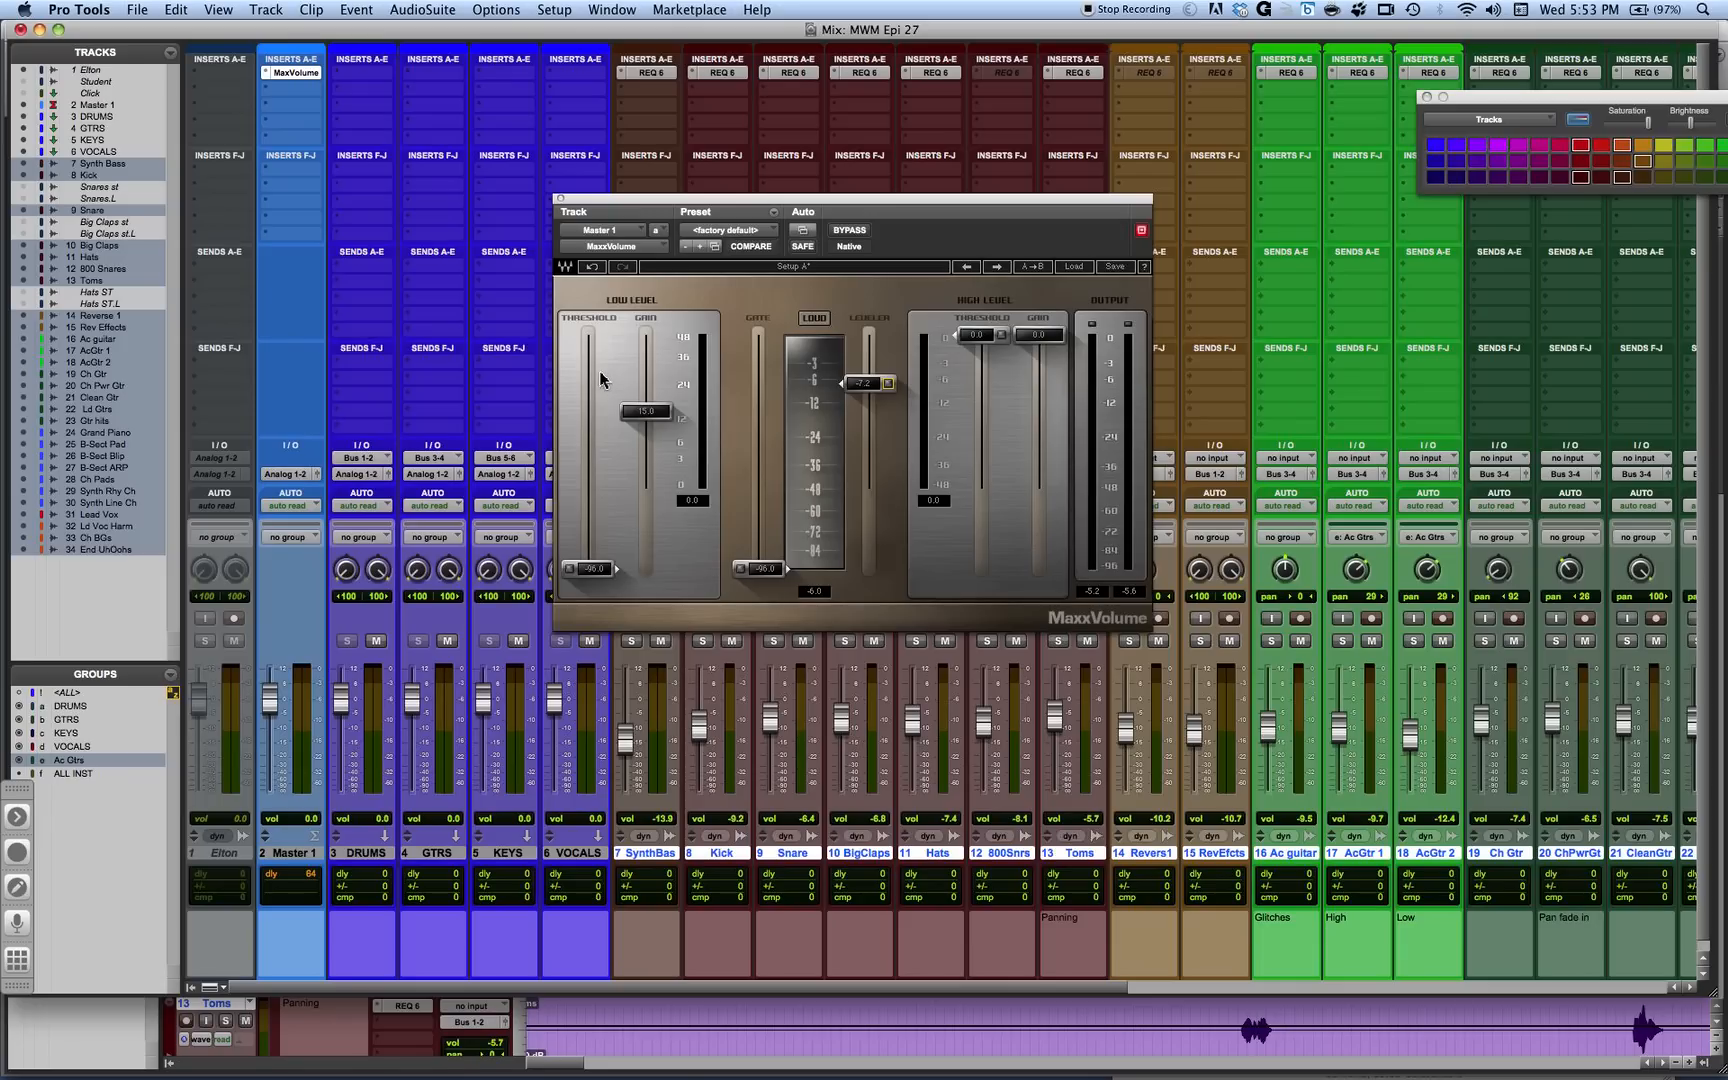
pyautogui.moveTo(980, 534)
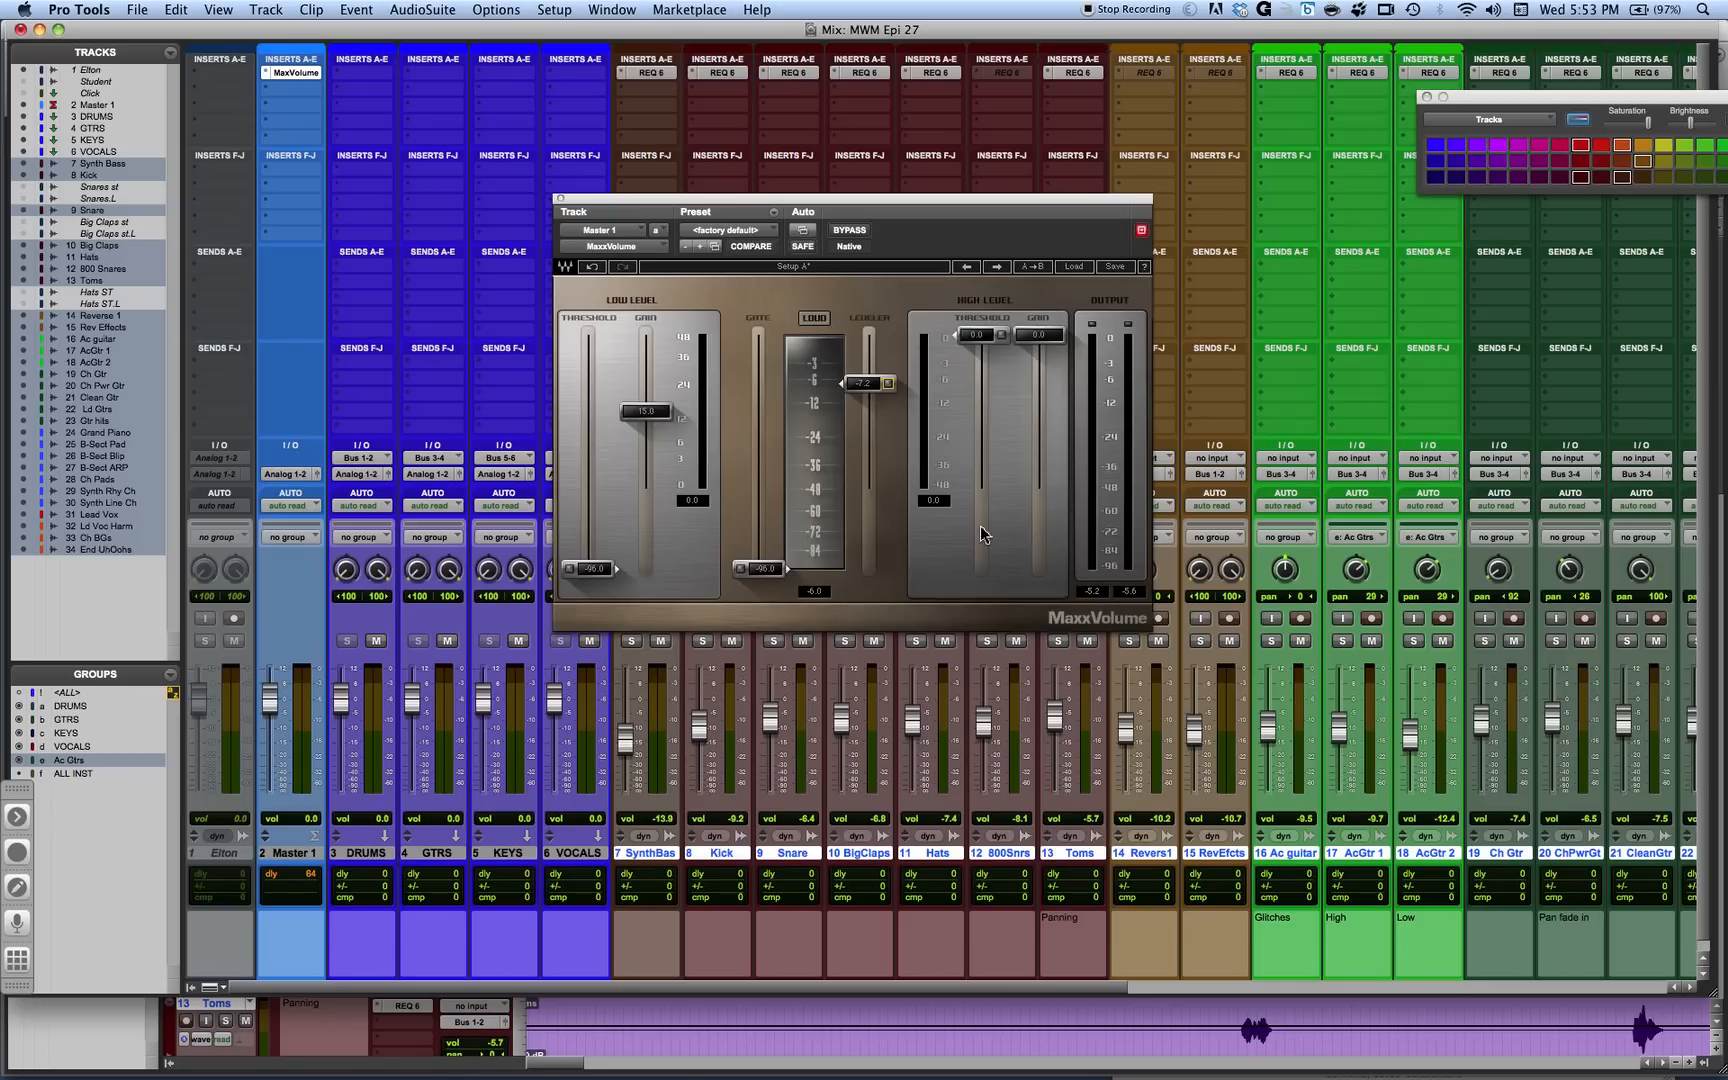
pyautogui.moveTo(650, 458)
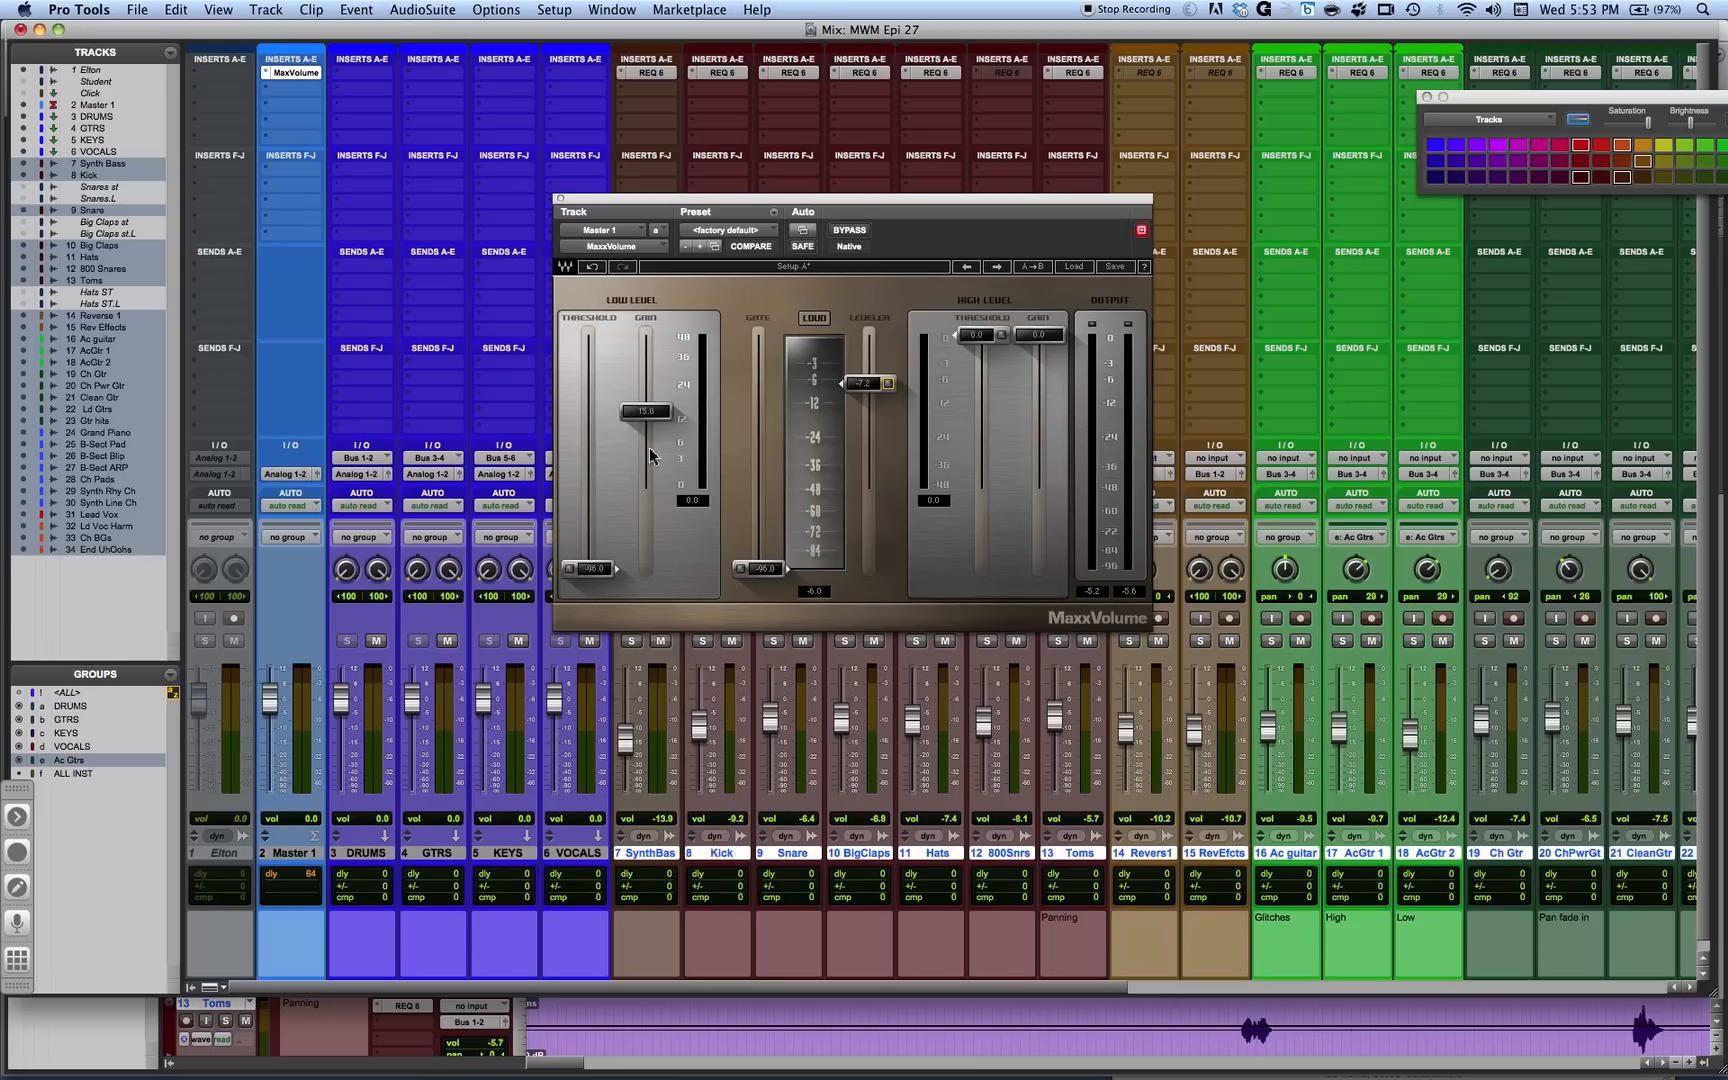
pyautogui.moveTo(466, 600)
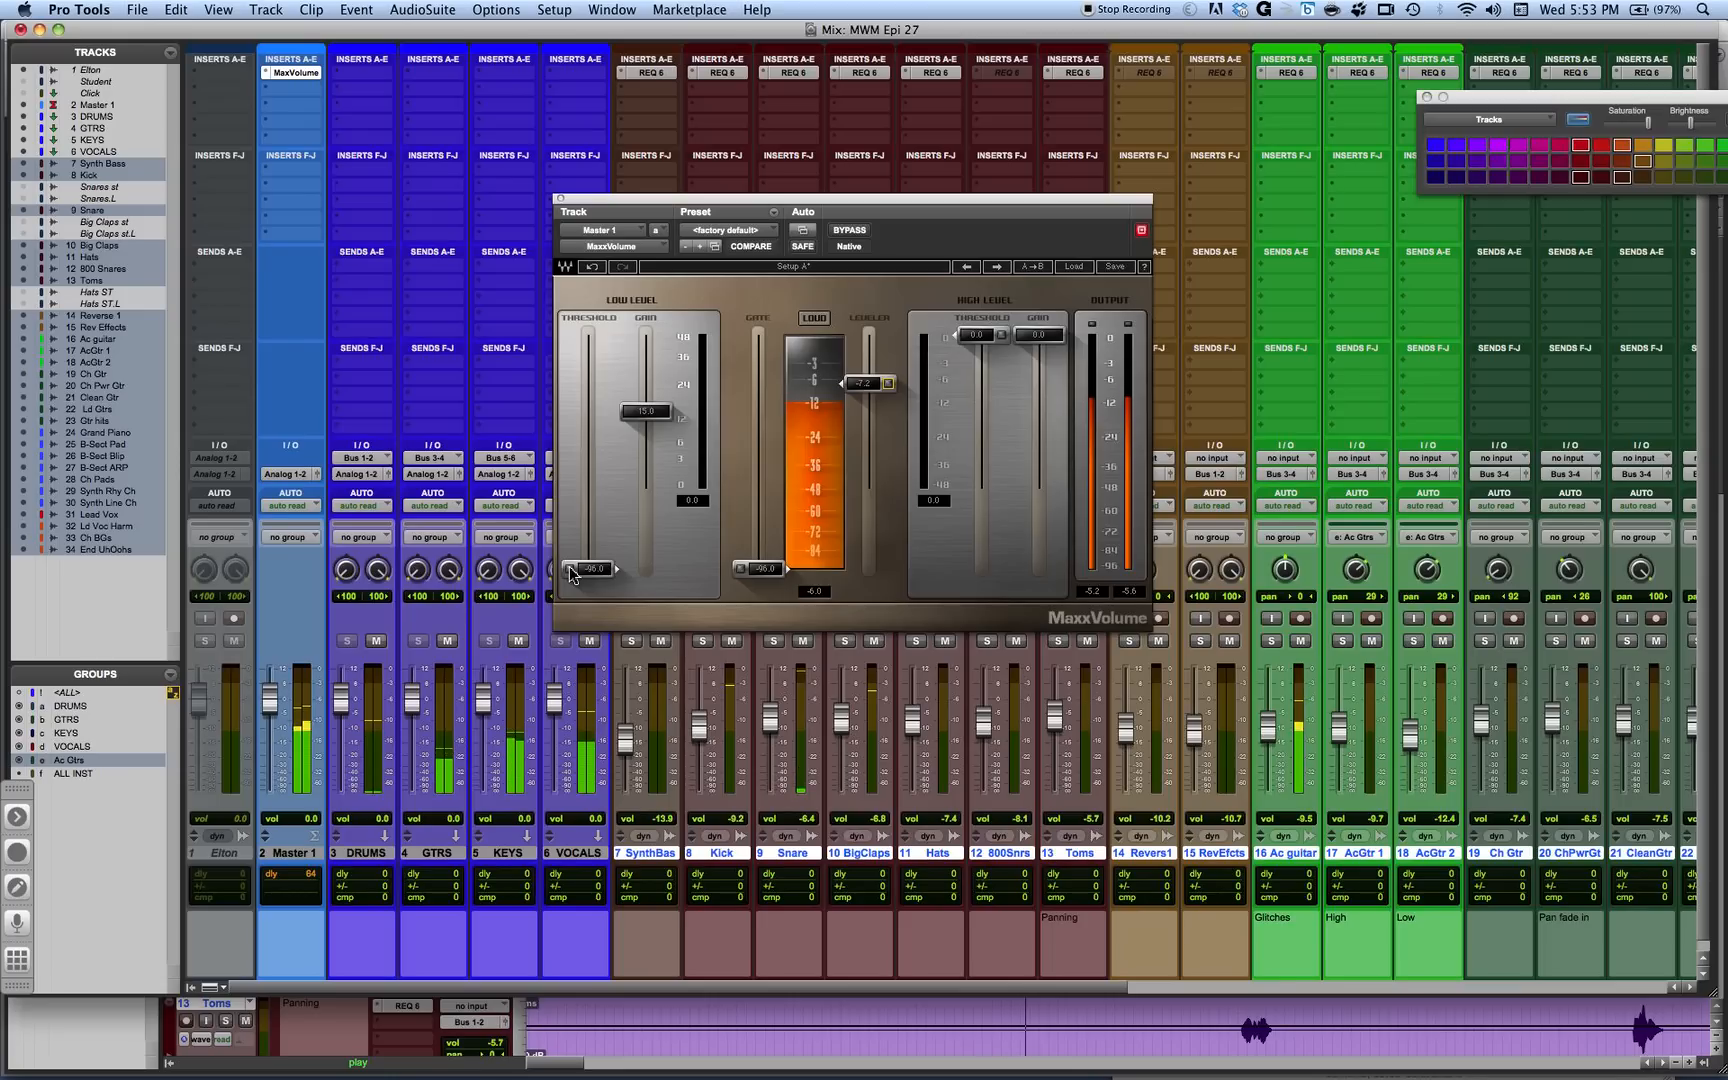
# Raise the low level threshold to about mid-travel during playback
pyautogui.moveTo(592, 570); pyautogui.dragTo(592, 504)
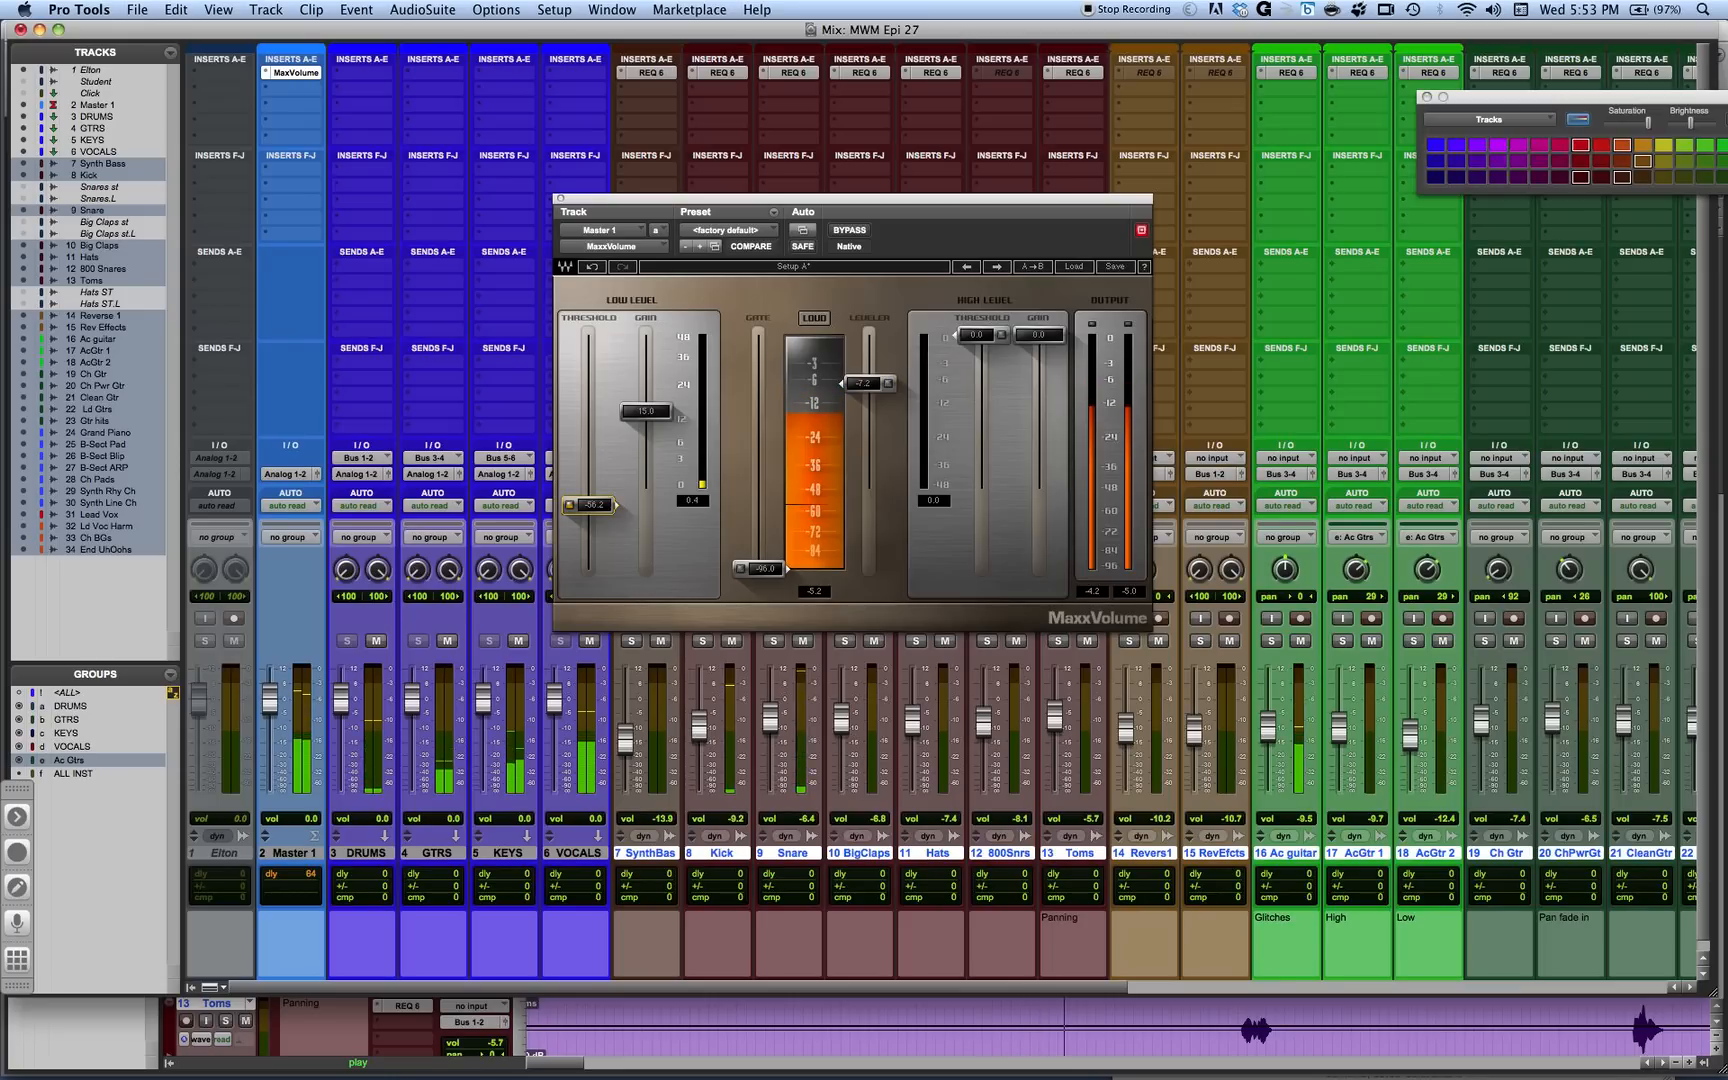
pyautogui.moveTo(592, 504); pyautogui.dragTo(592, 466)
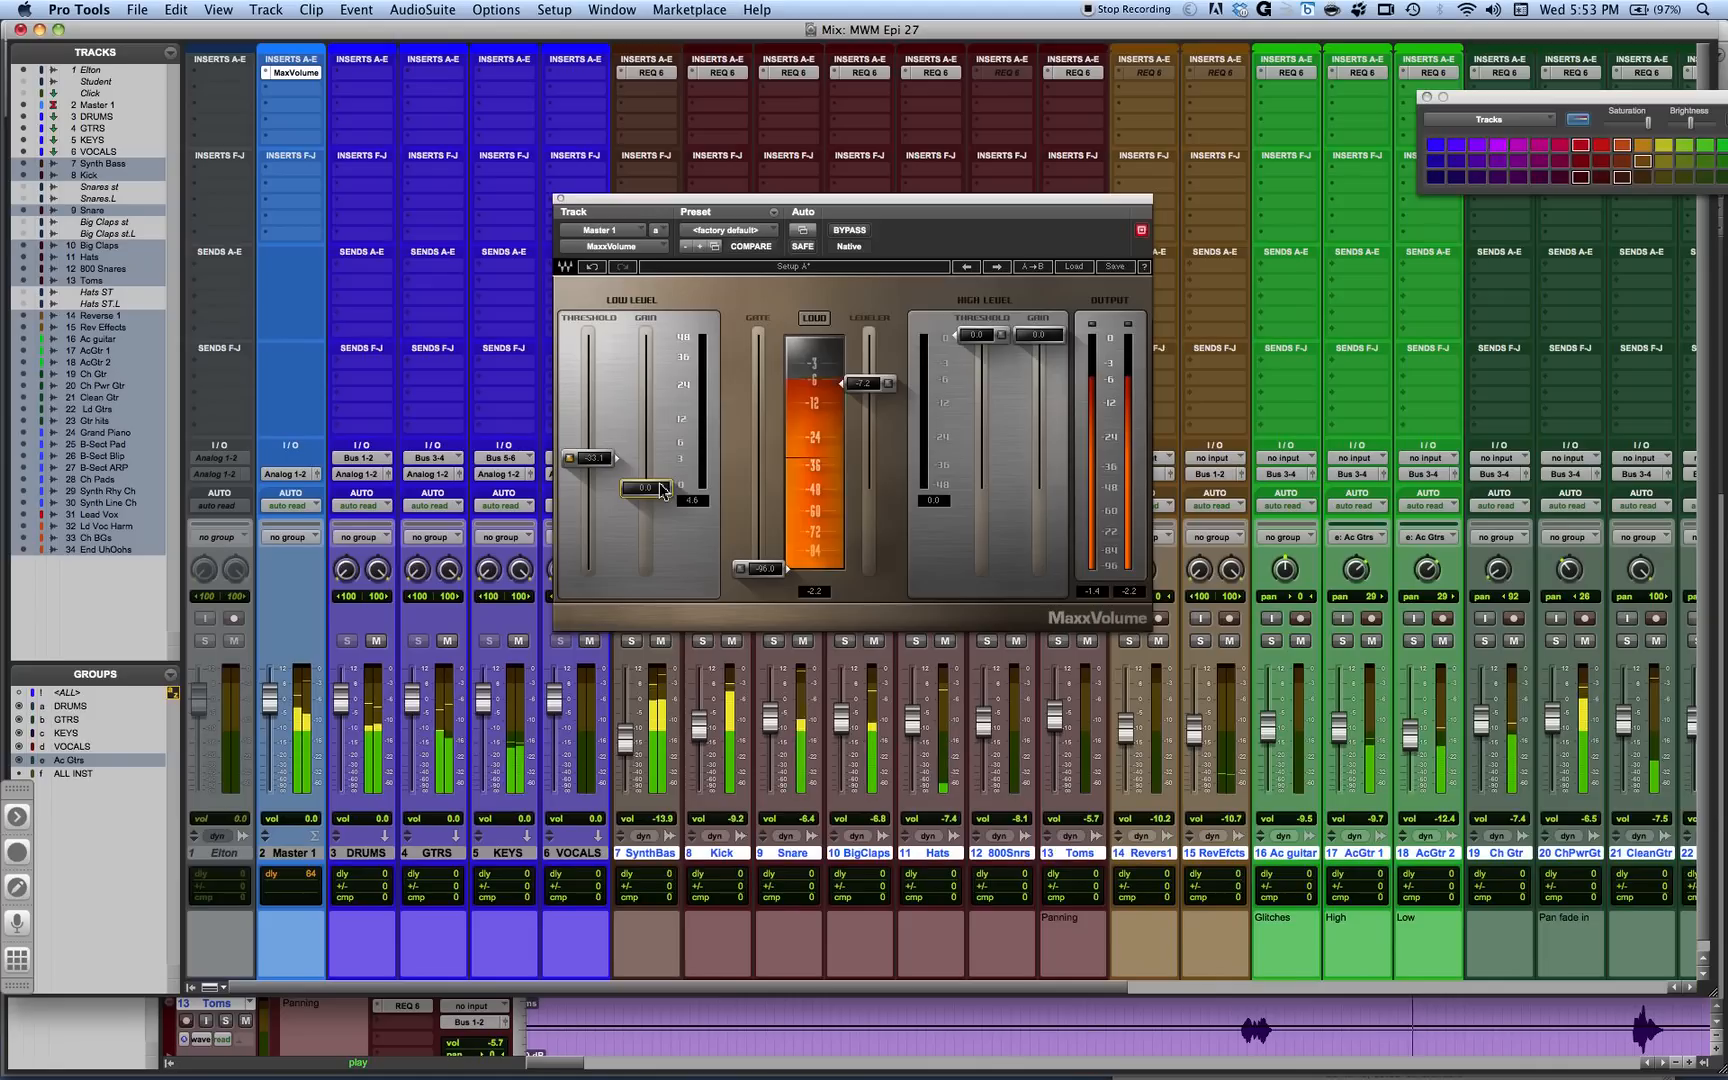
# Increase the low level gain, then nudge it back down slightly
pyautogui.moveTo(650, 488); pyautogui.dragTo(644, 416)
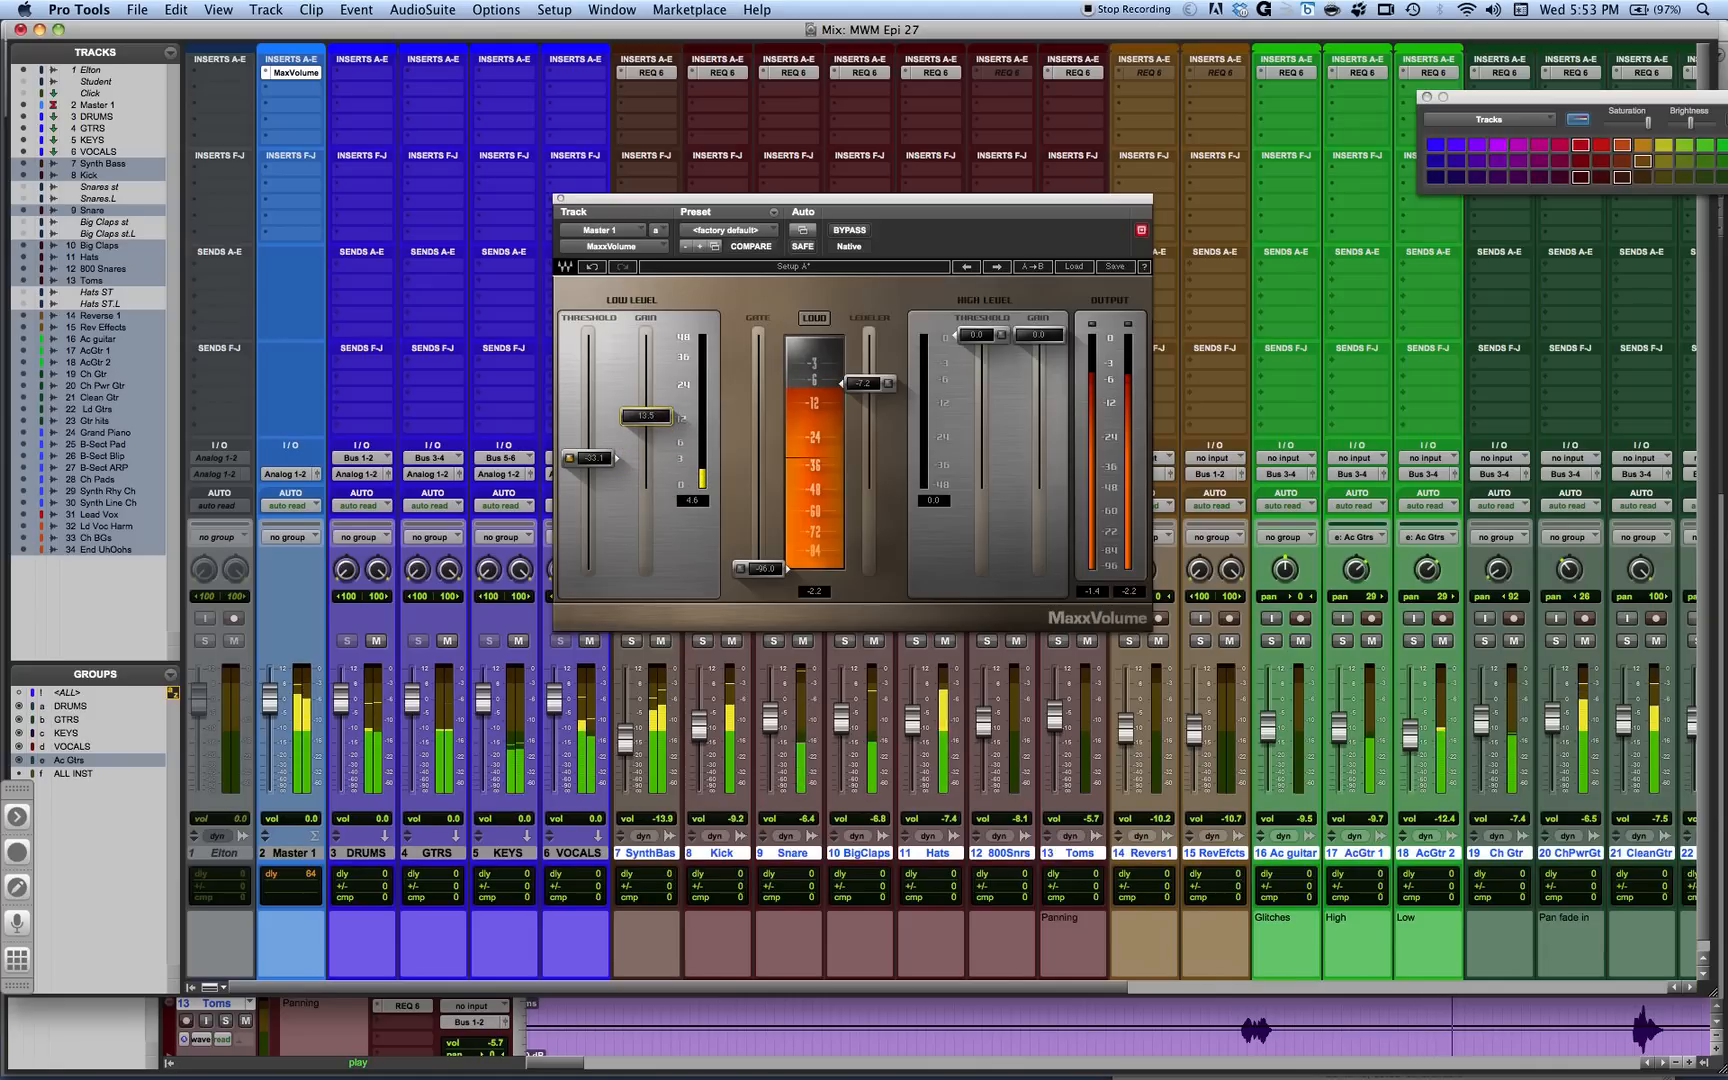
pyautogui.moveTo(644, 416); pyautogui.dragTo(644, 394)
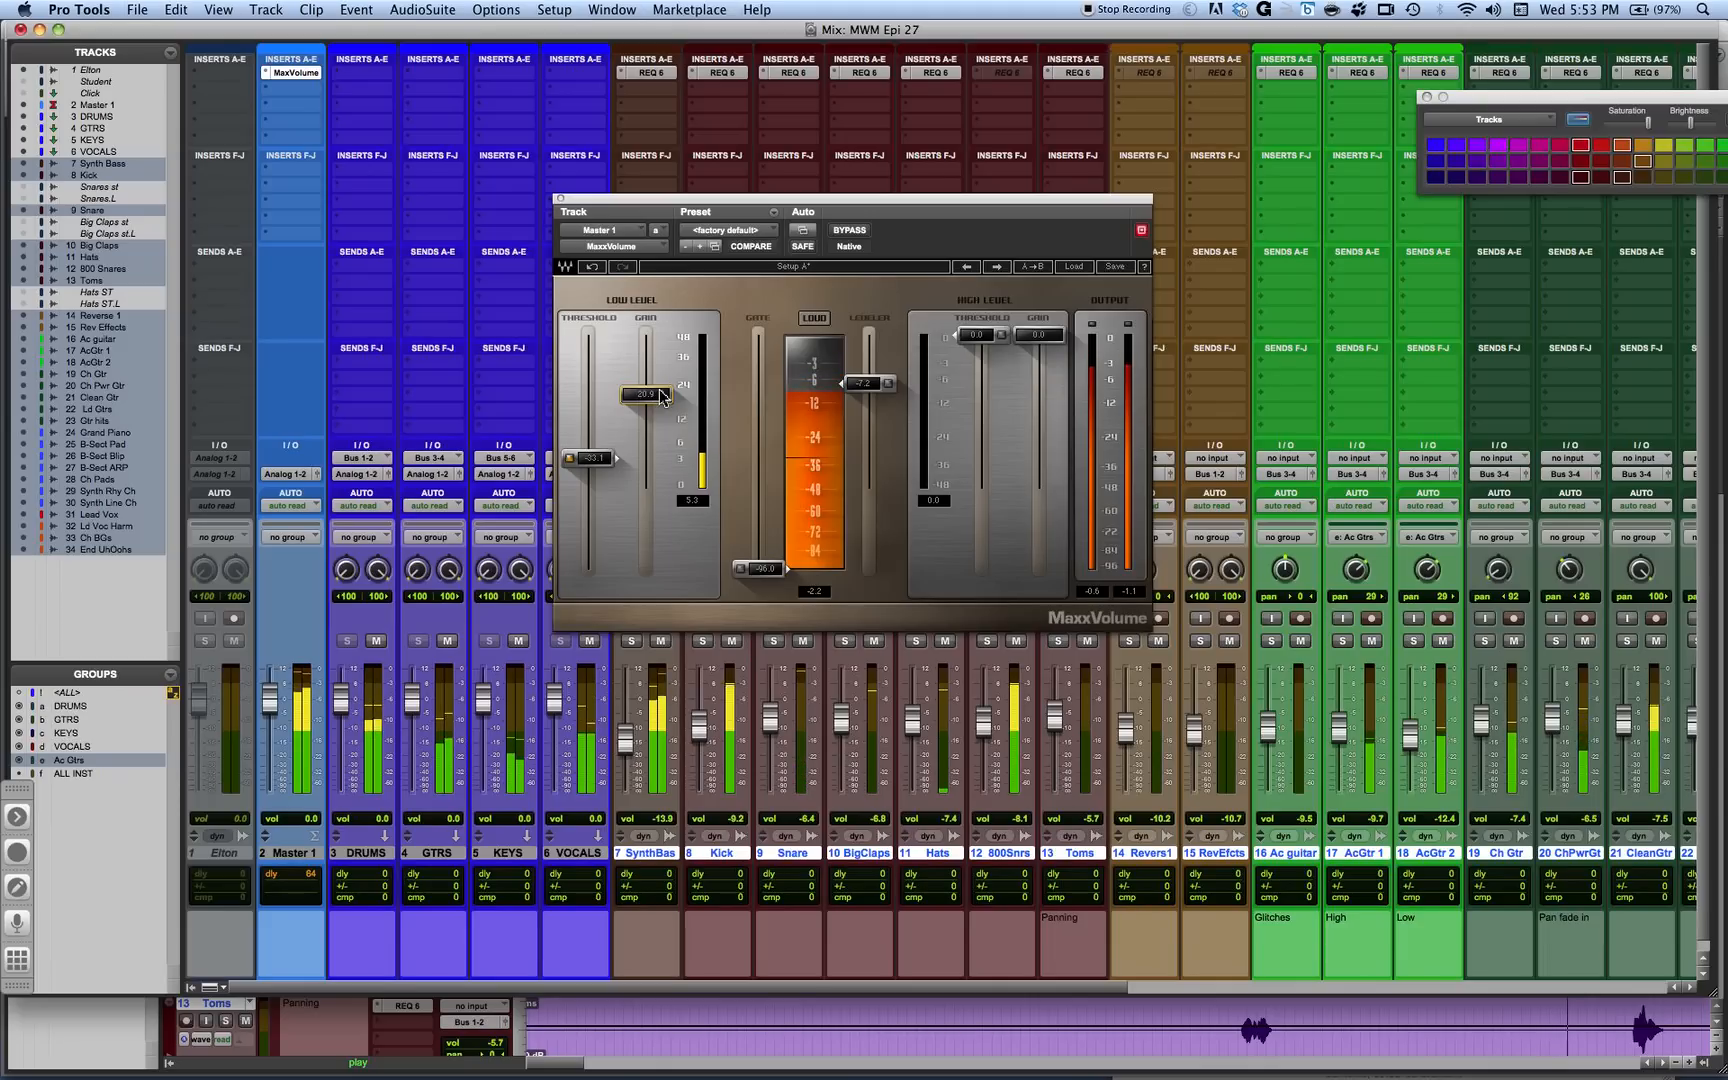
pyautogui.moveTo(648, 394); pyautogui.dragTo(648, 412)
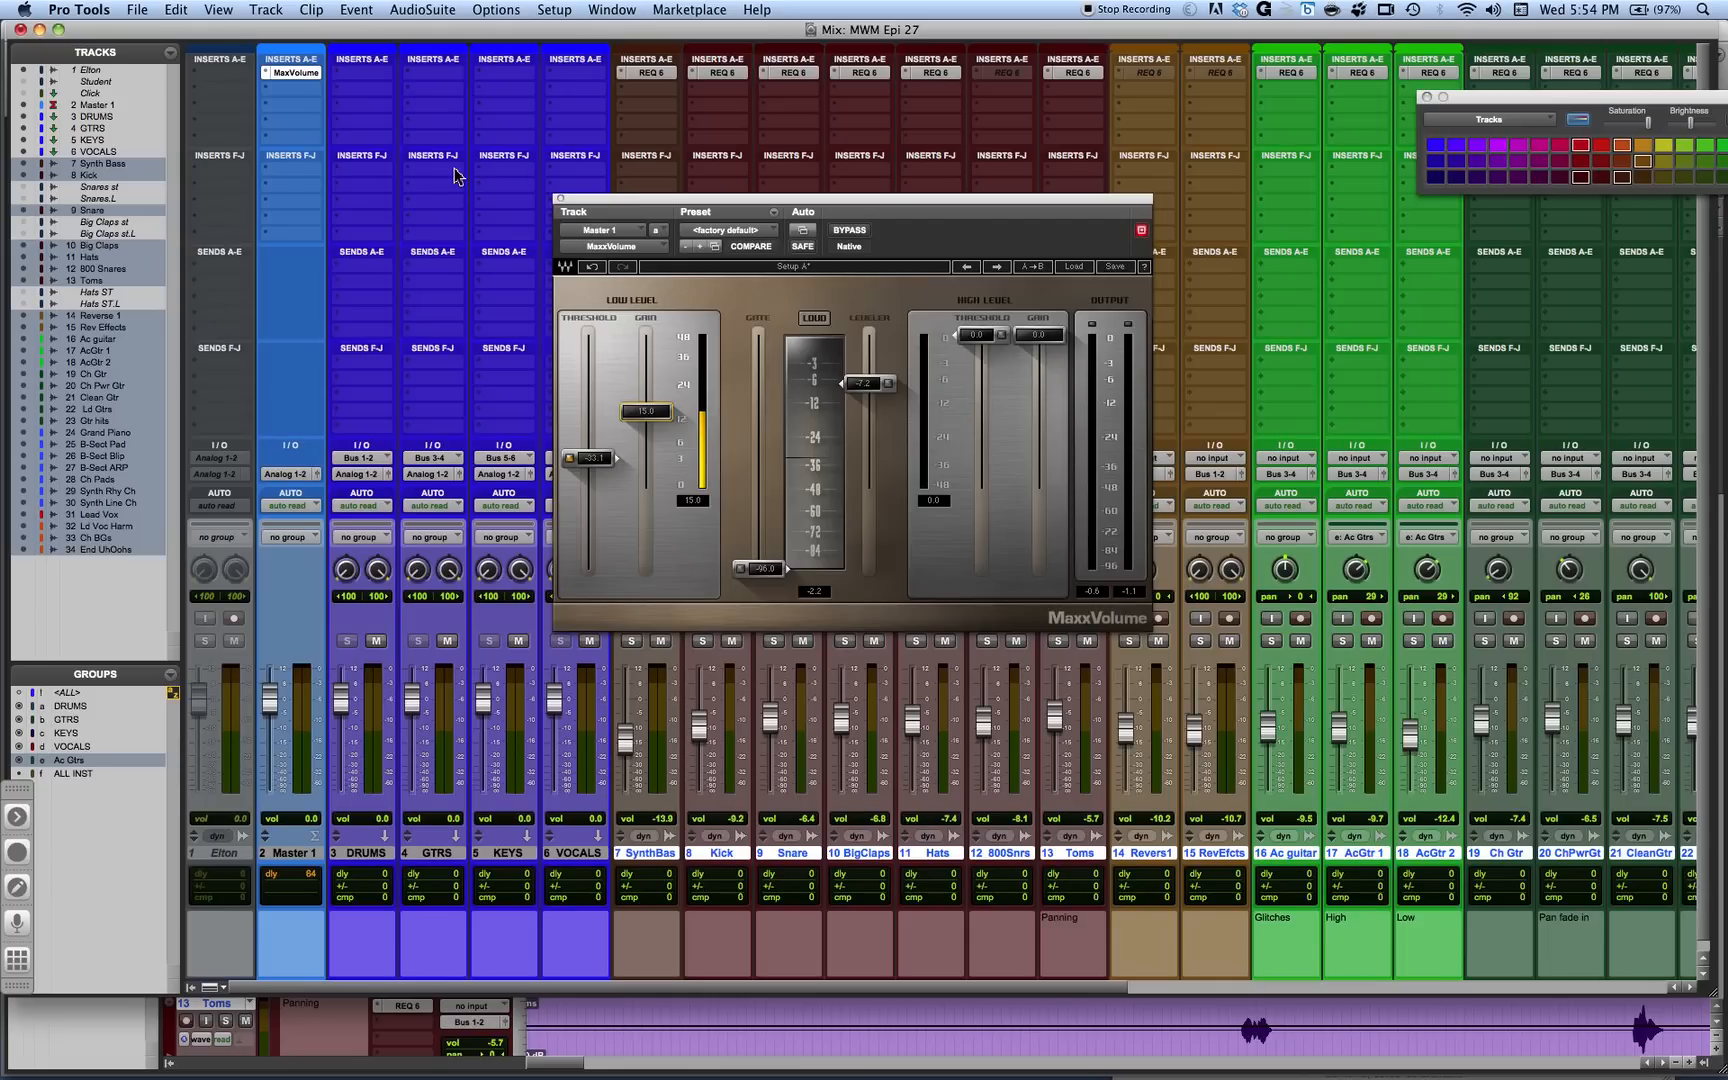
pyautogui.moveTo(798, 220)
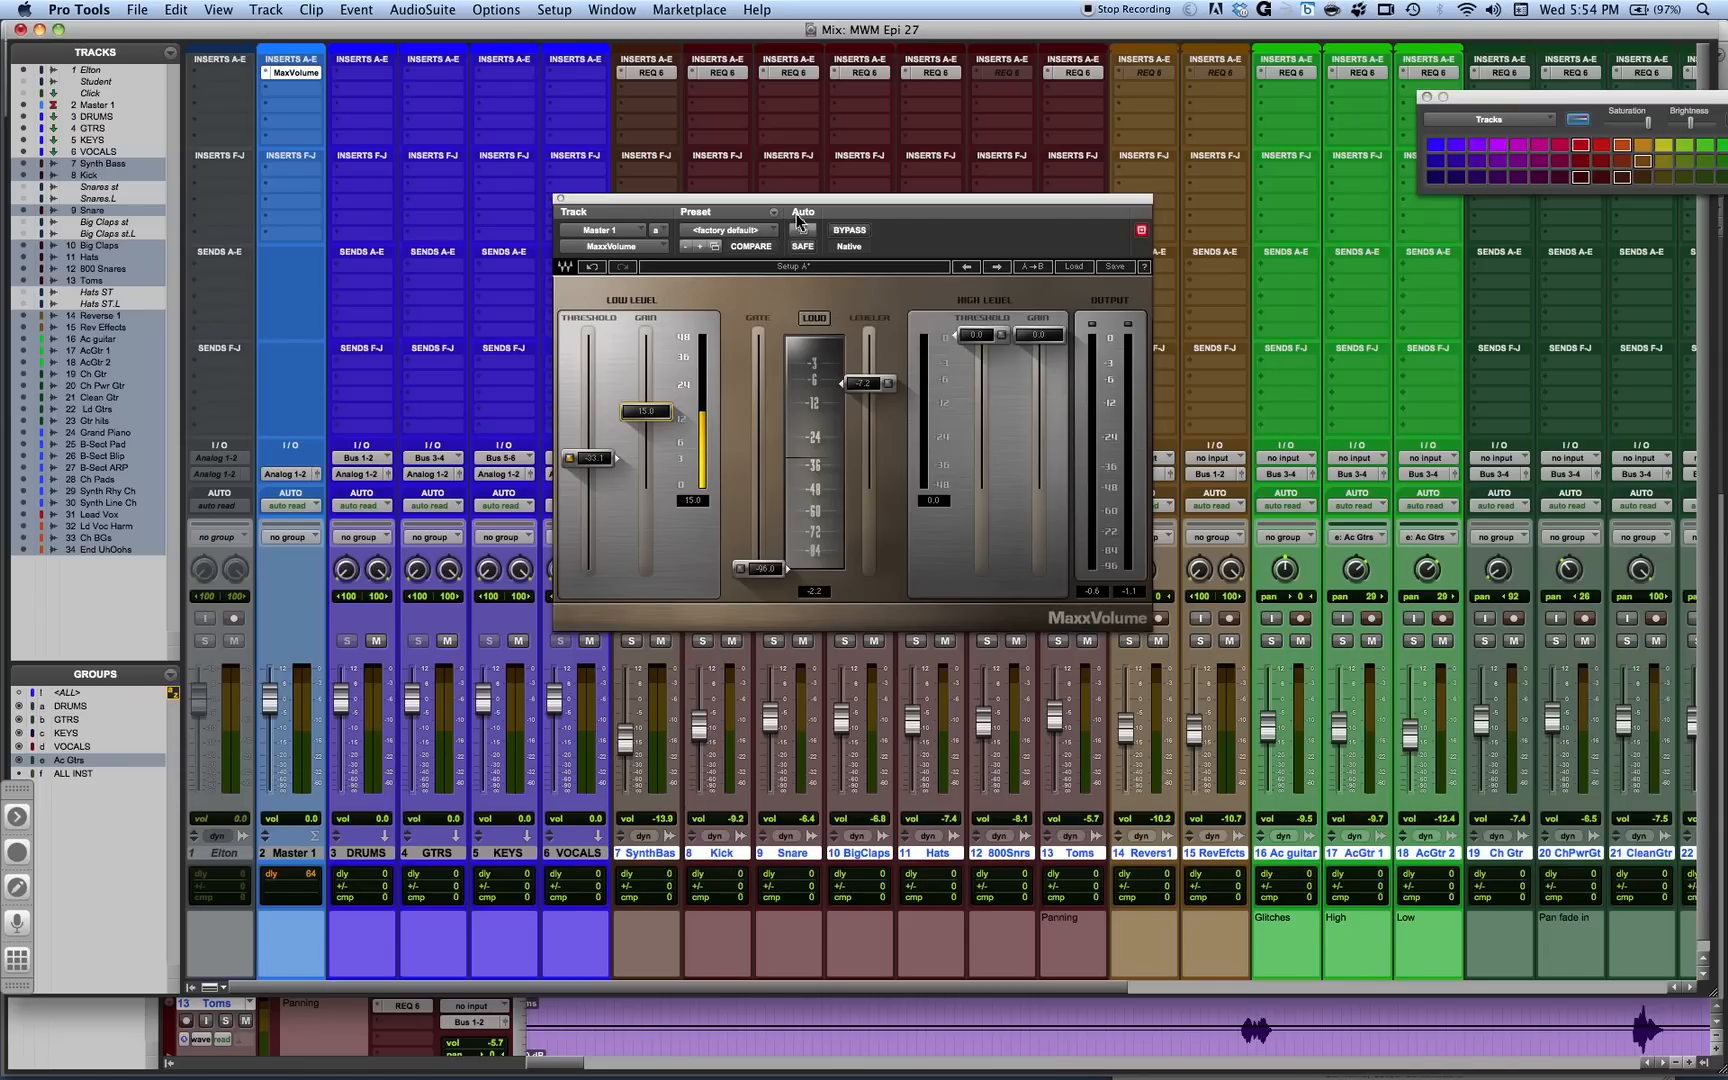
pyautogui.moveTo(662, 344)
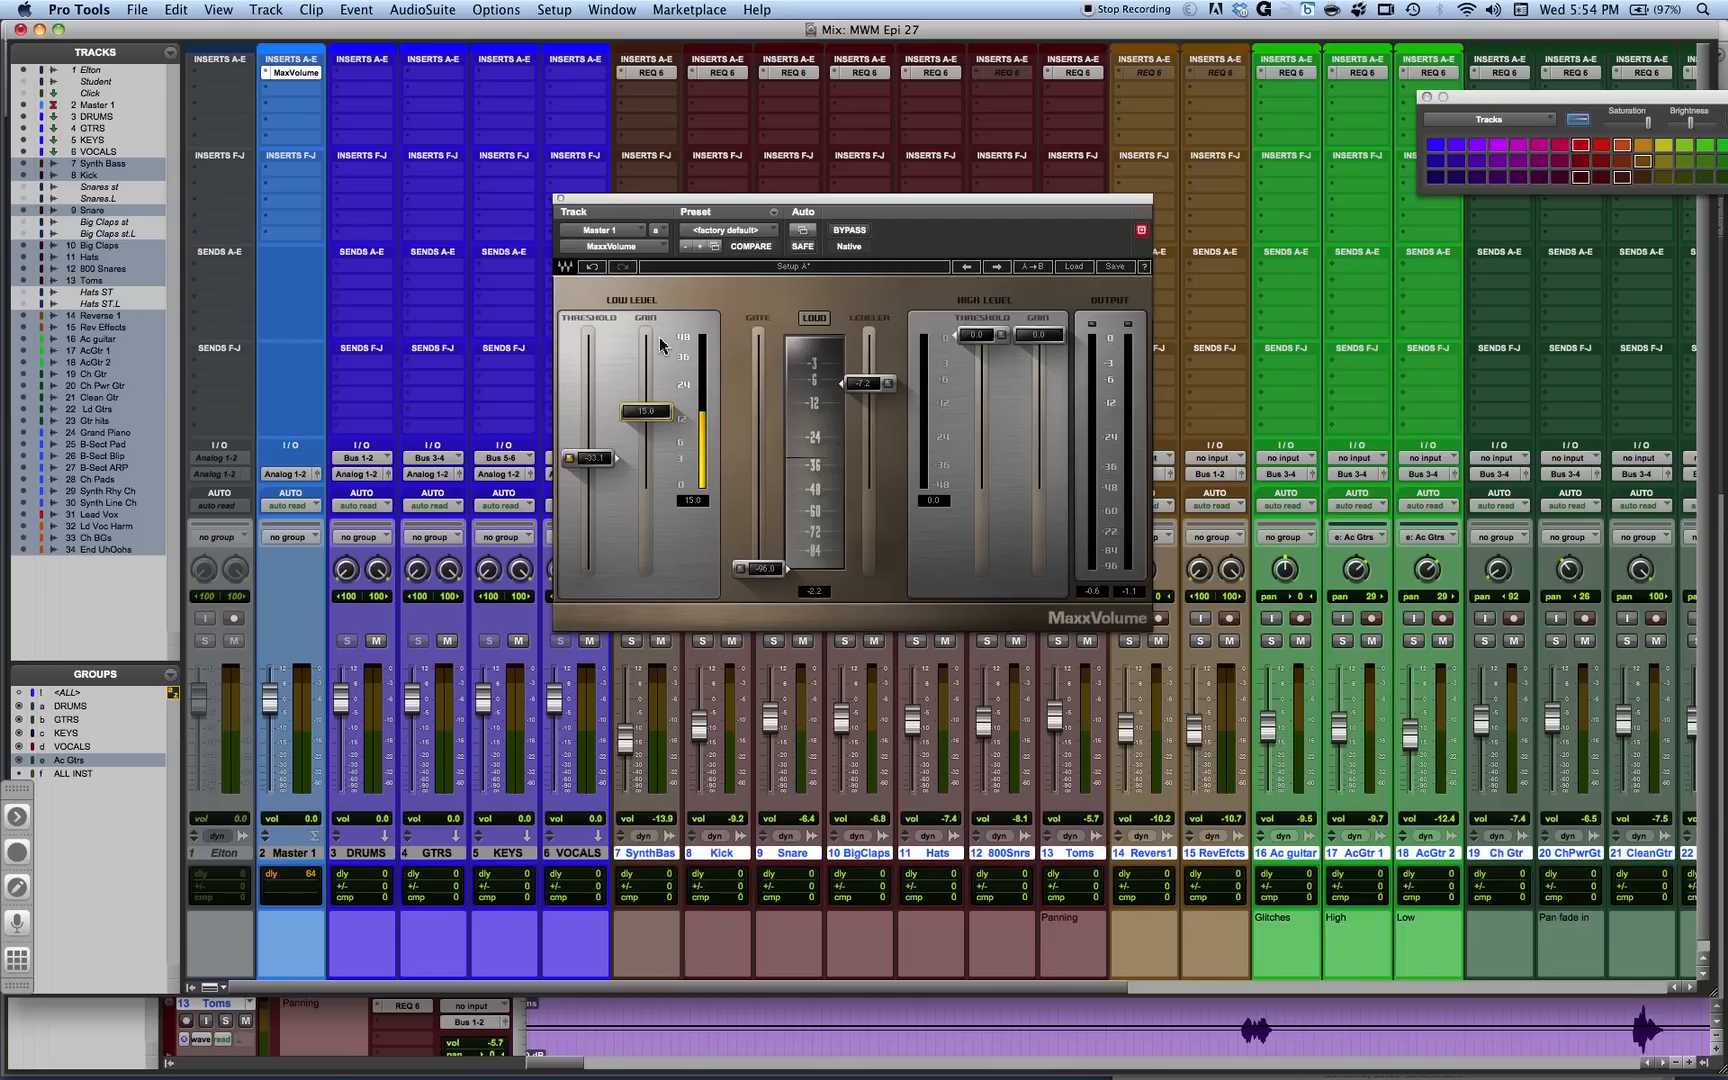
pyautogui.moveTo(556, 496)
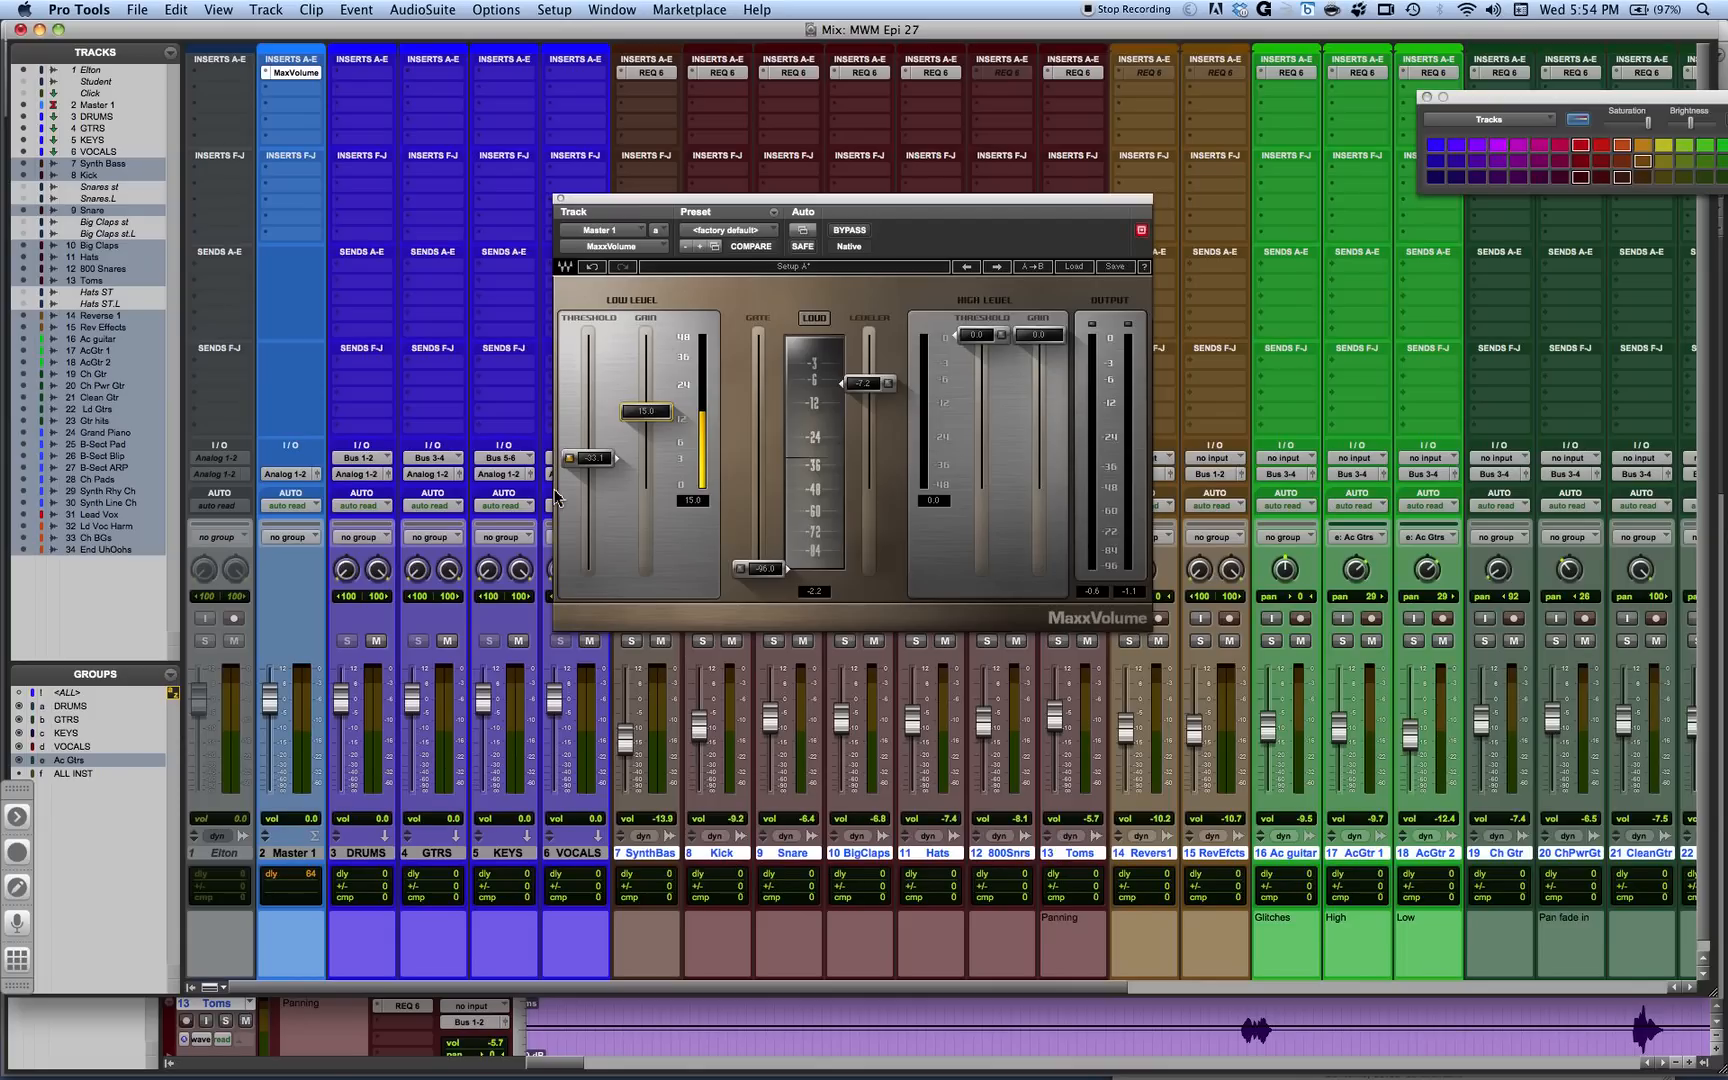
pyautogui.moveTo(580, 474)
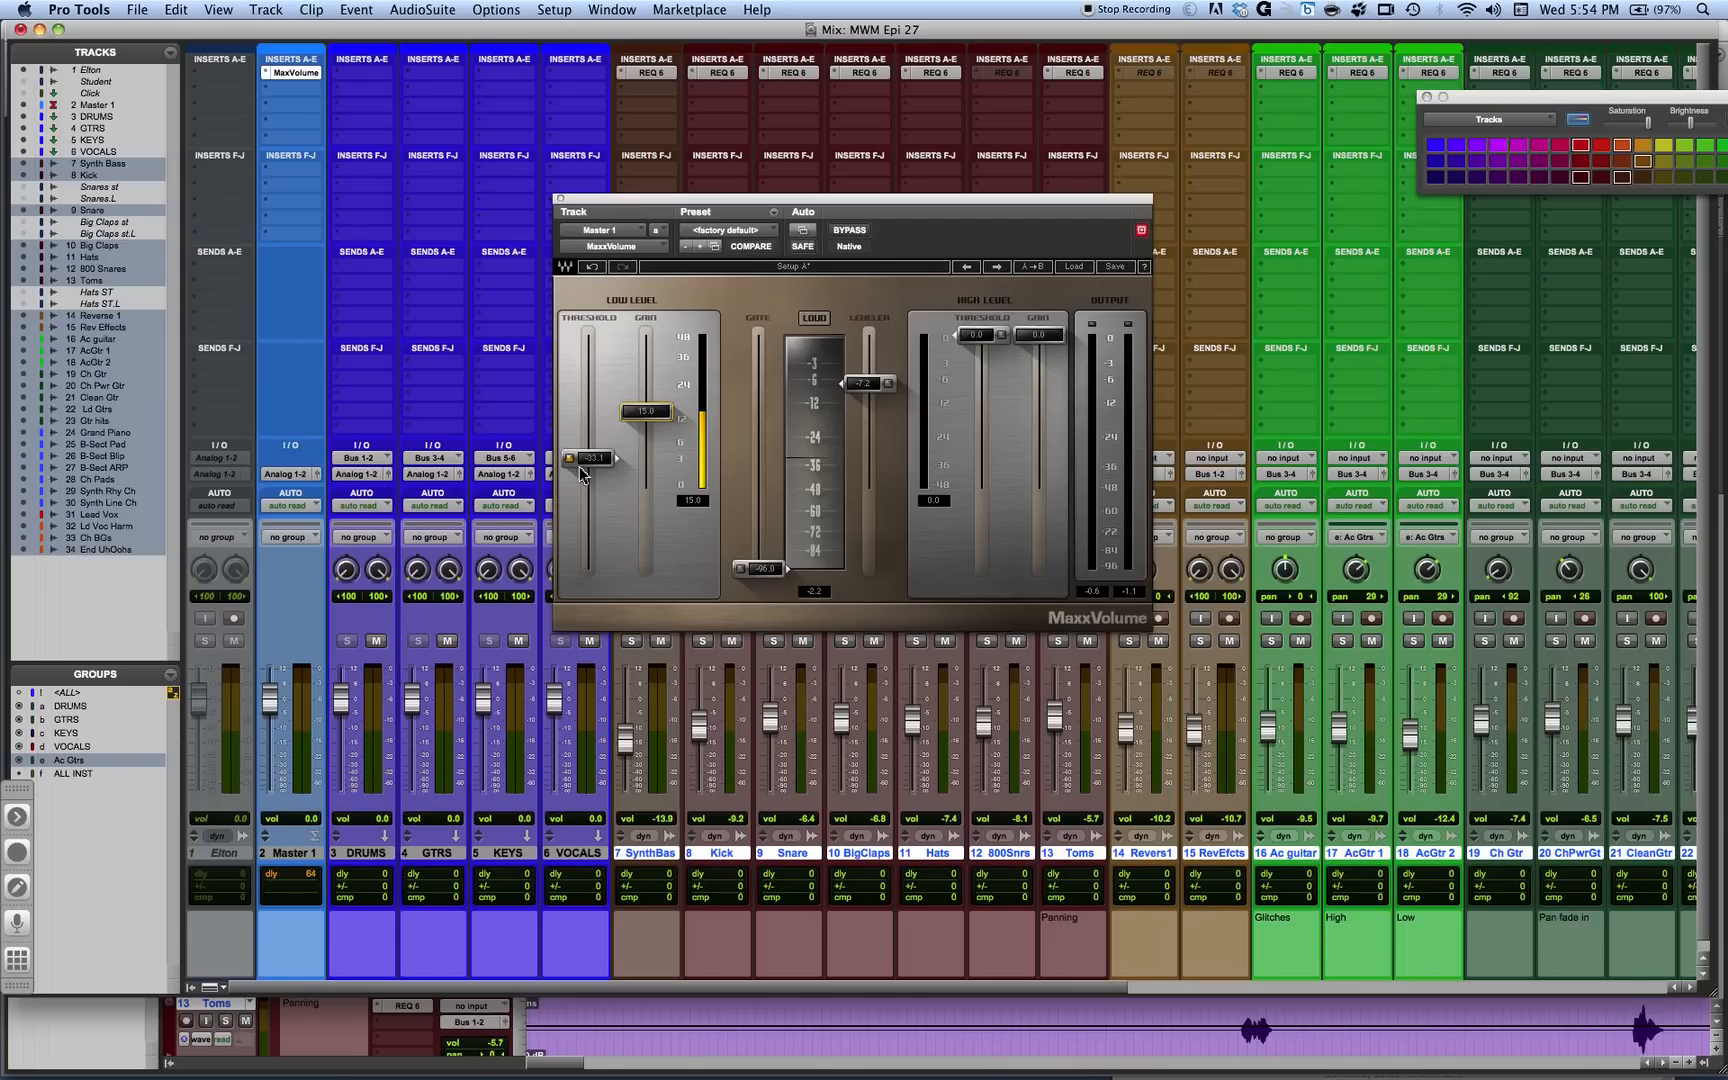
pyautogui.moveTo(582, 470)
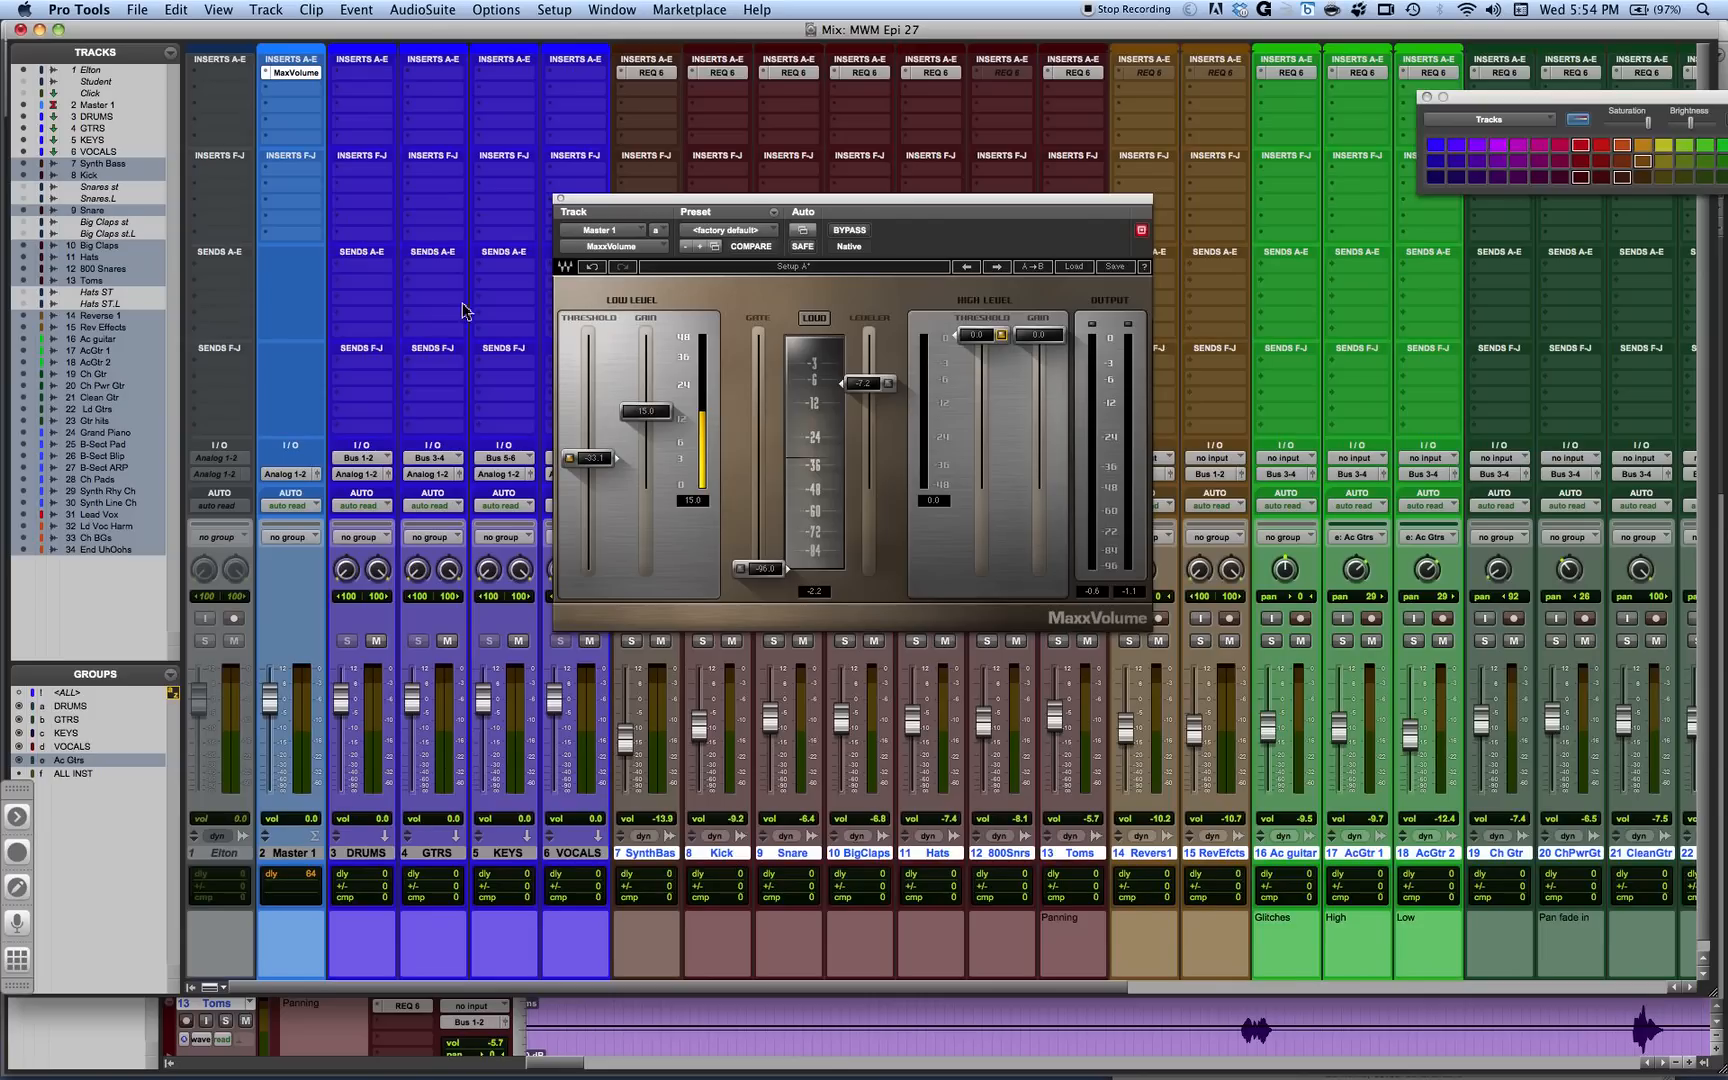
pyautogui.moveTo(718, 416)
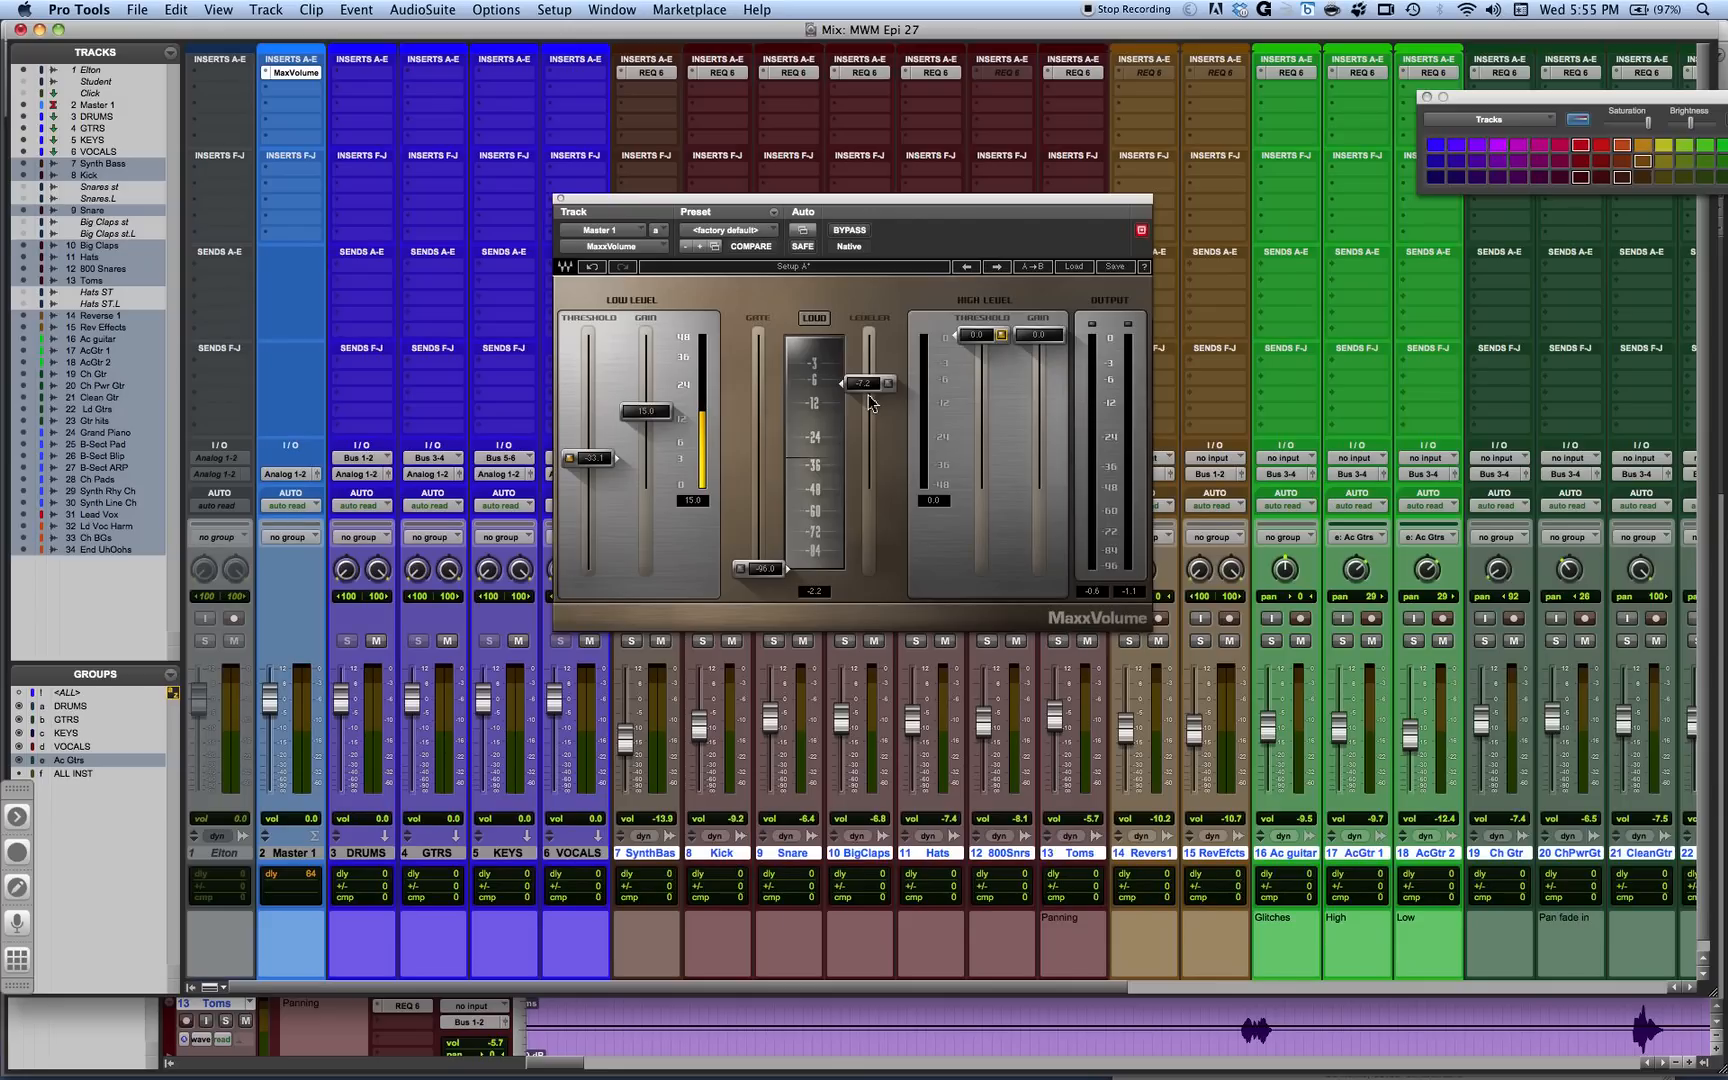
pyautogui.moveTo(828, 460)
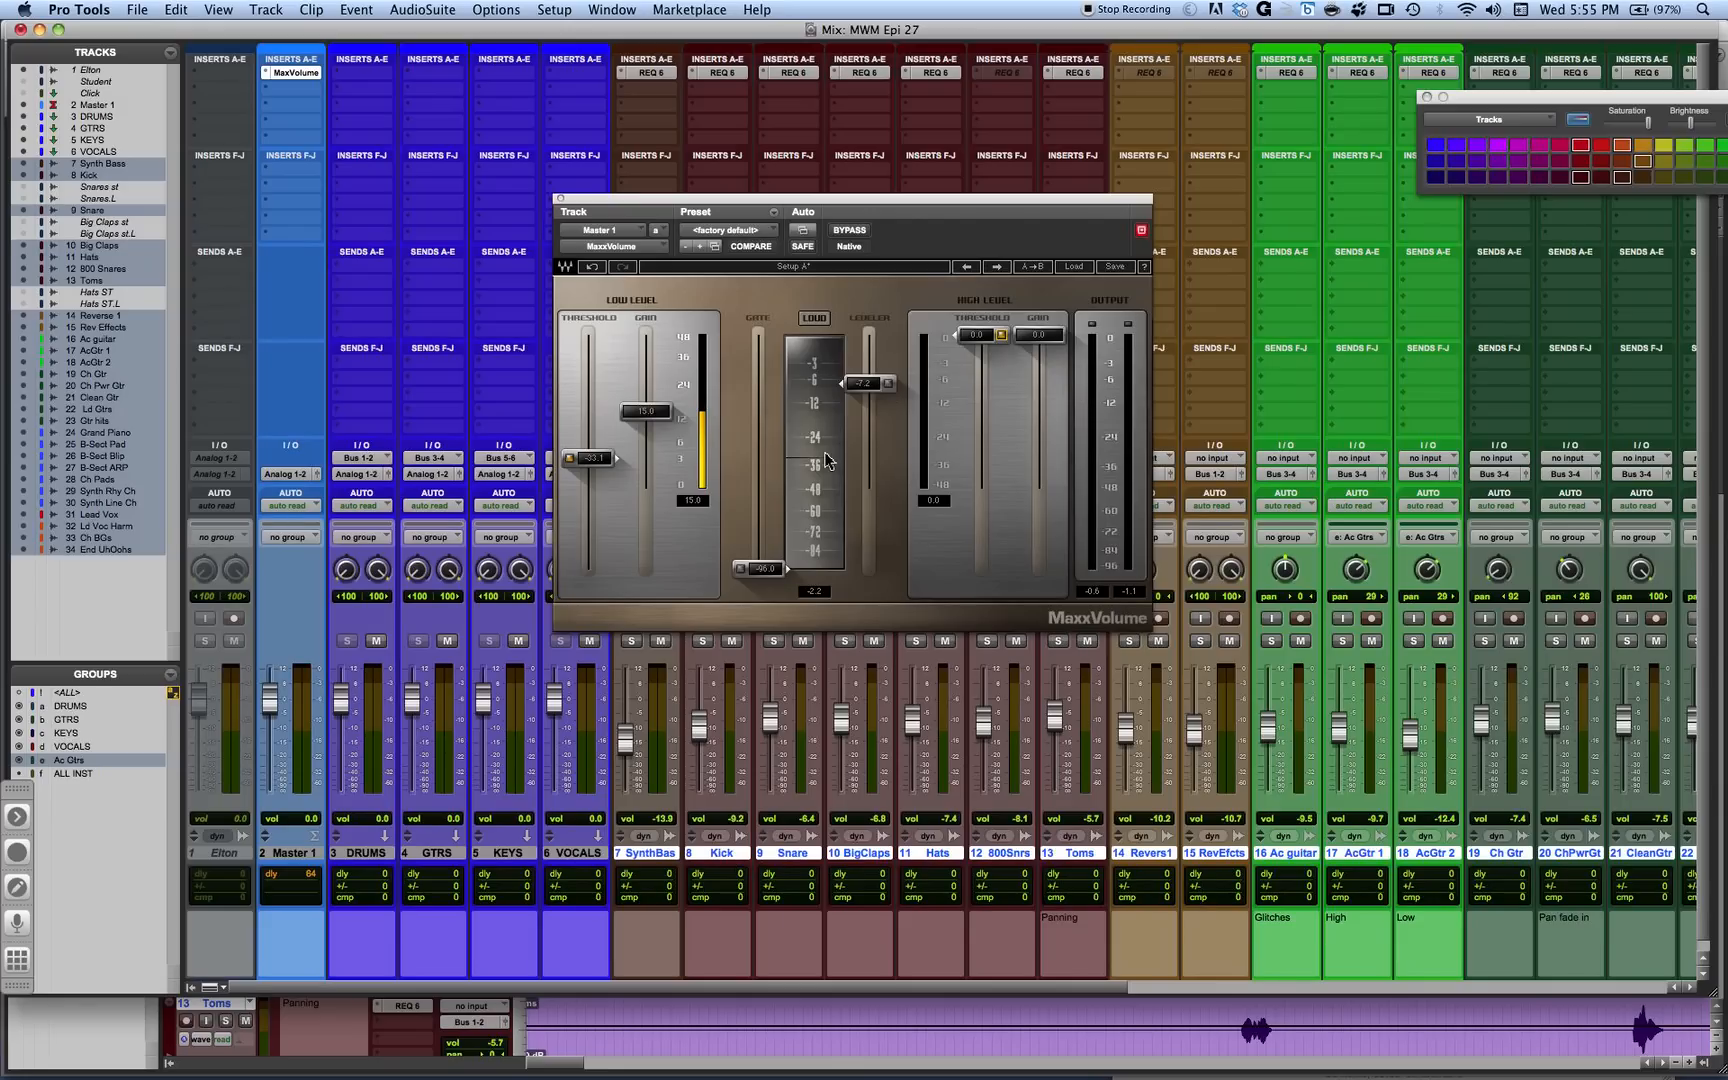
pyautogui.moveTo(816, 392)
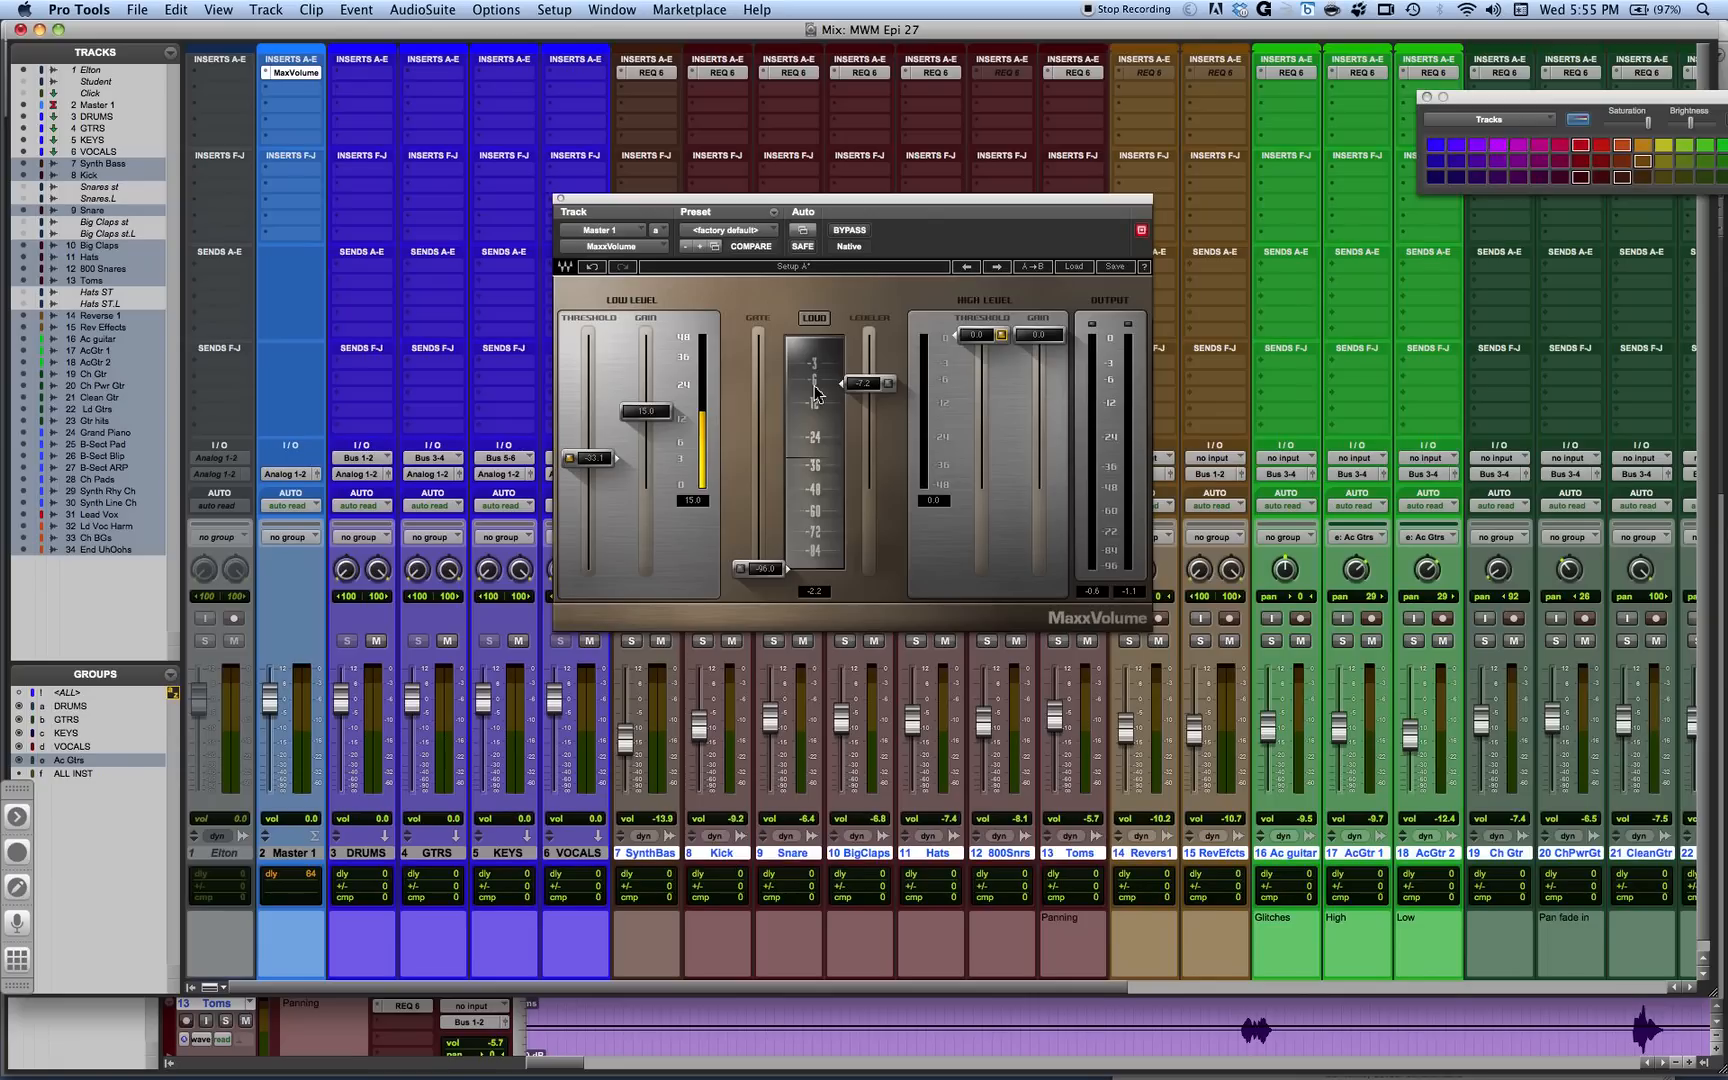
pyautogui.moveTo(828, 428)
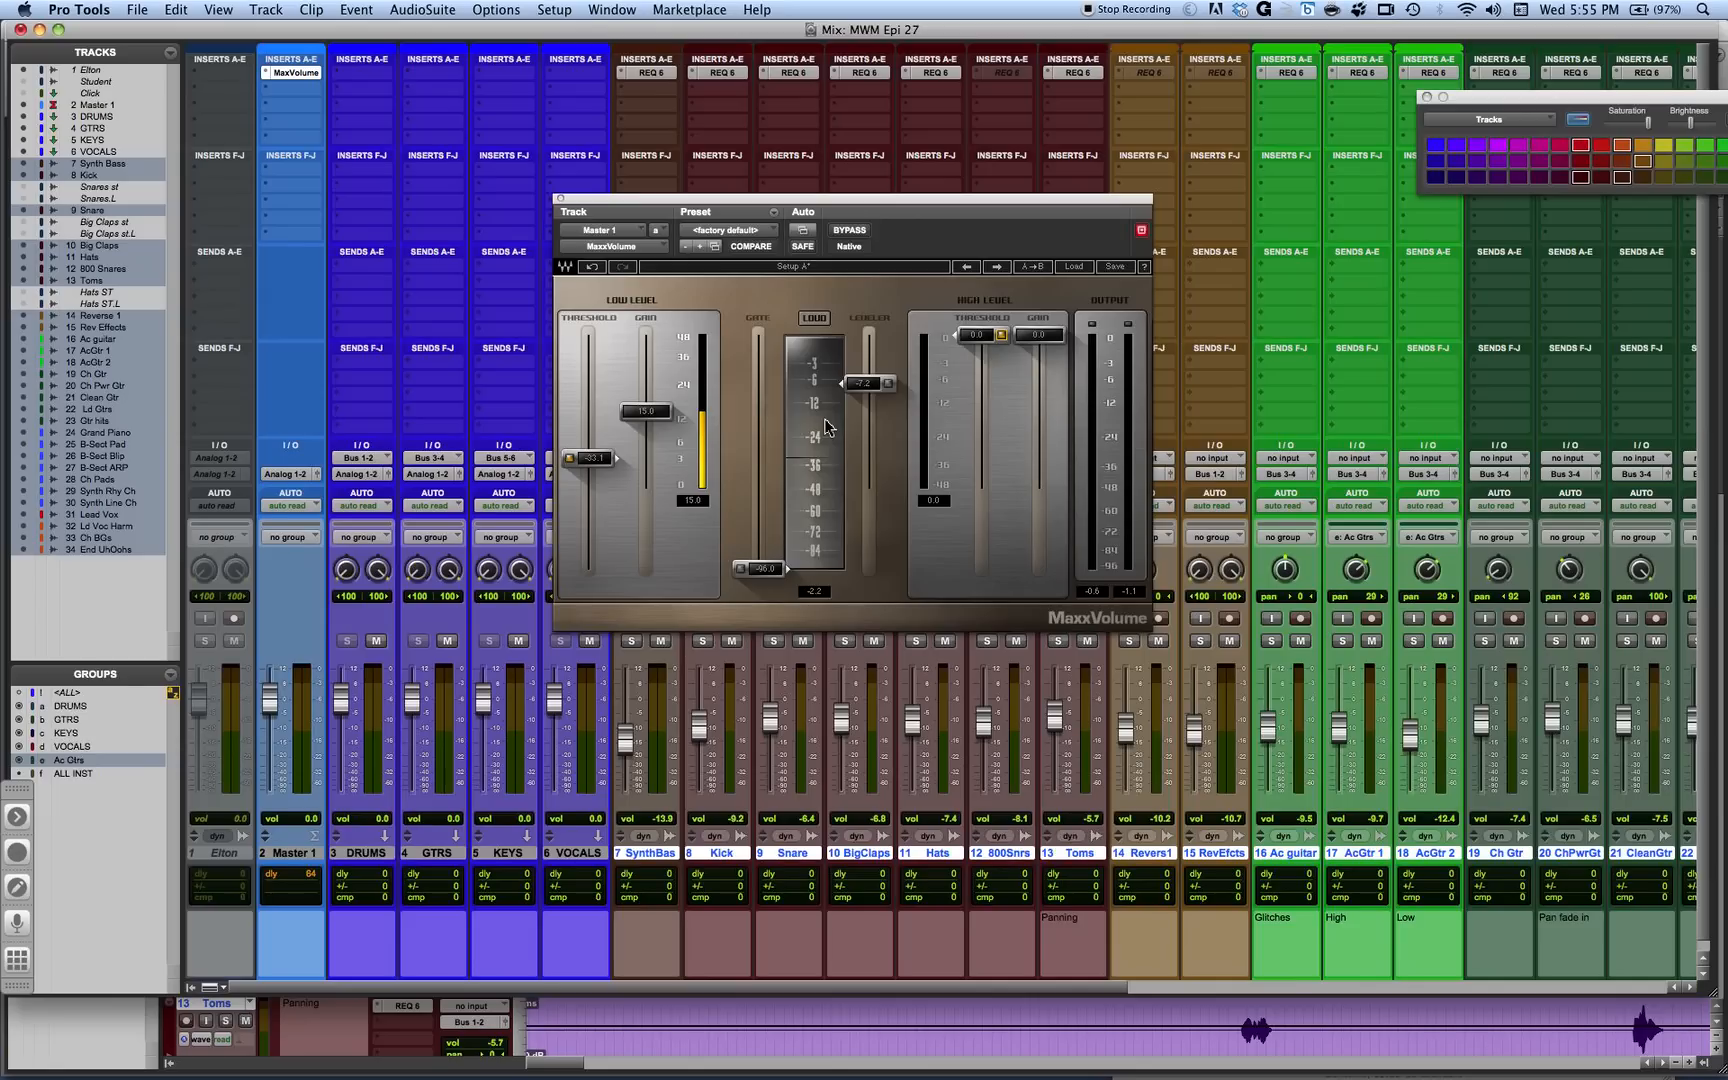
pyautogui.moveTo(828, 400)
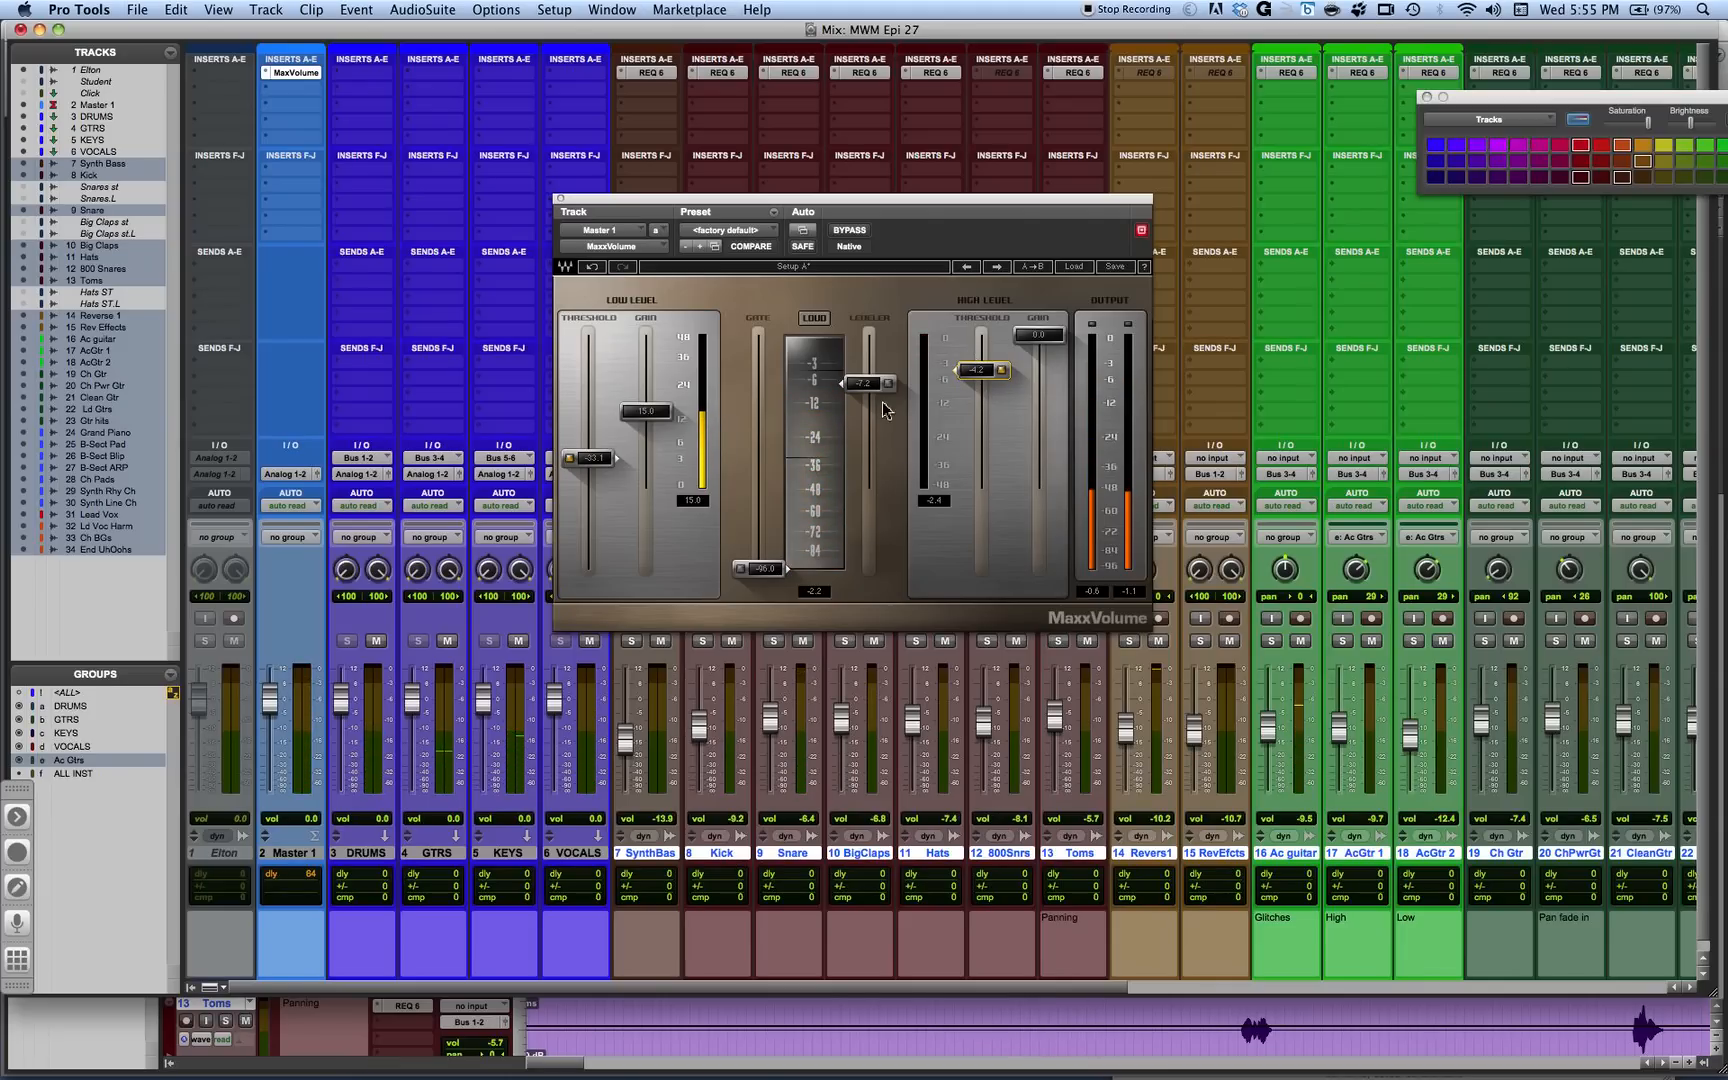
pyautogui.moveTo(562, 468)
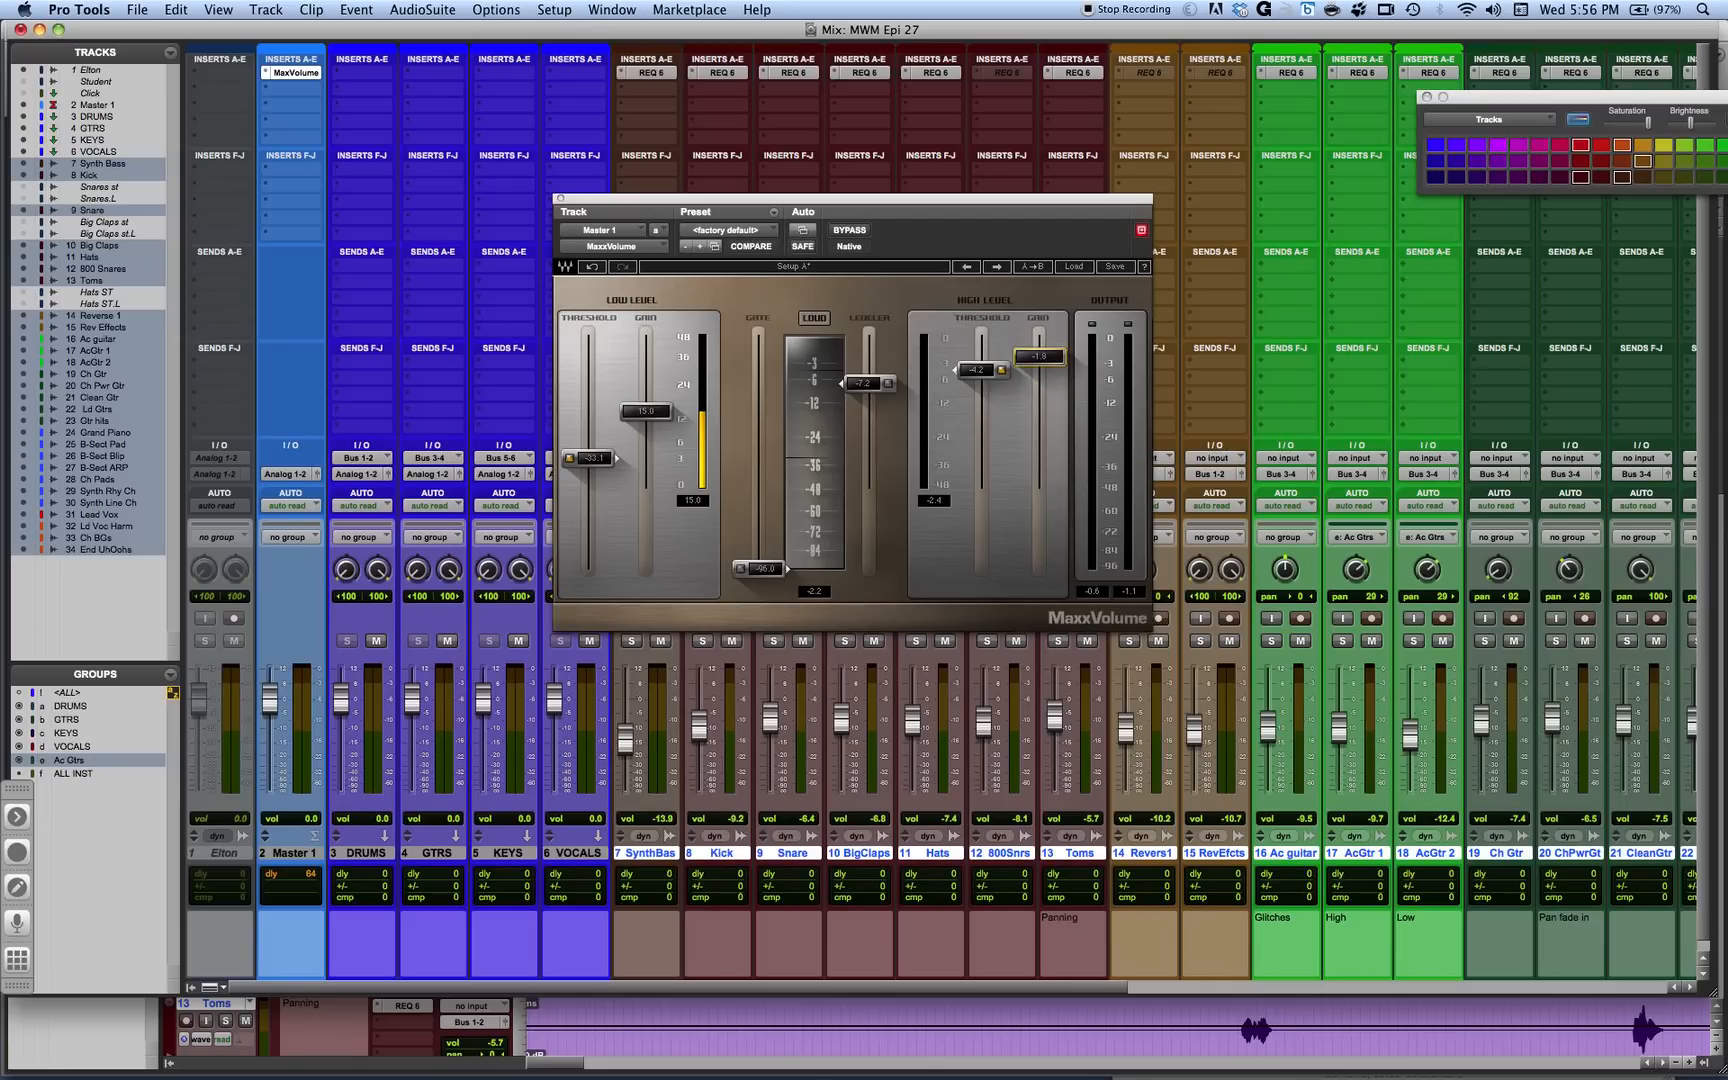
pyautogui.press('space')
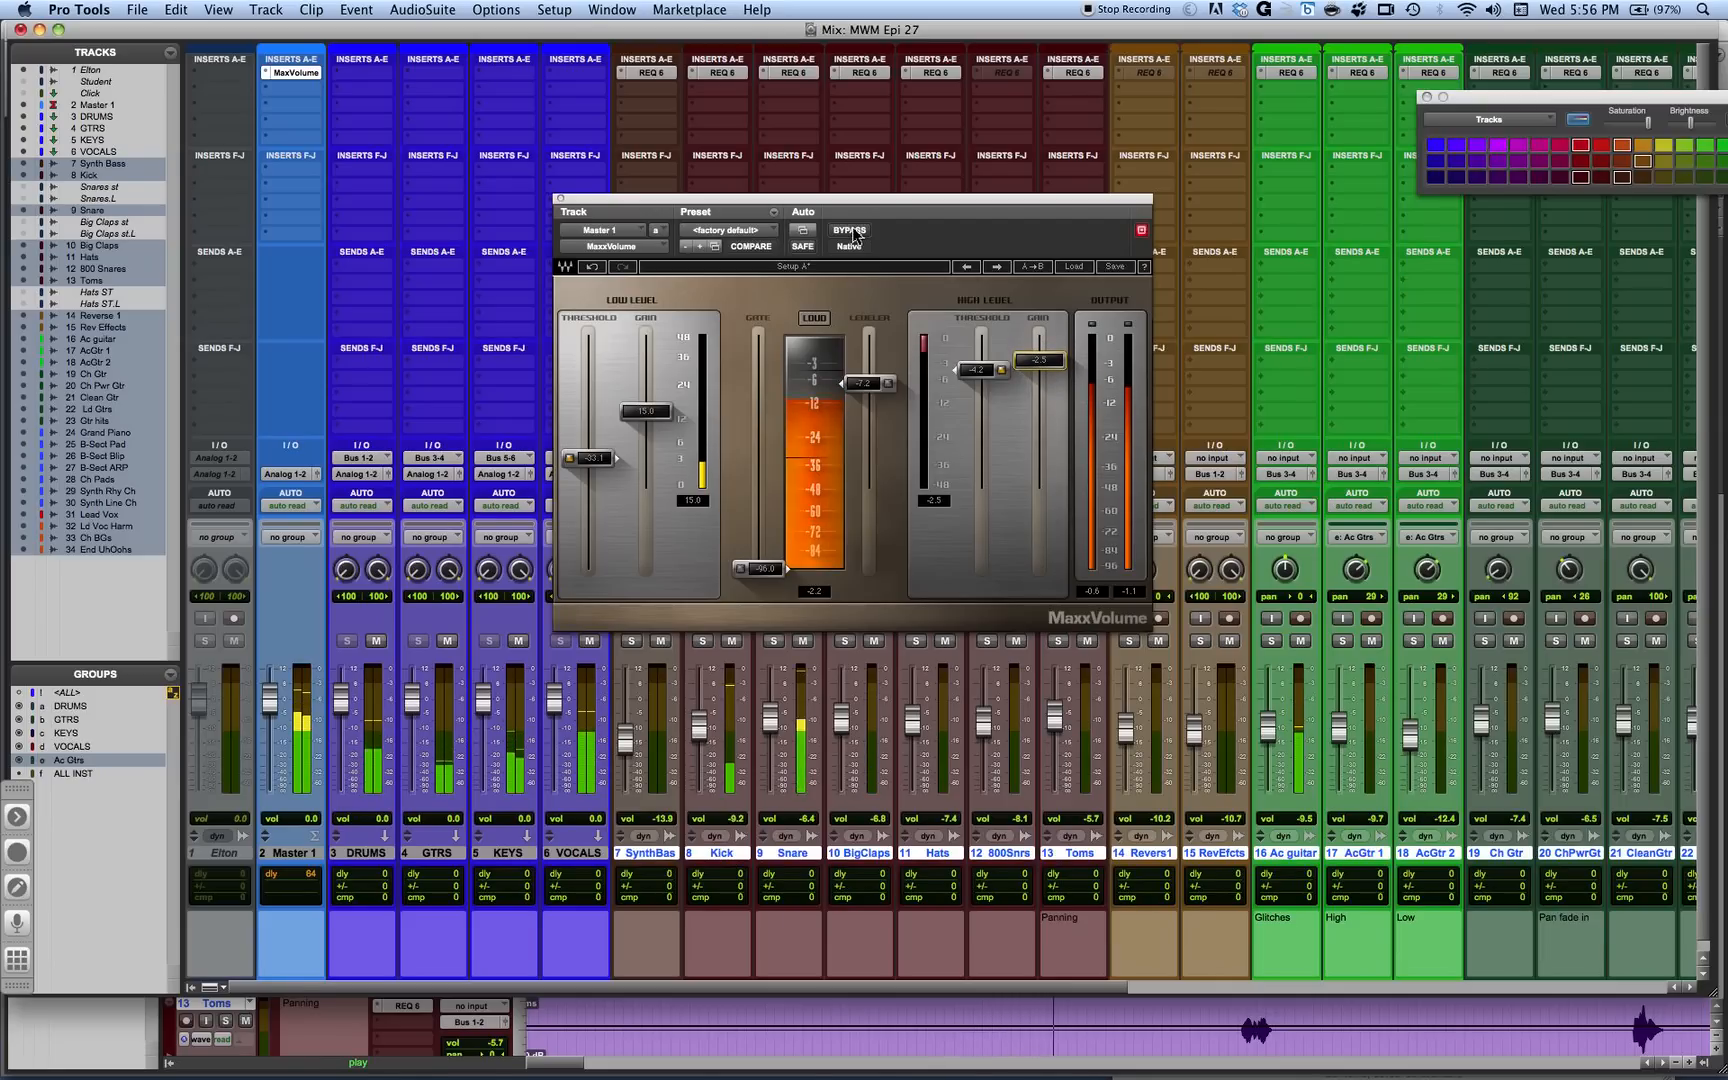
pyautogui.click(848, 232)
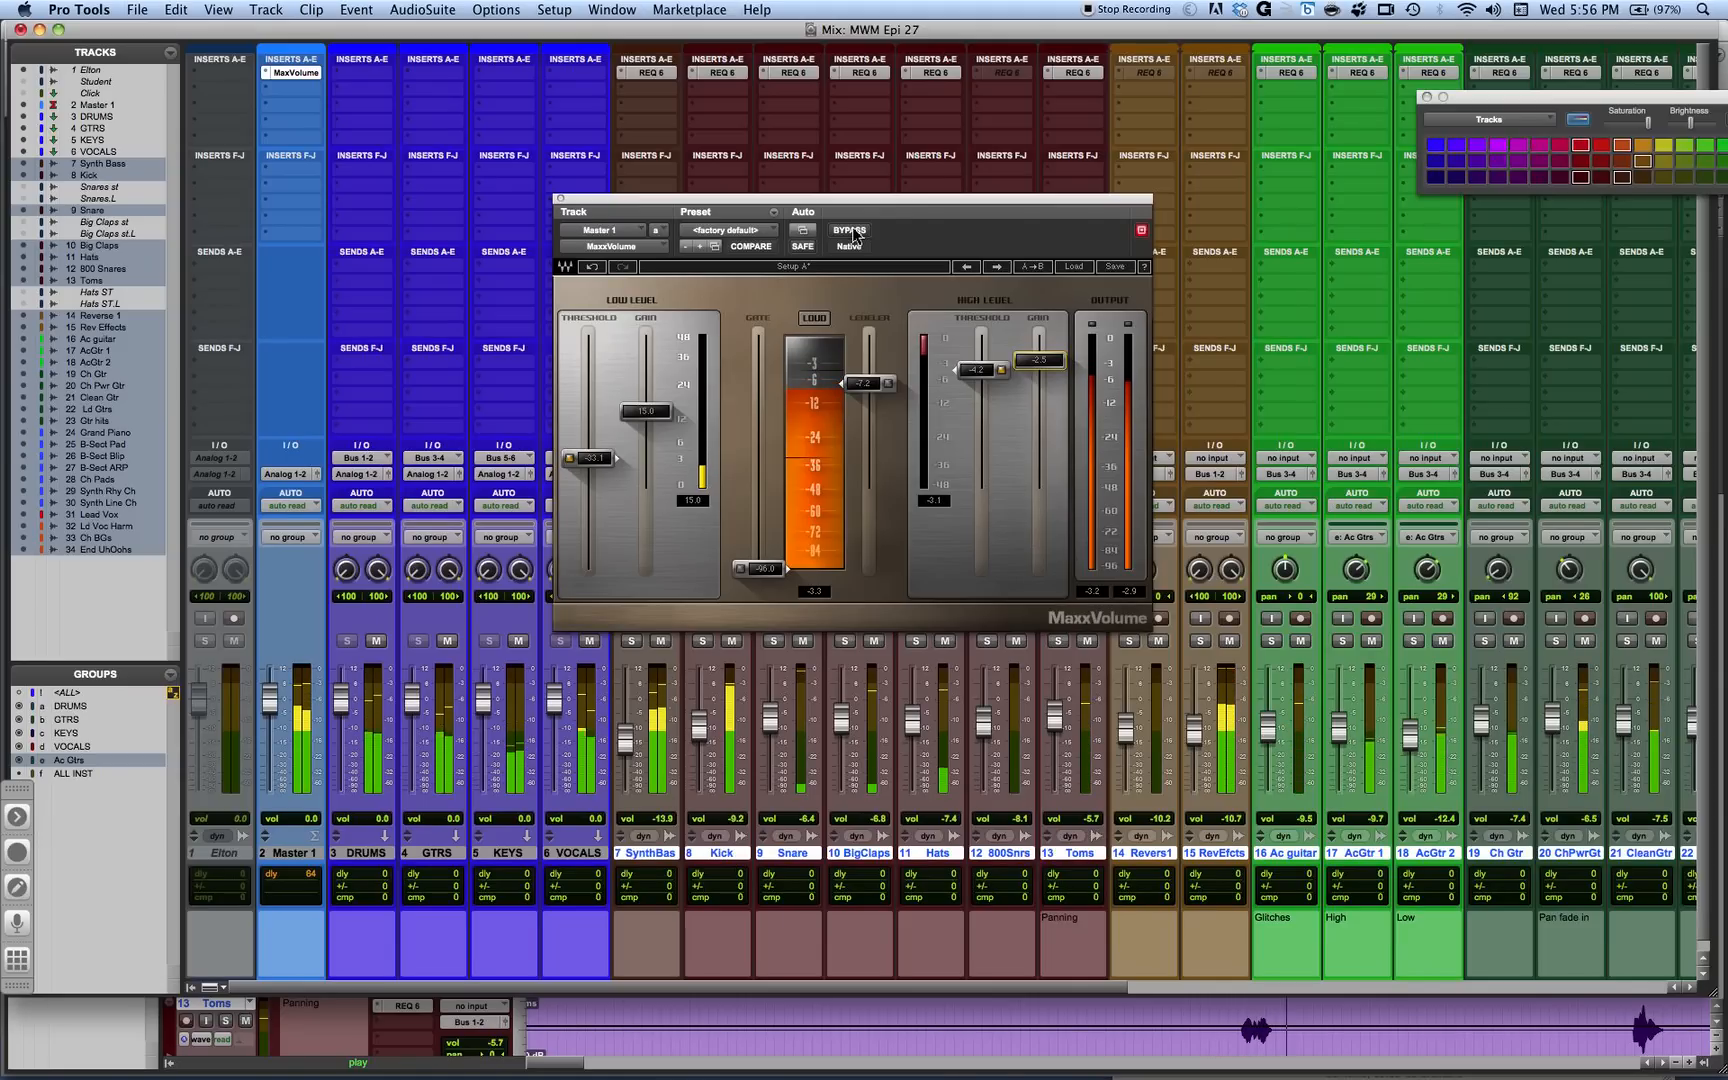
pyautogui.click(848, 232)
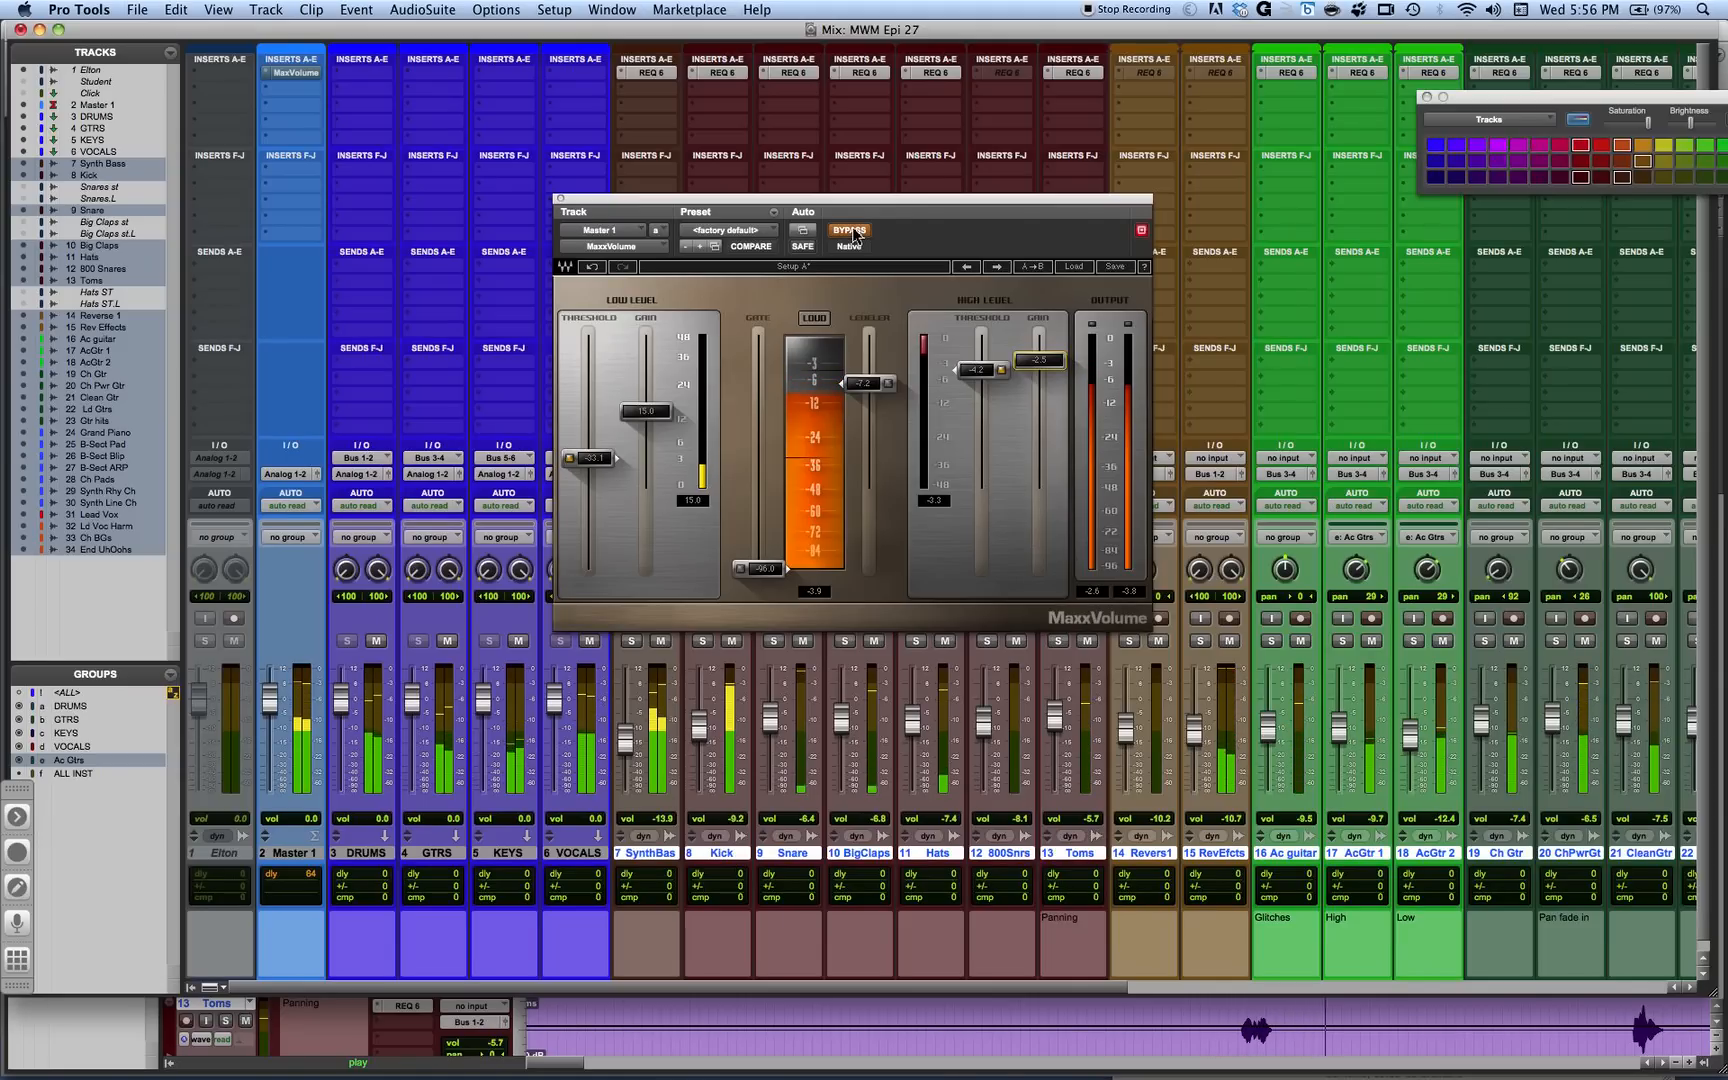
pyautogui.click(848, 230)
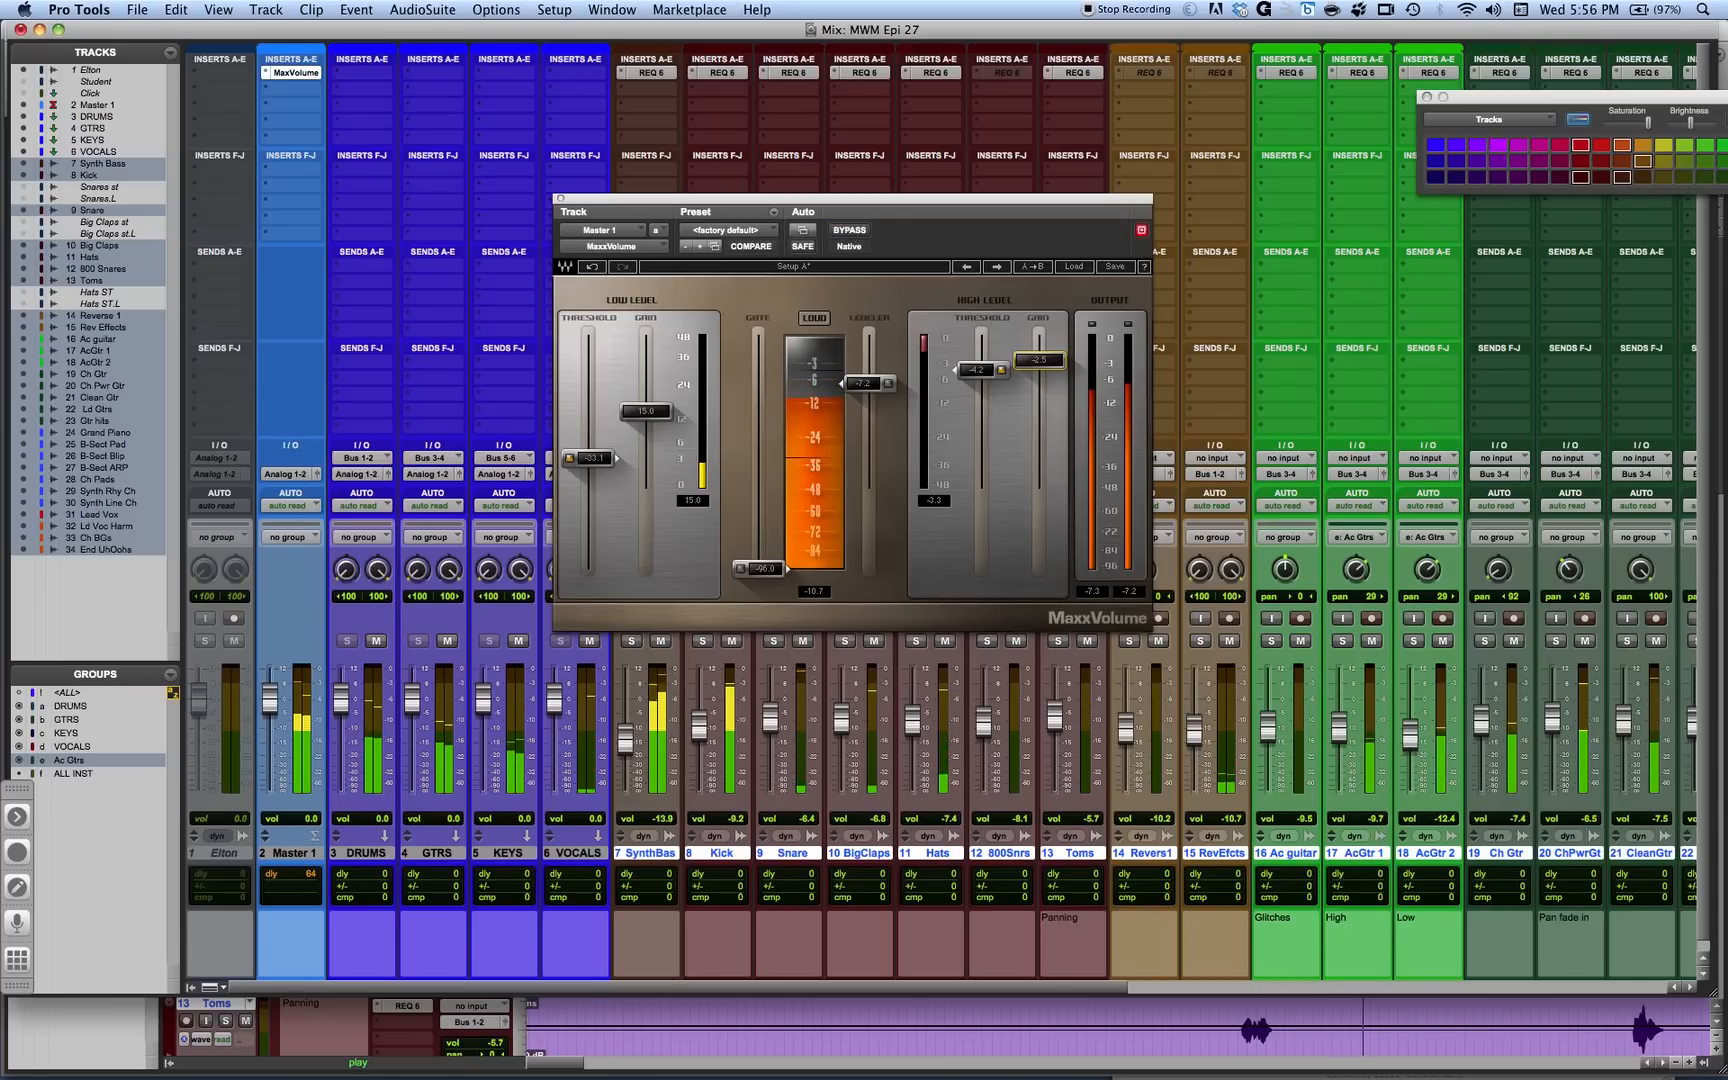
pyautogui.moveTo(590, 458); pyautogui.dragTo(590, 444)
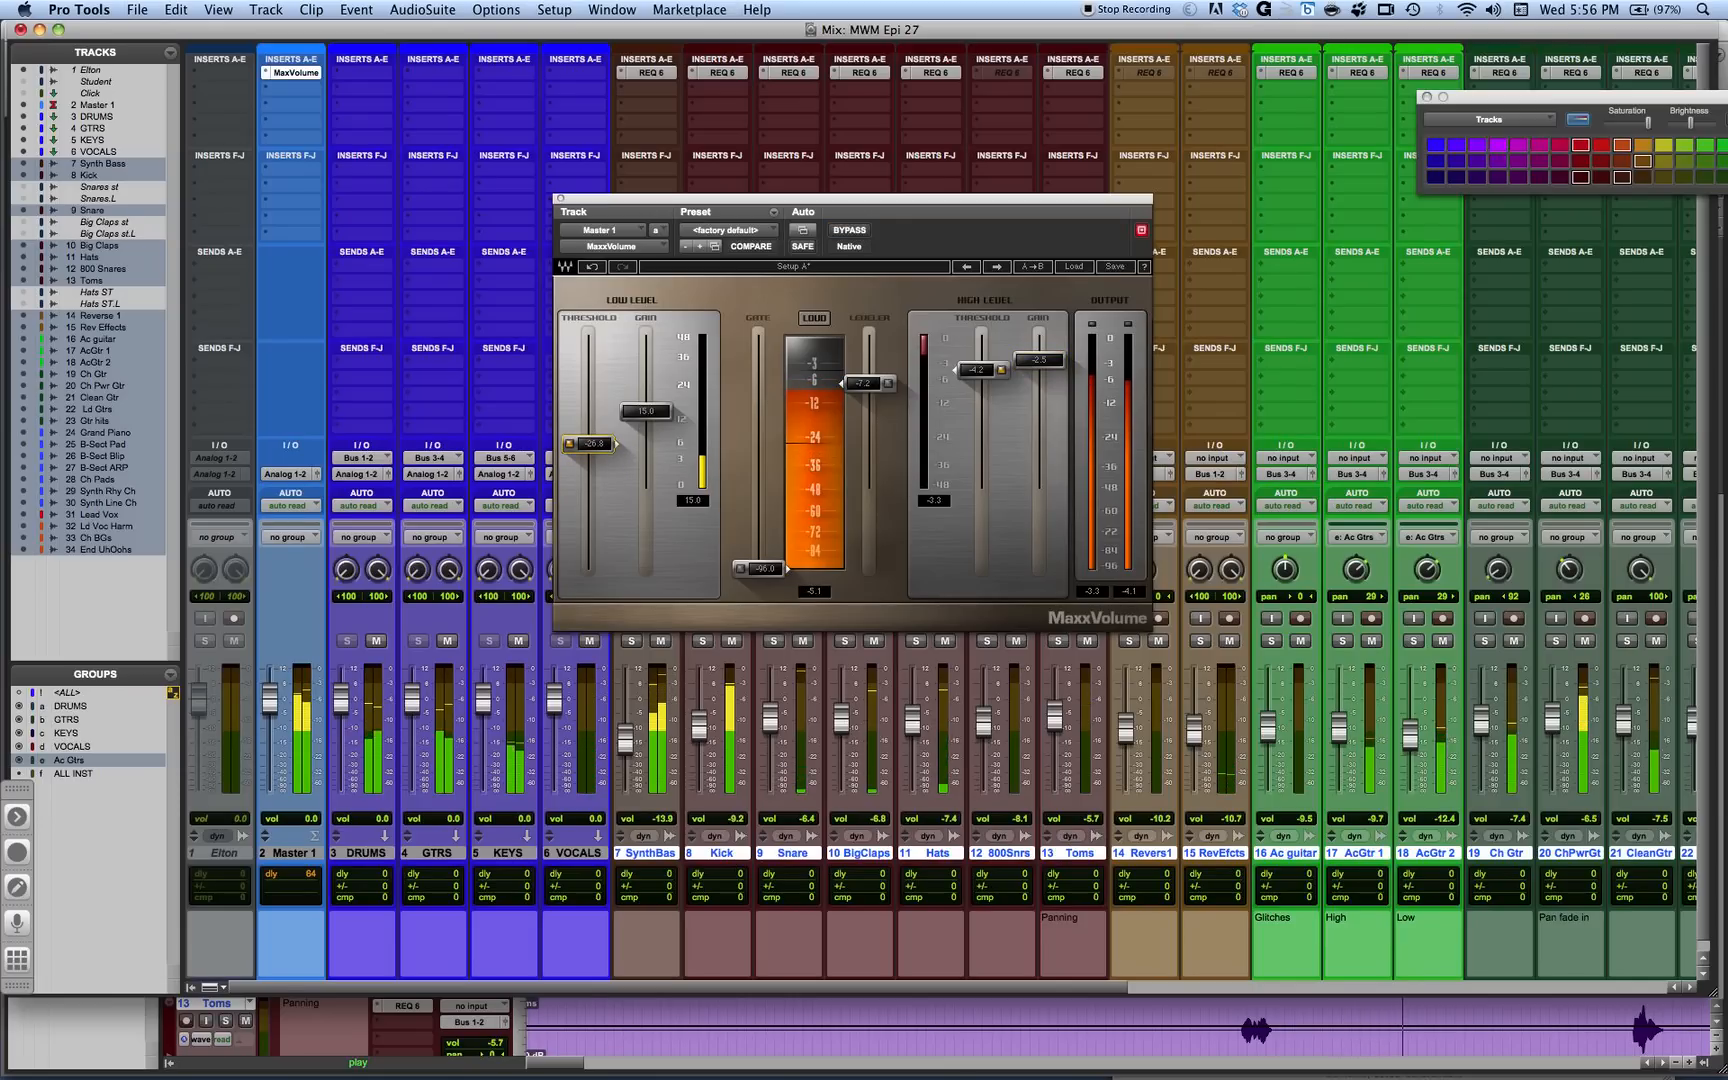
pyautogui.moveTo(990, 370); pyautogui.dragTo(978, 380)
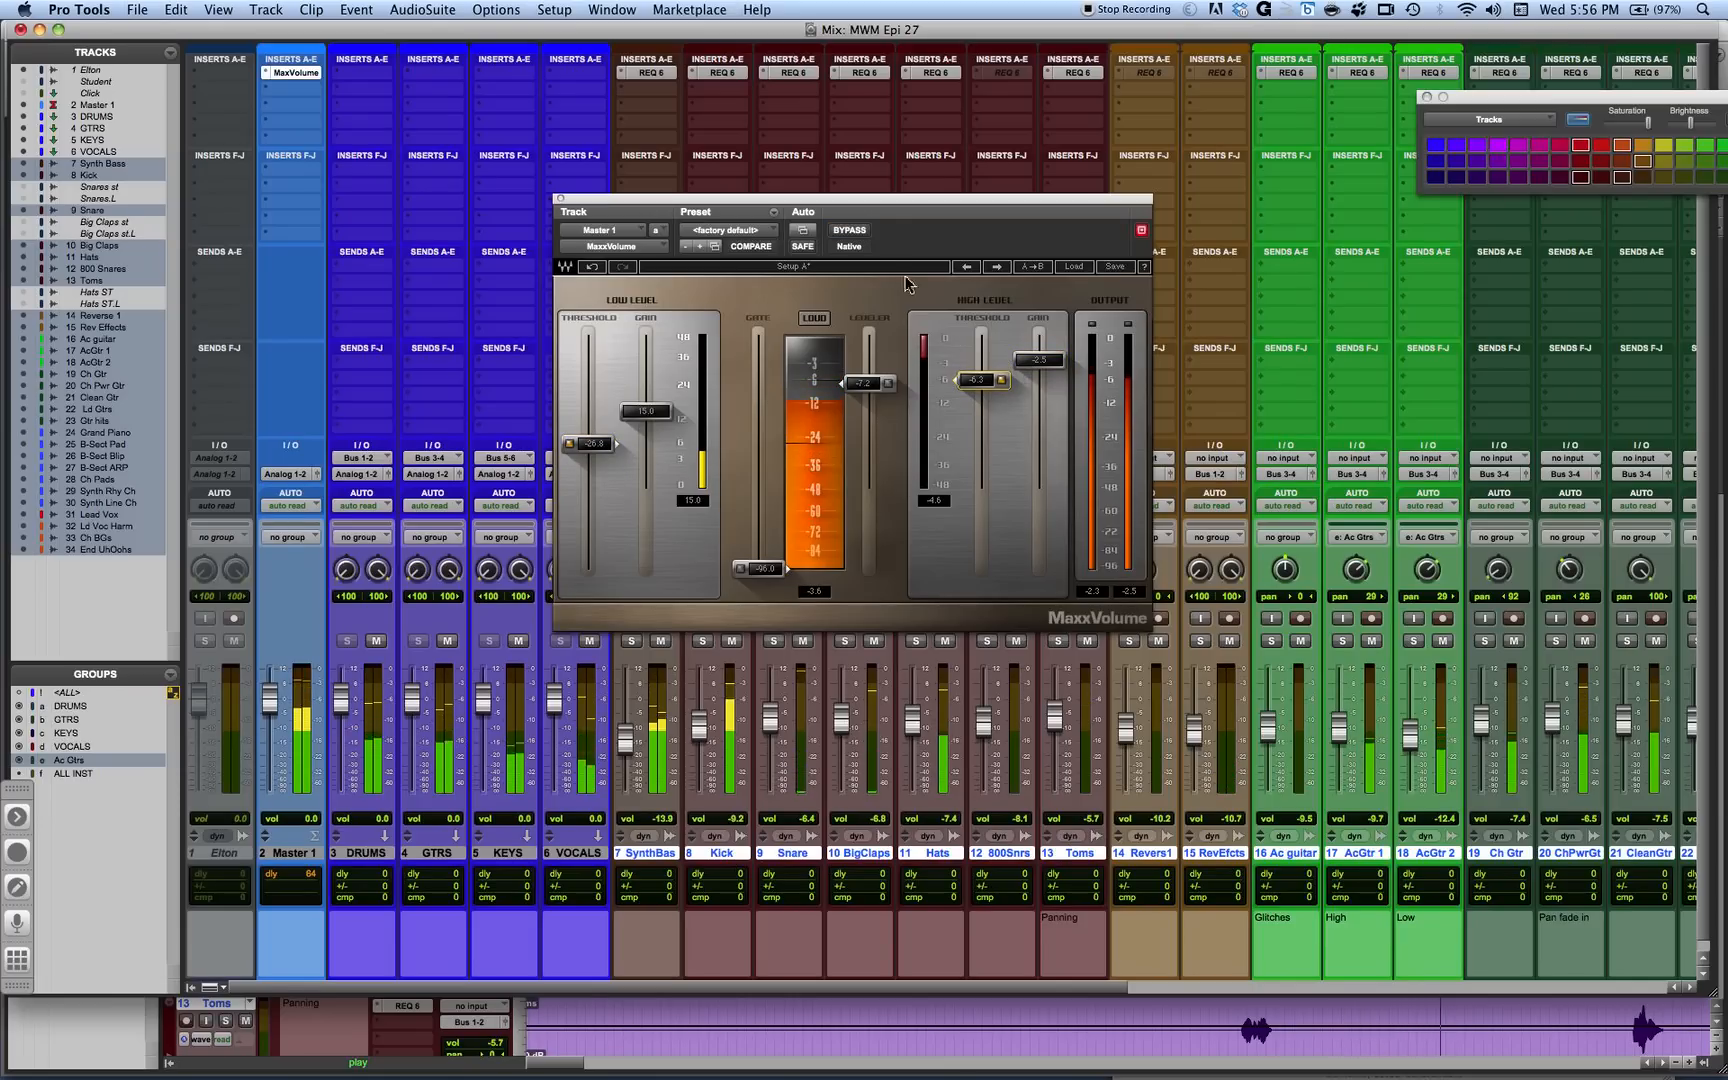
pyautogui.click(850, 230)
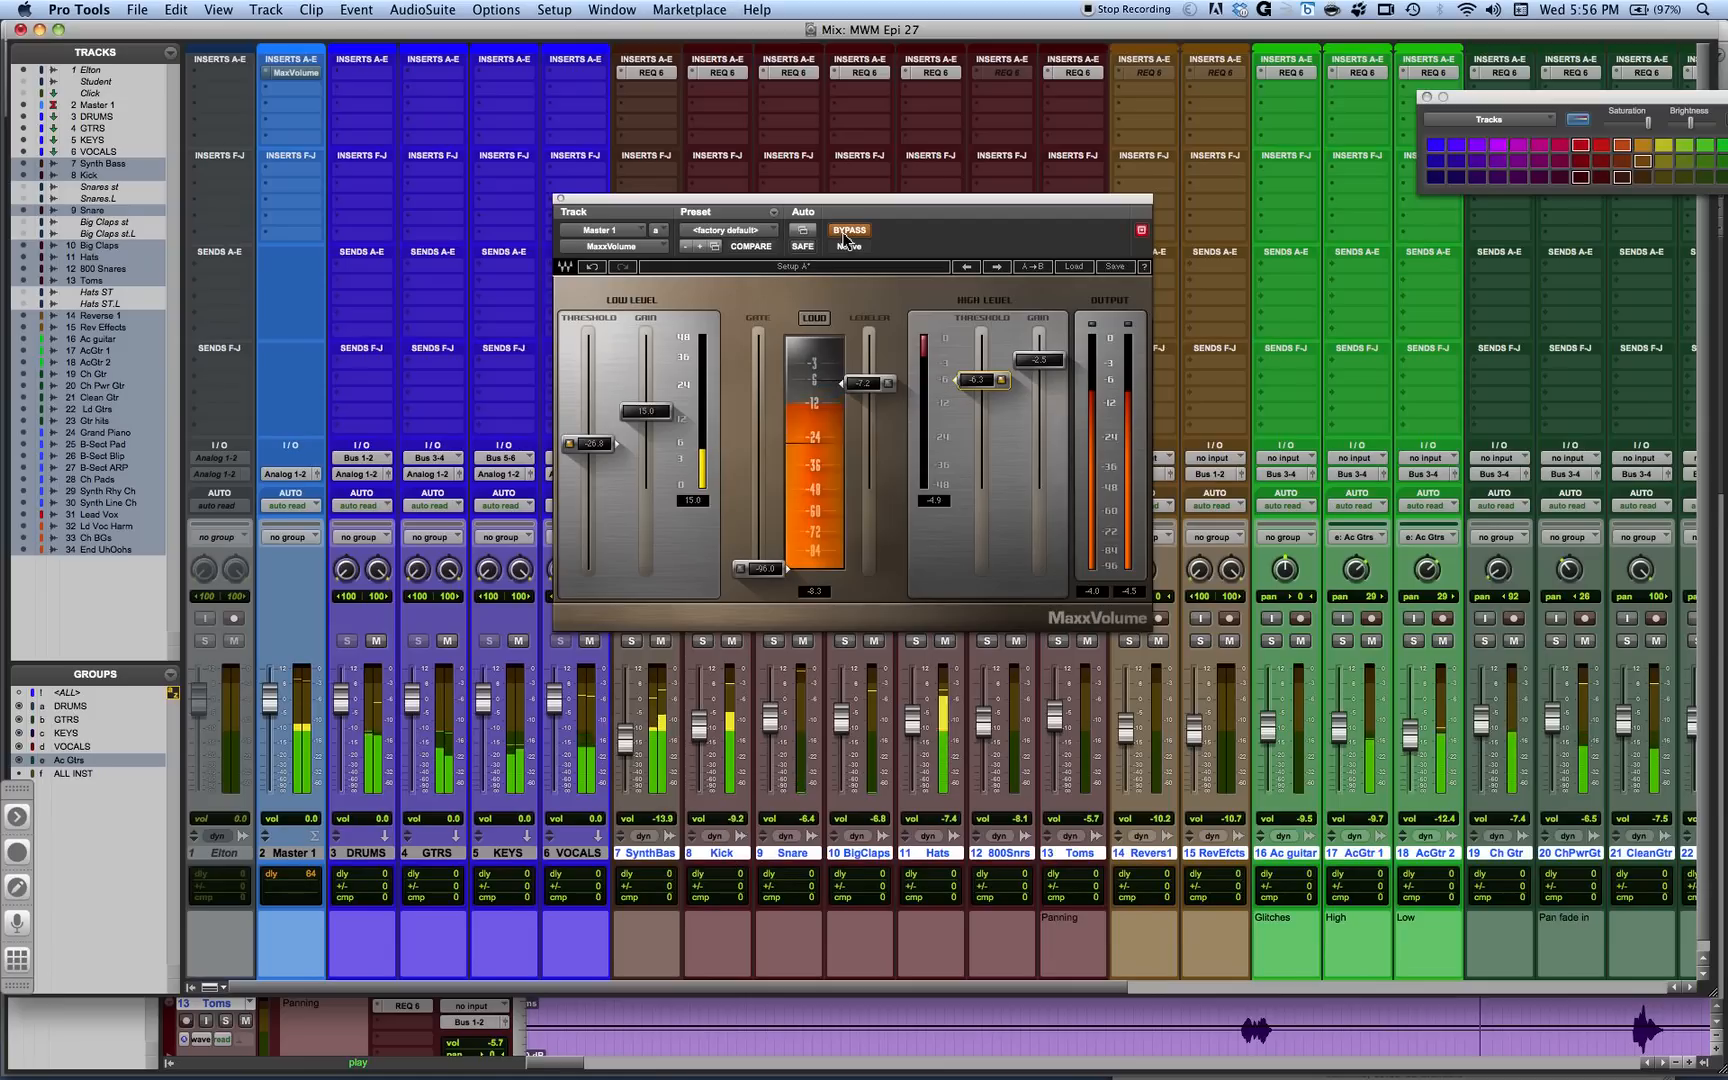
pyautogui.click(848, 230)
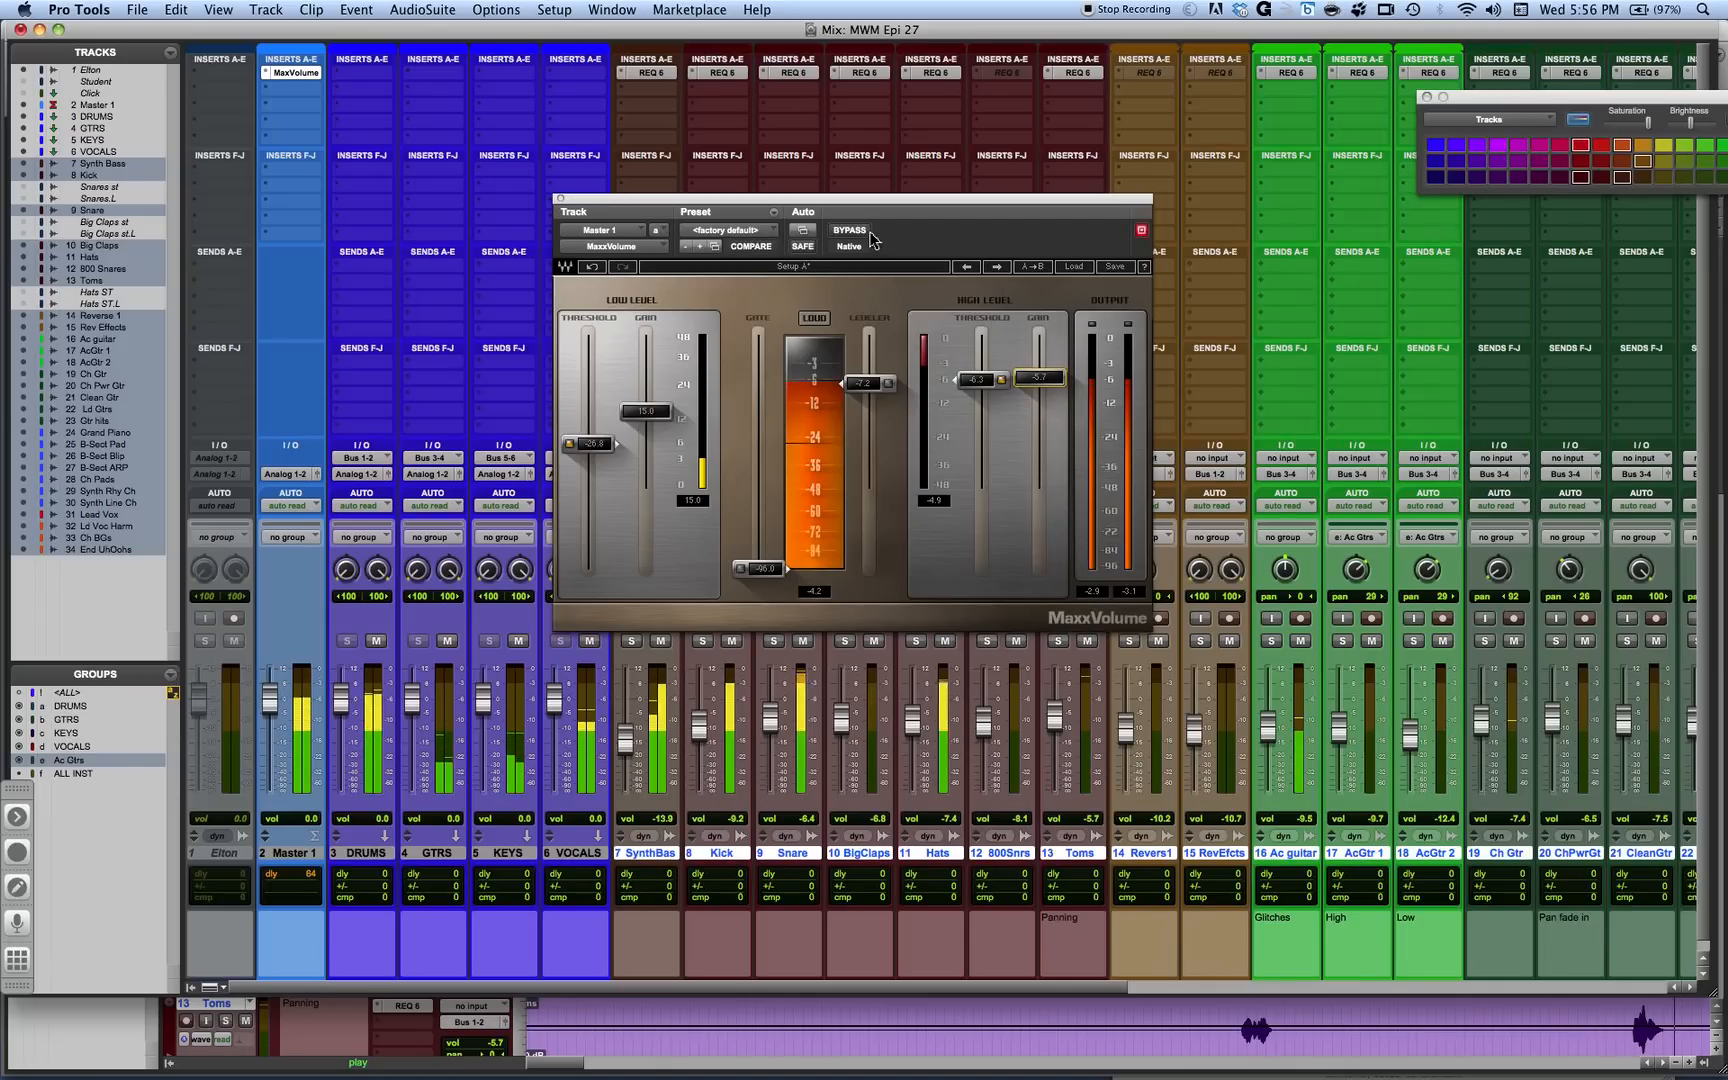
# Bypass and re-enable MaxxVolume for an in/out comparison, then stop playback
pyautogui.click(850, 230)
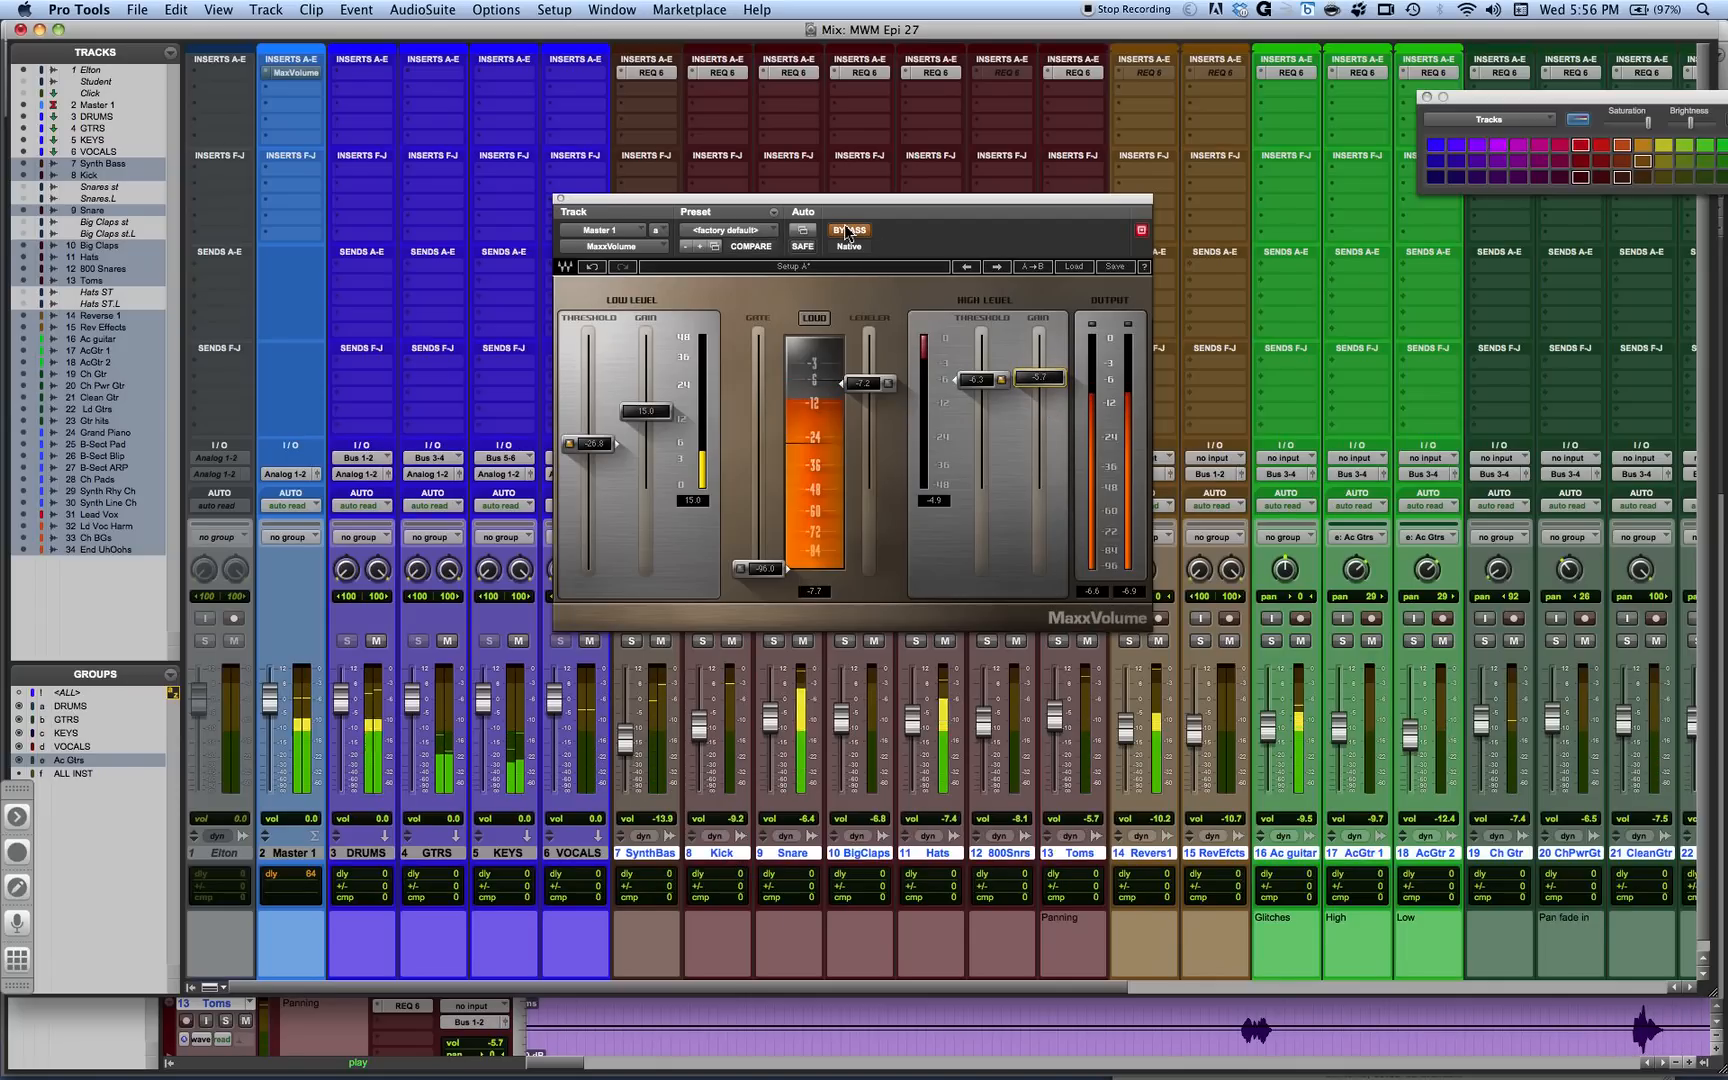
pyautogui.click(850, 230)
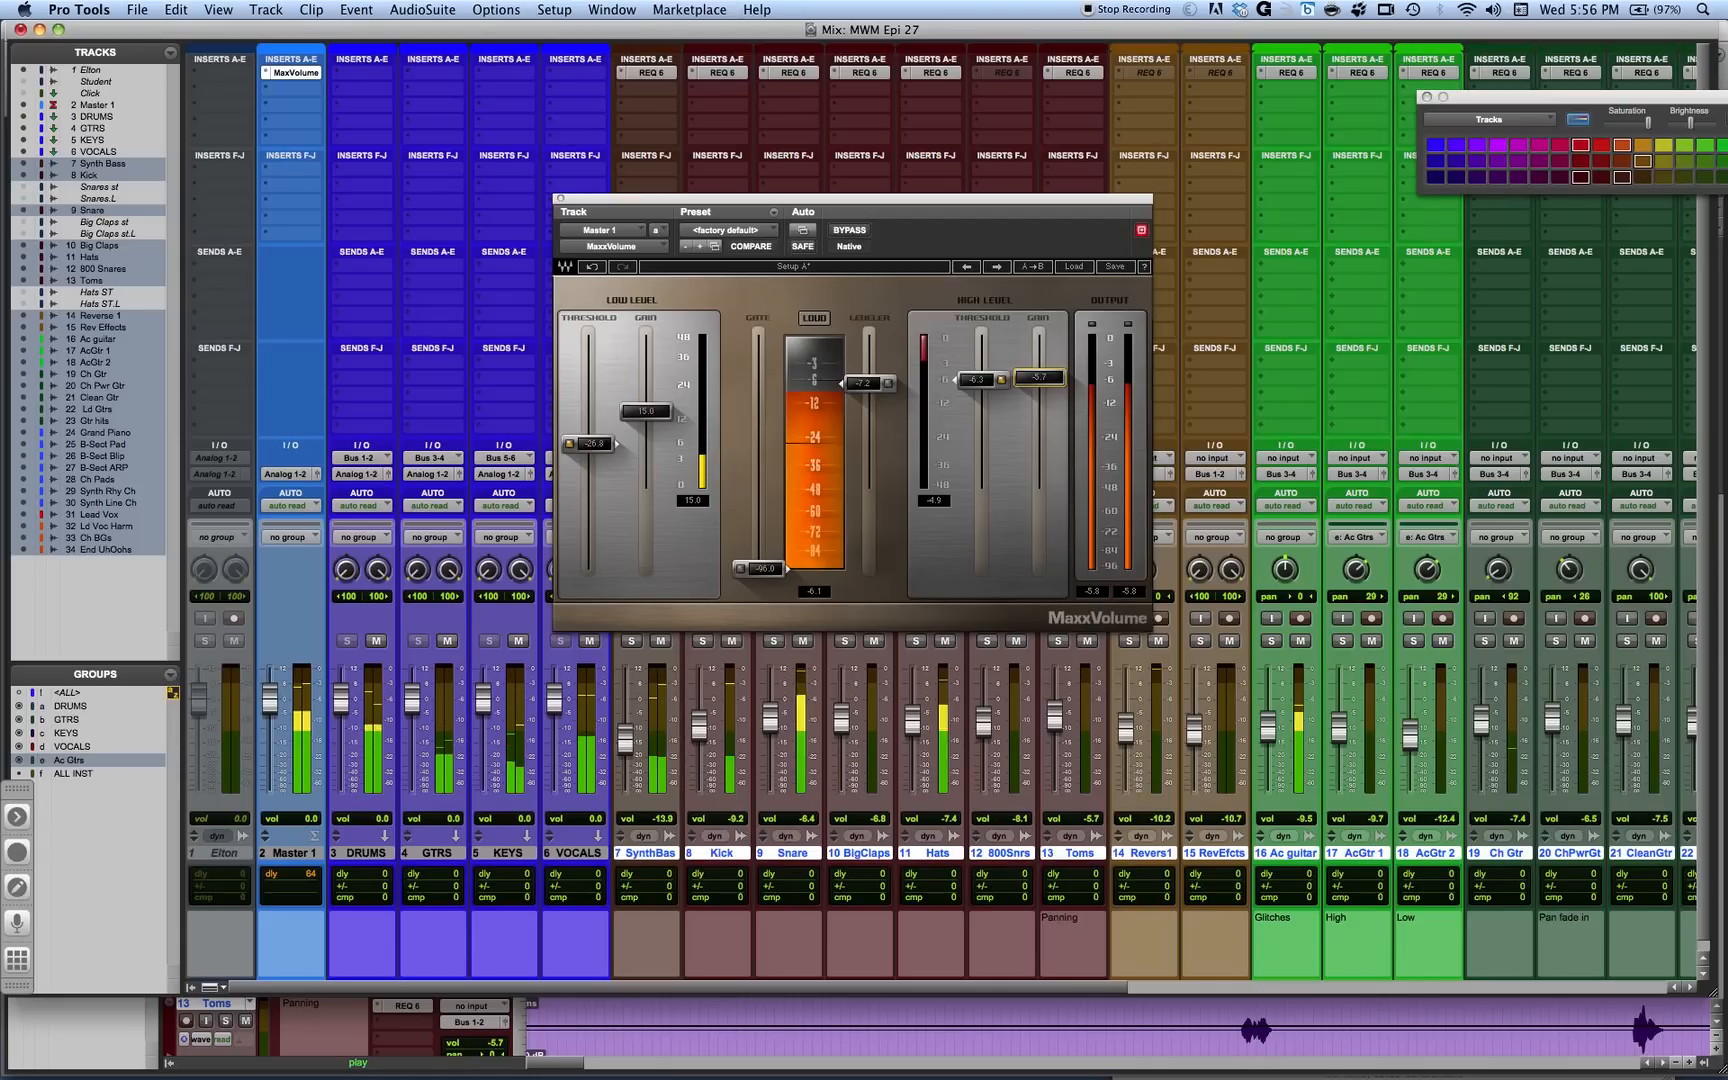
pyautogui.moveTo(1042, 378); pyautogui.dragTo(1042, 378)
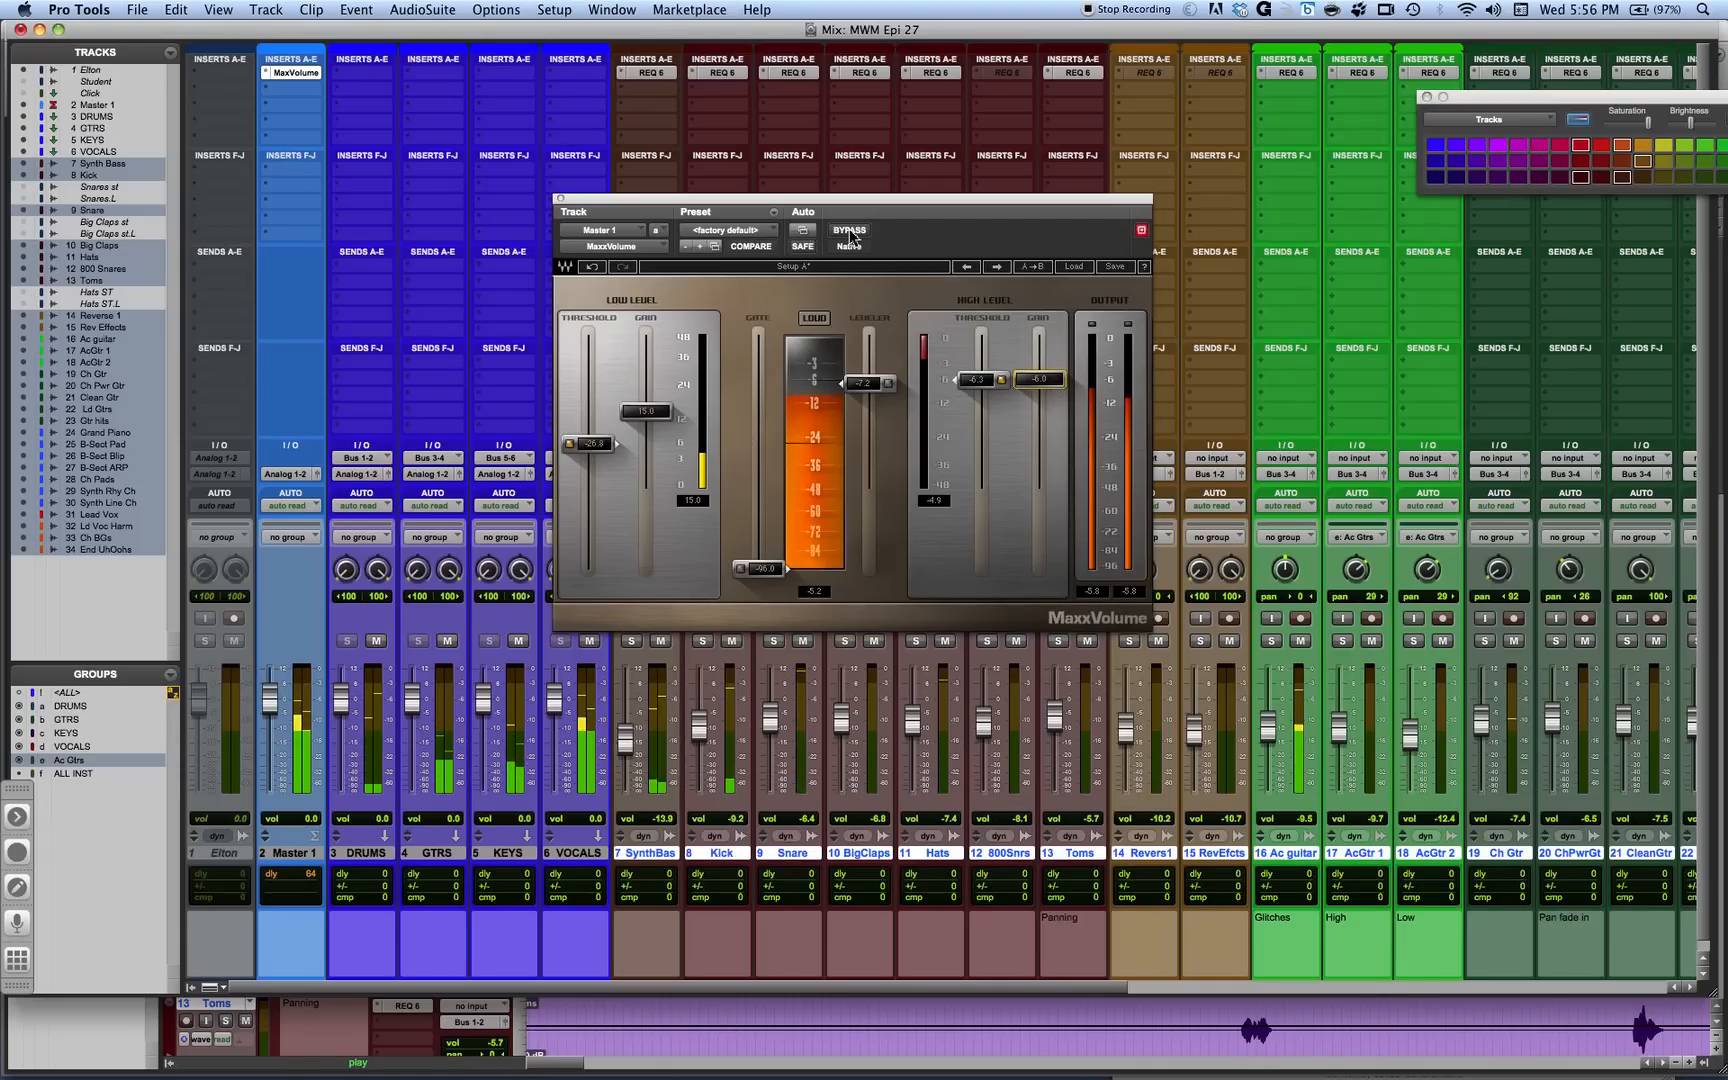
pyautogui.click(848, 230)
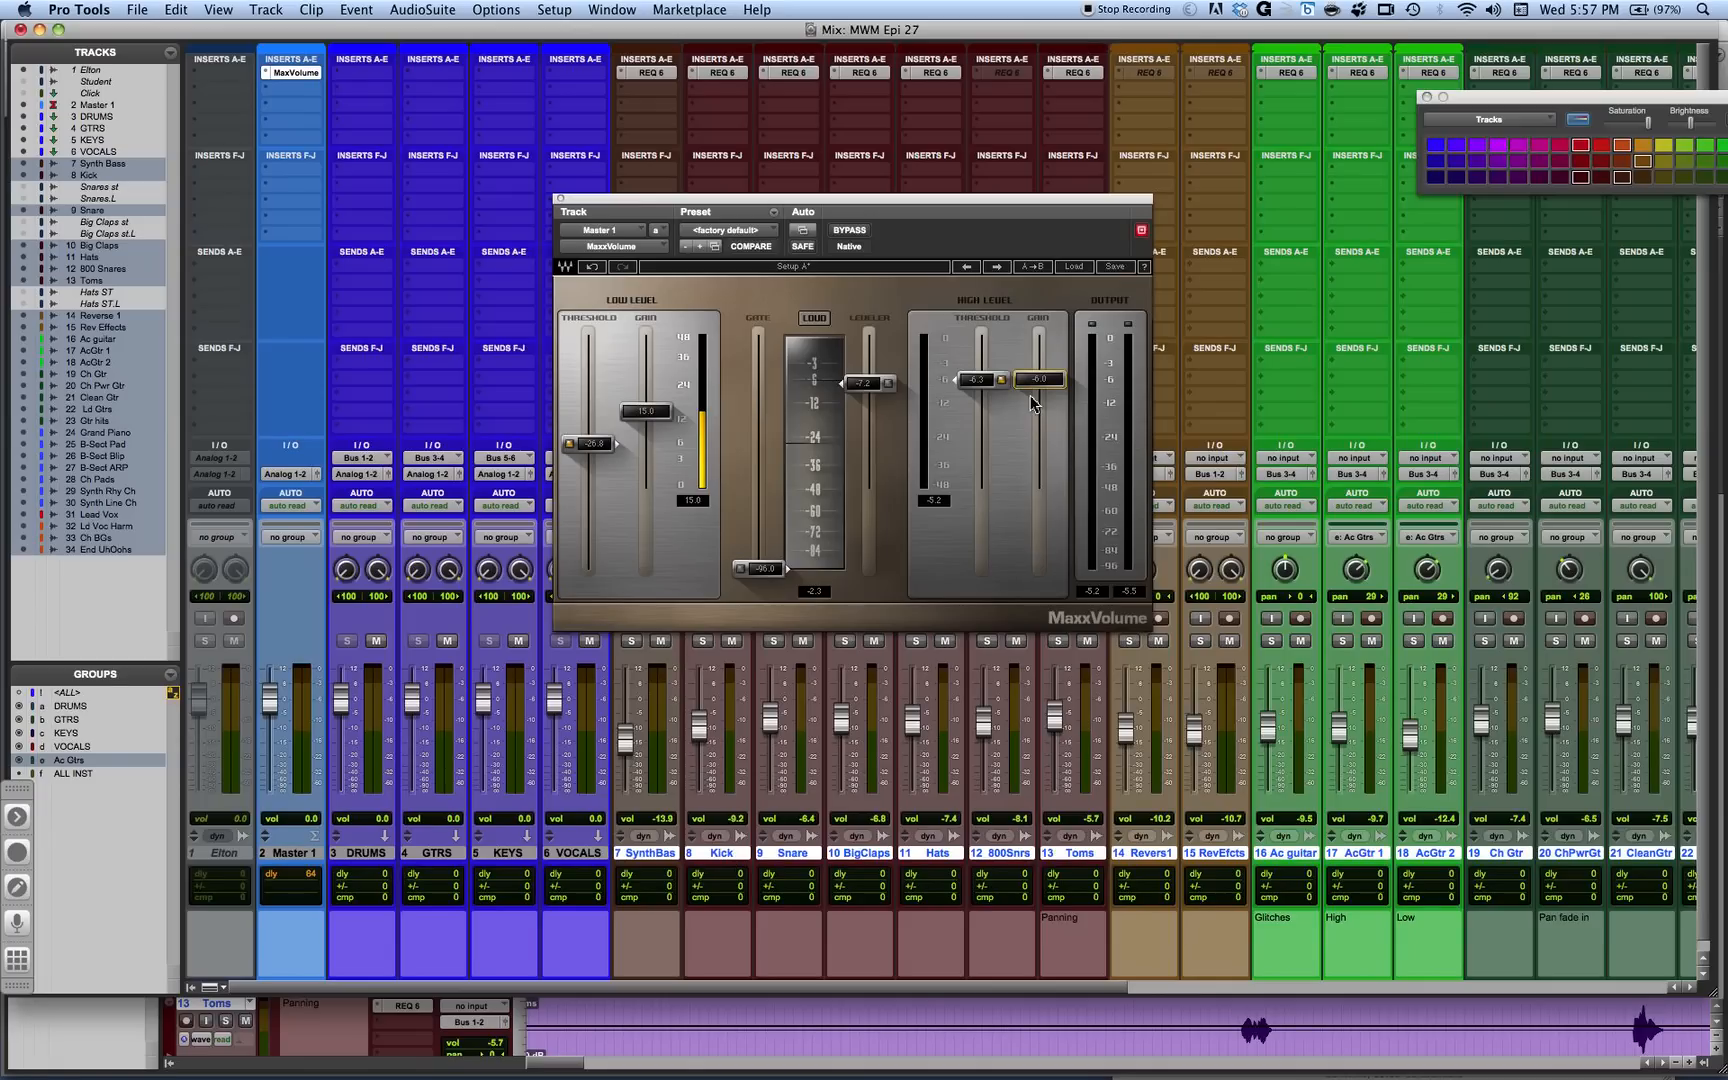
pyautogui.moveTo(902, 372)
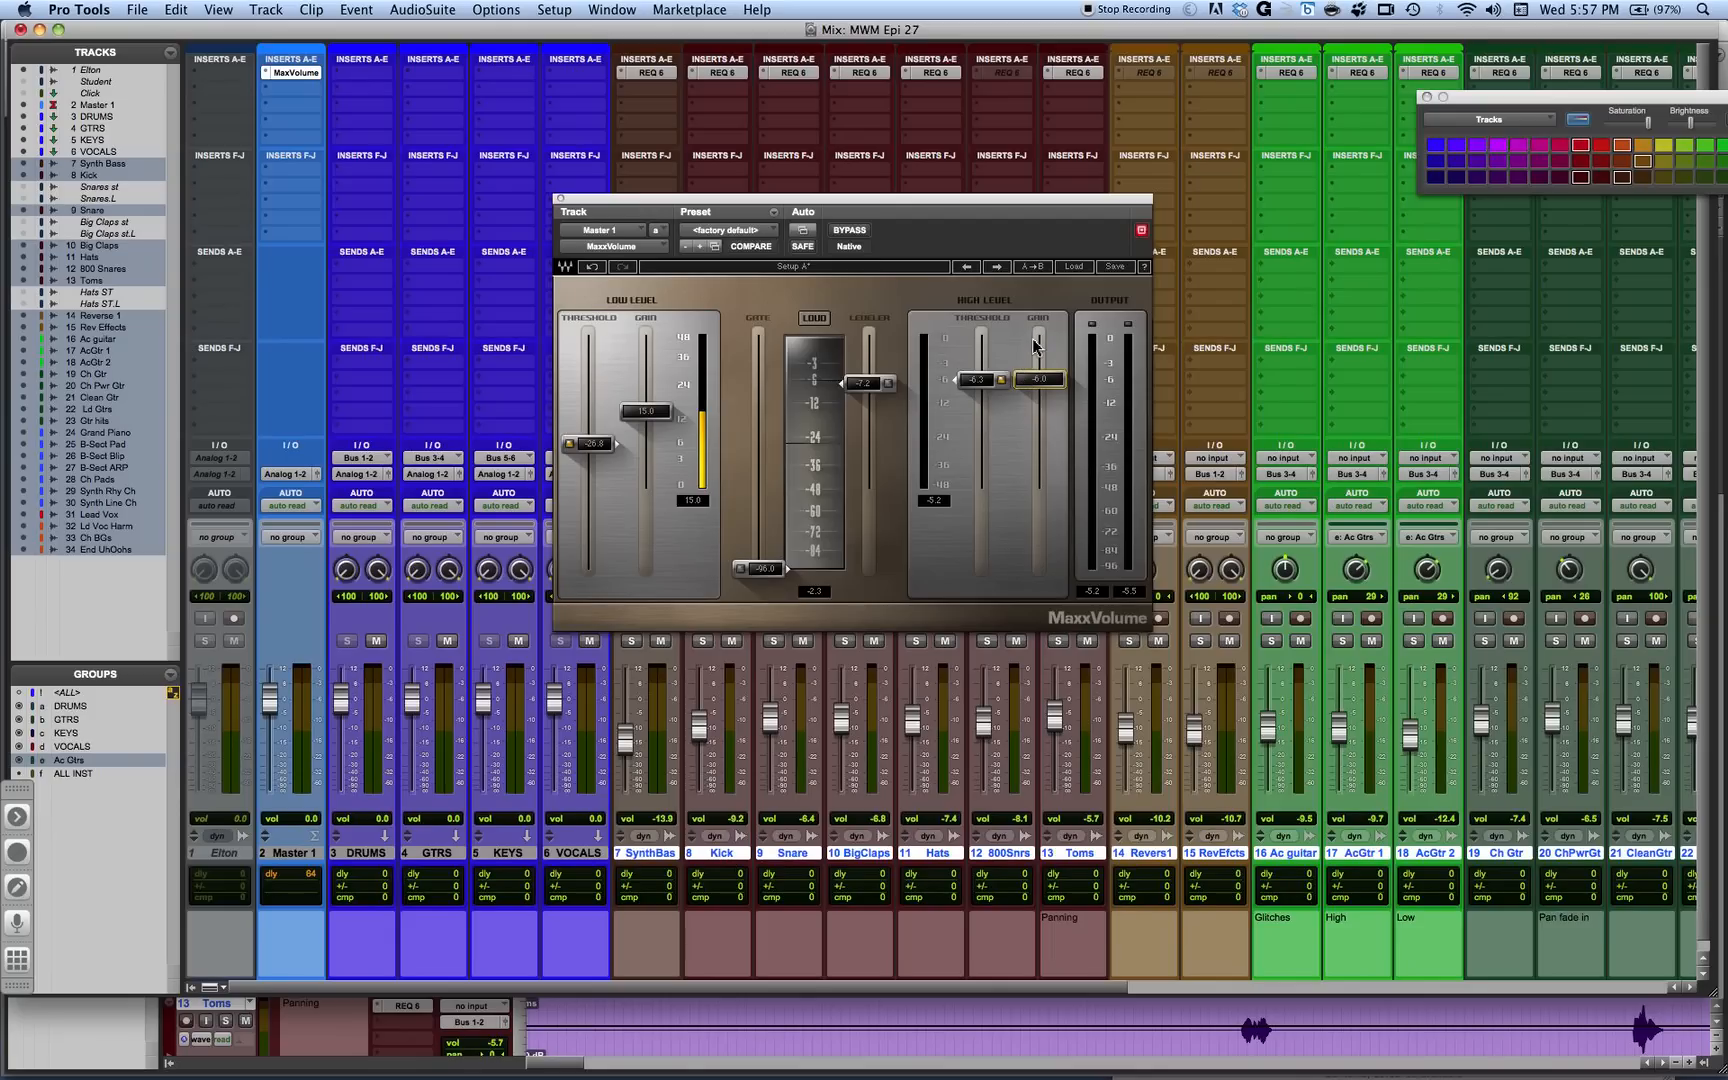
pyautogui.moveTo(1120, 370)
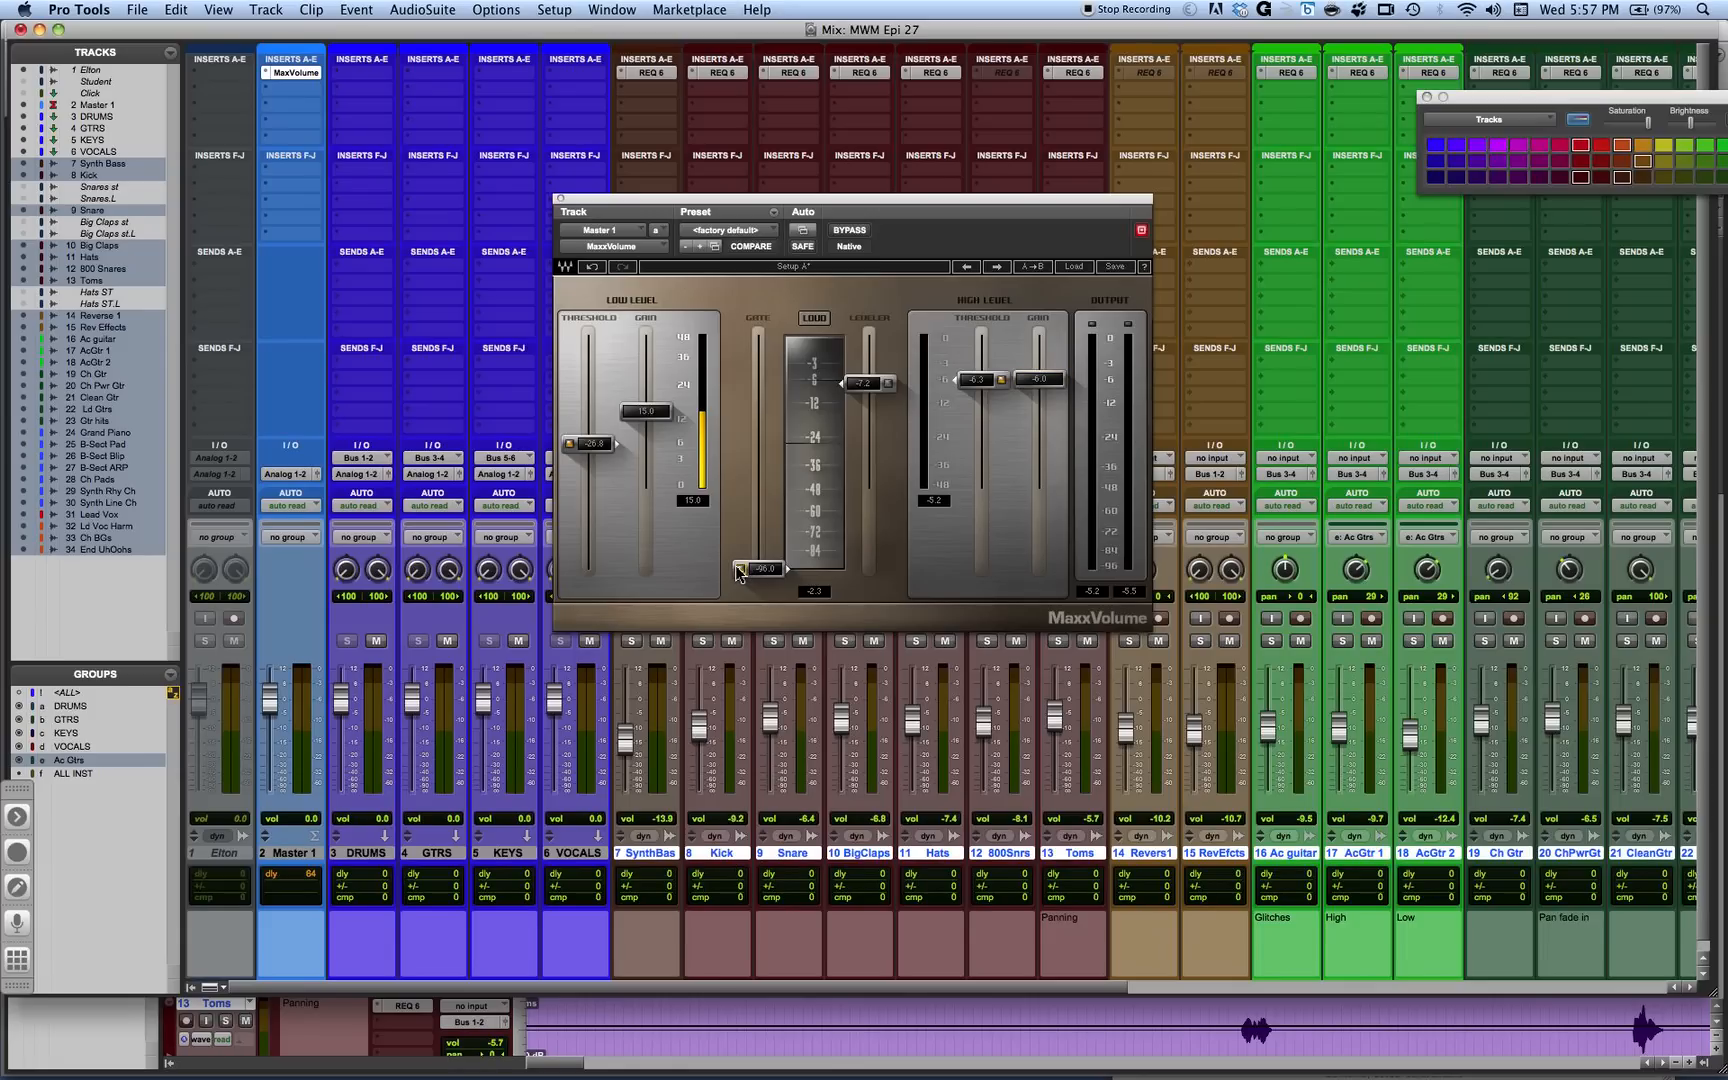
# Raise the gate threshold from -100 to about -50
pyautogui.moveTo(764, 568); pyautogui.dragTo(764, 514)
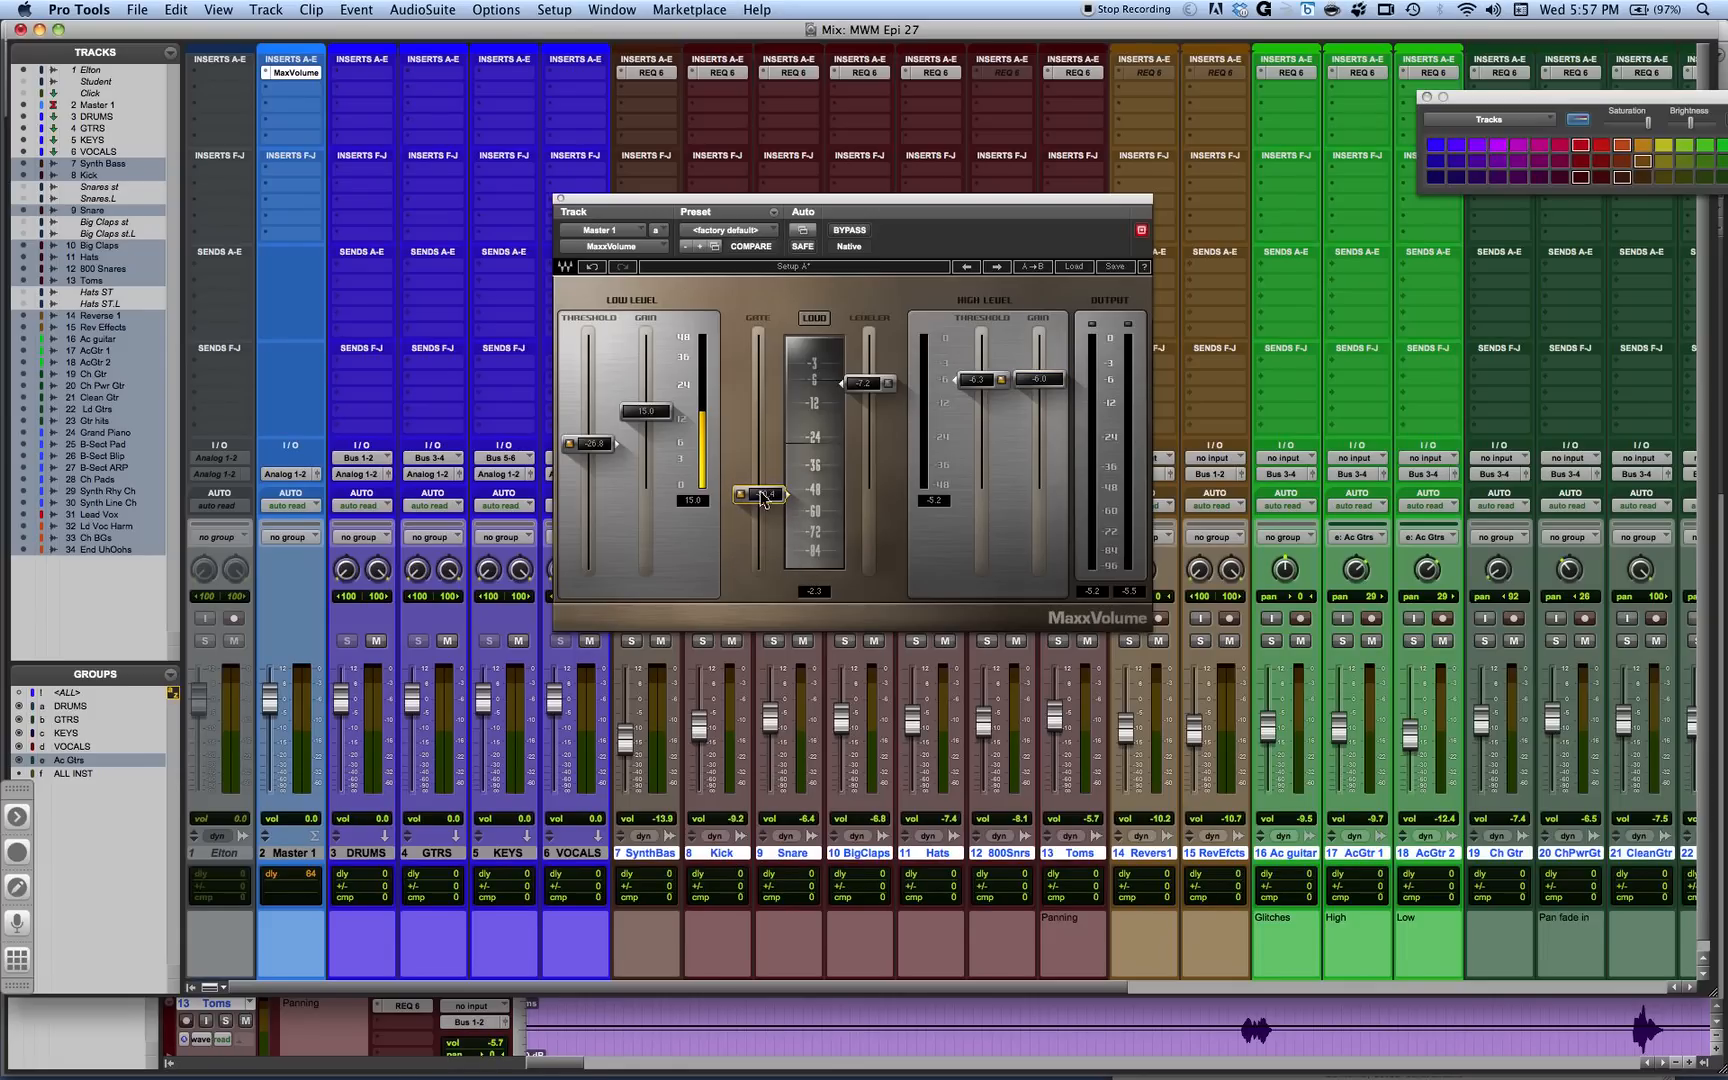
pyautogui.moveTo(760, 496); pyautogui.dragTo(782, 526)
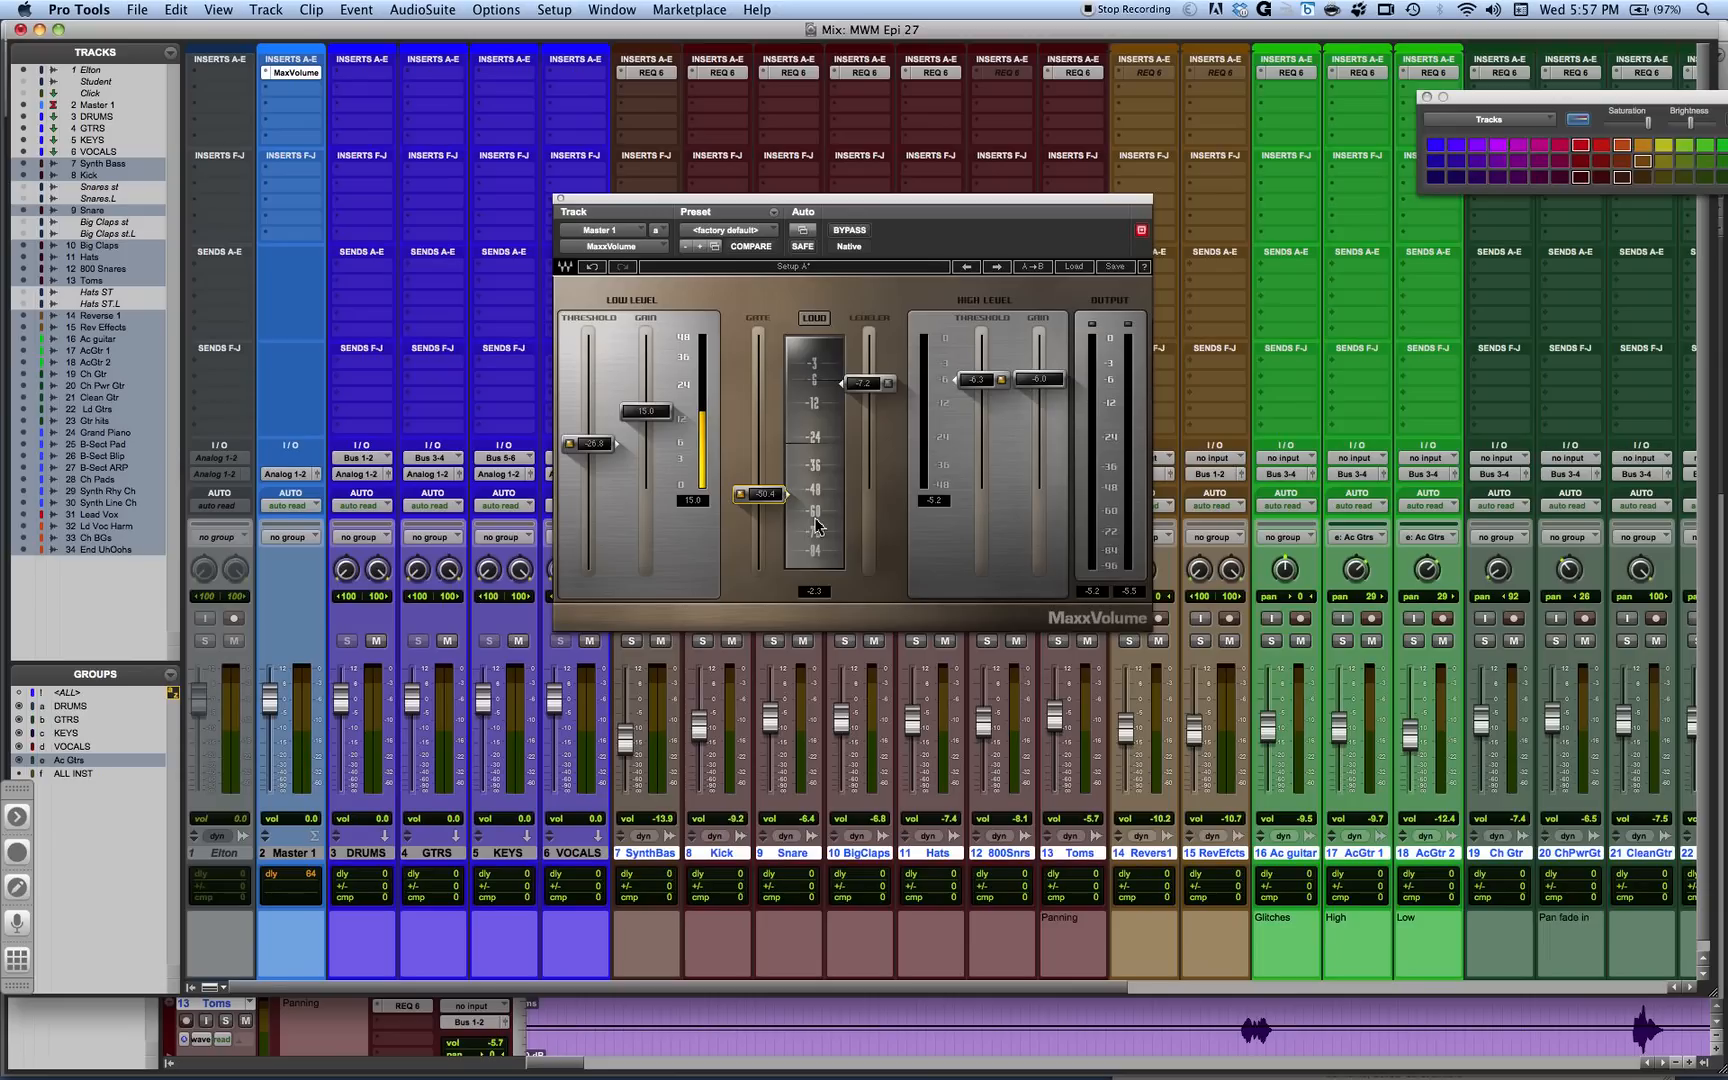
pyautogui.moveTo(488, 434)
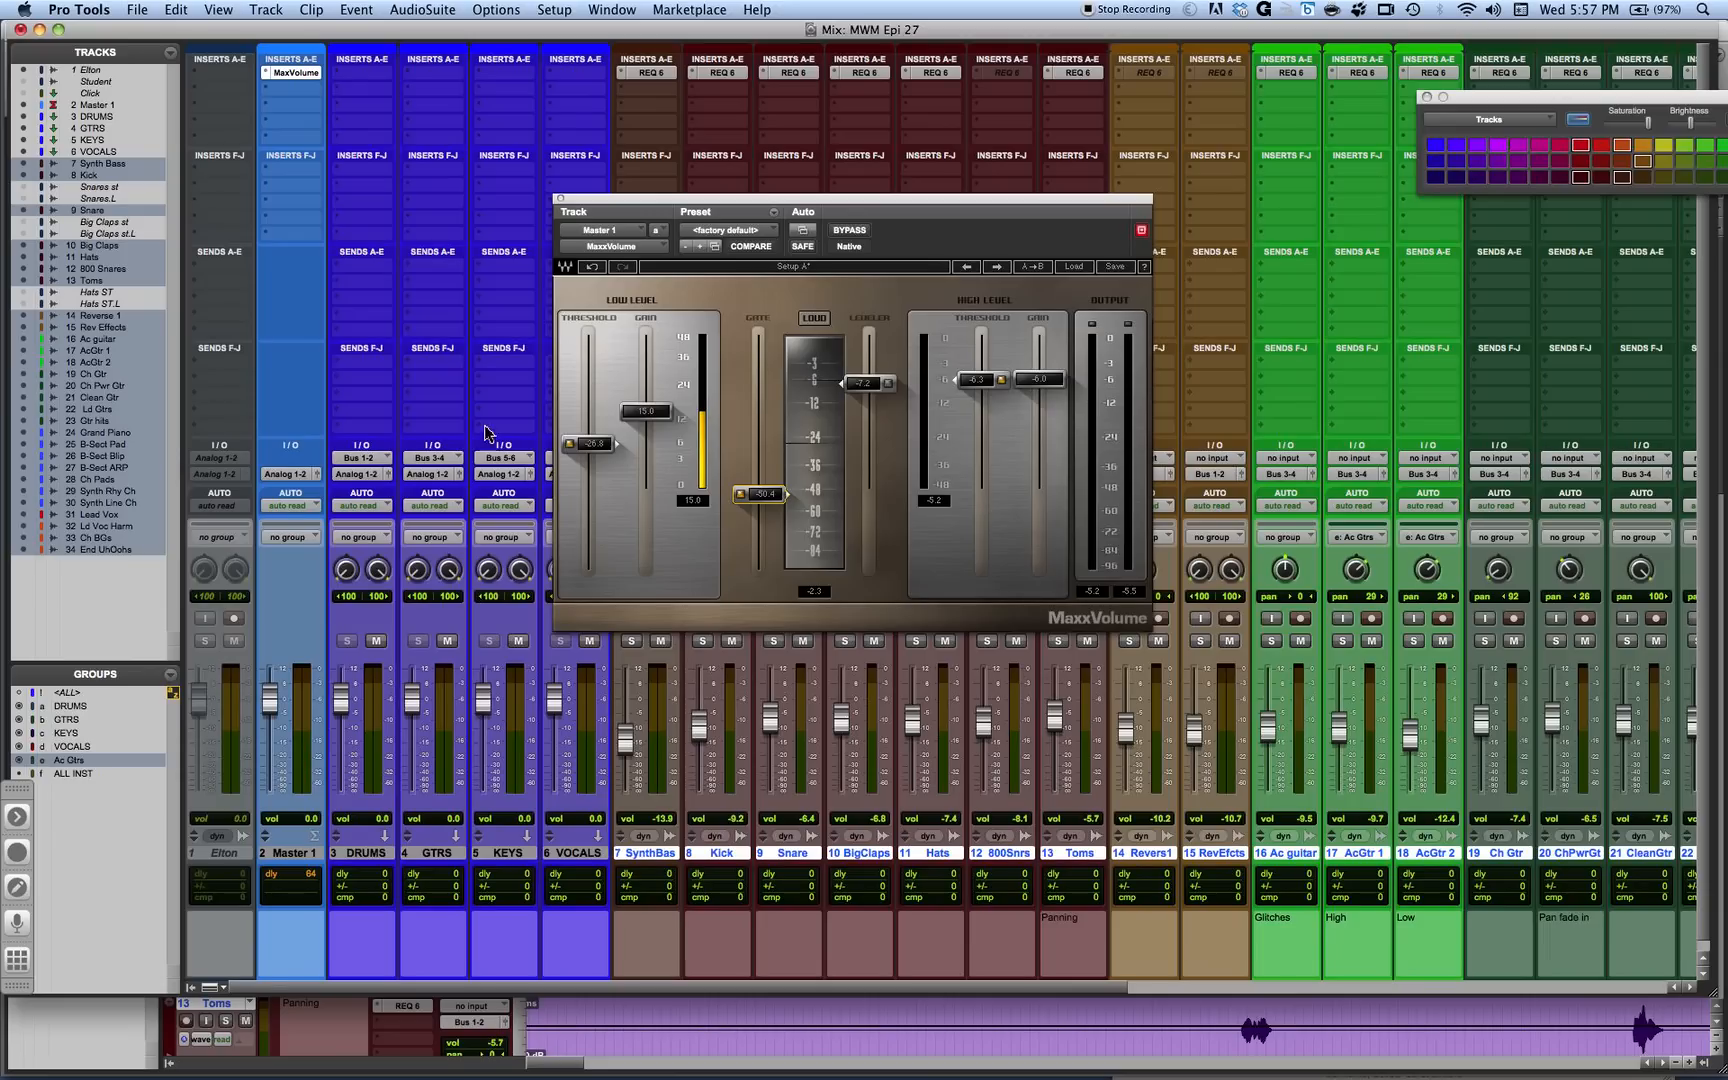
pyautogui.moveTo(798, 452)
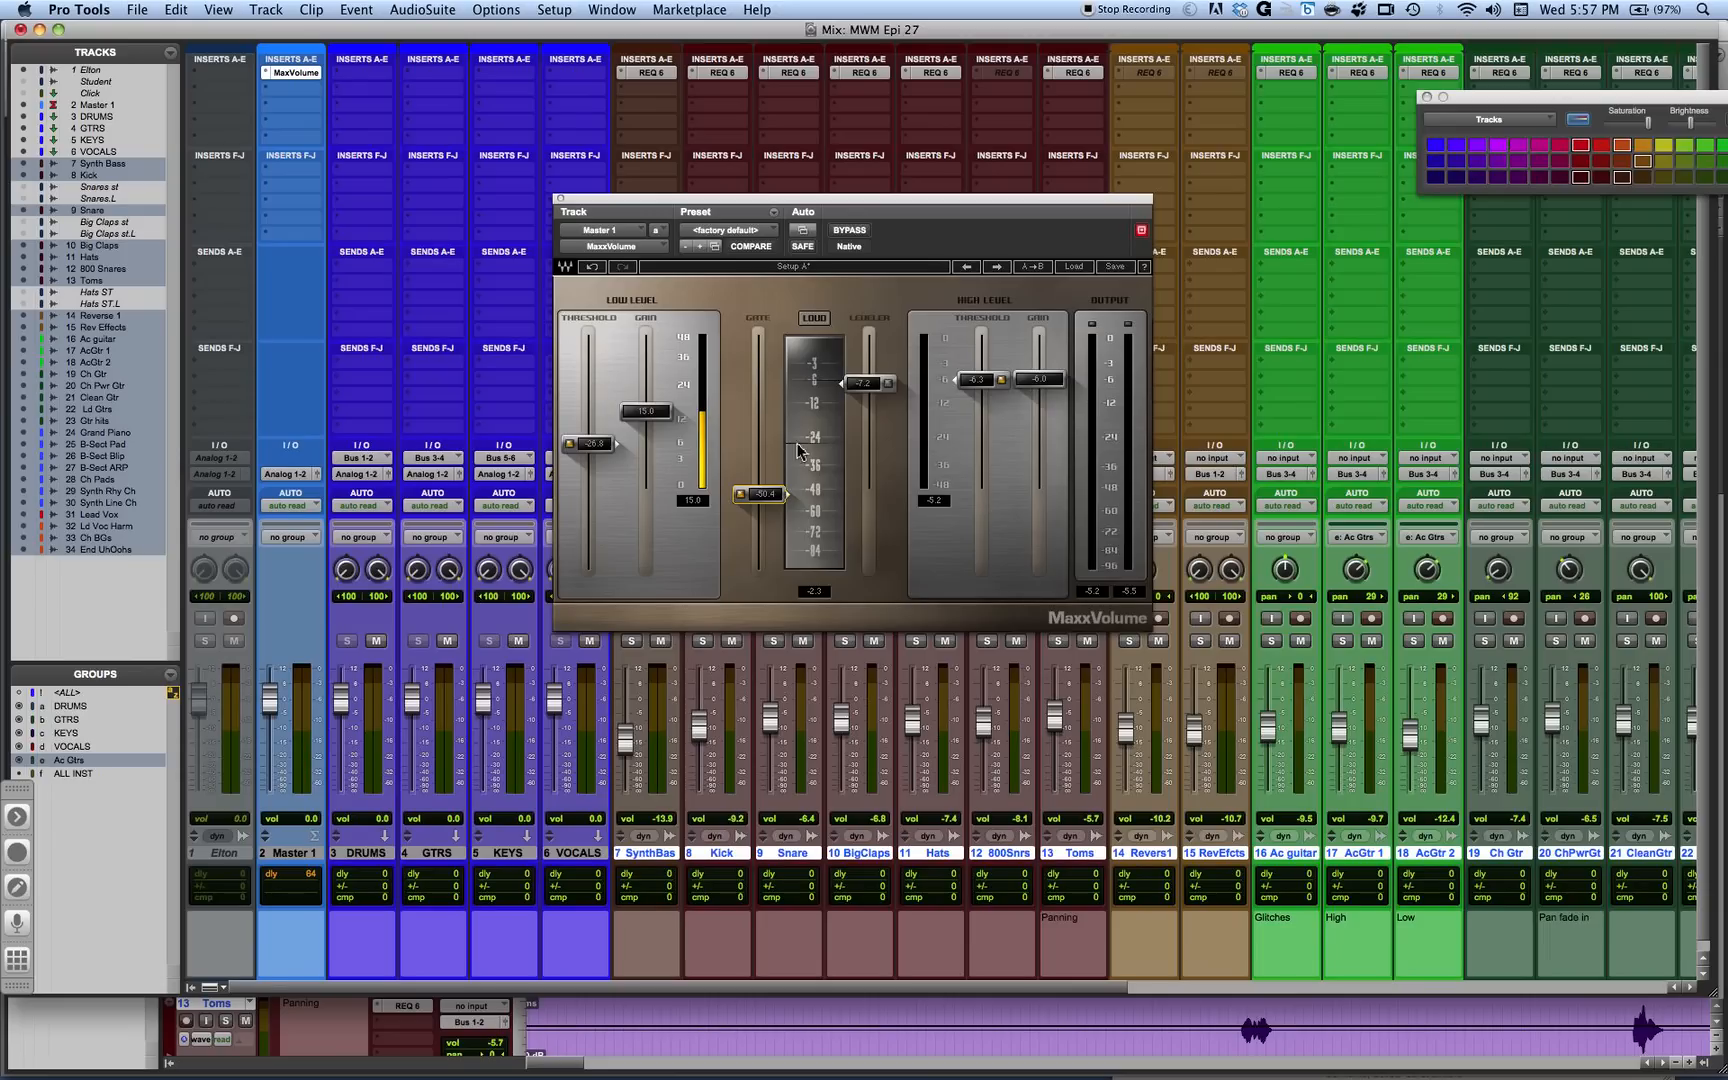
pyautogui.moveTo(788, 496)
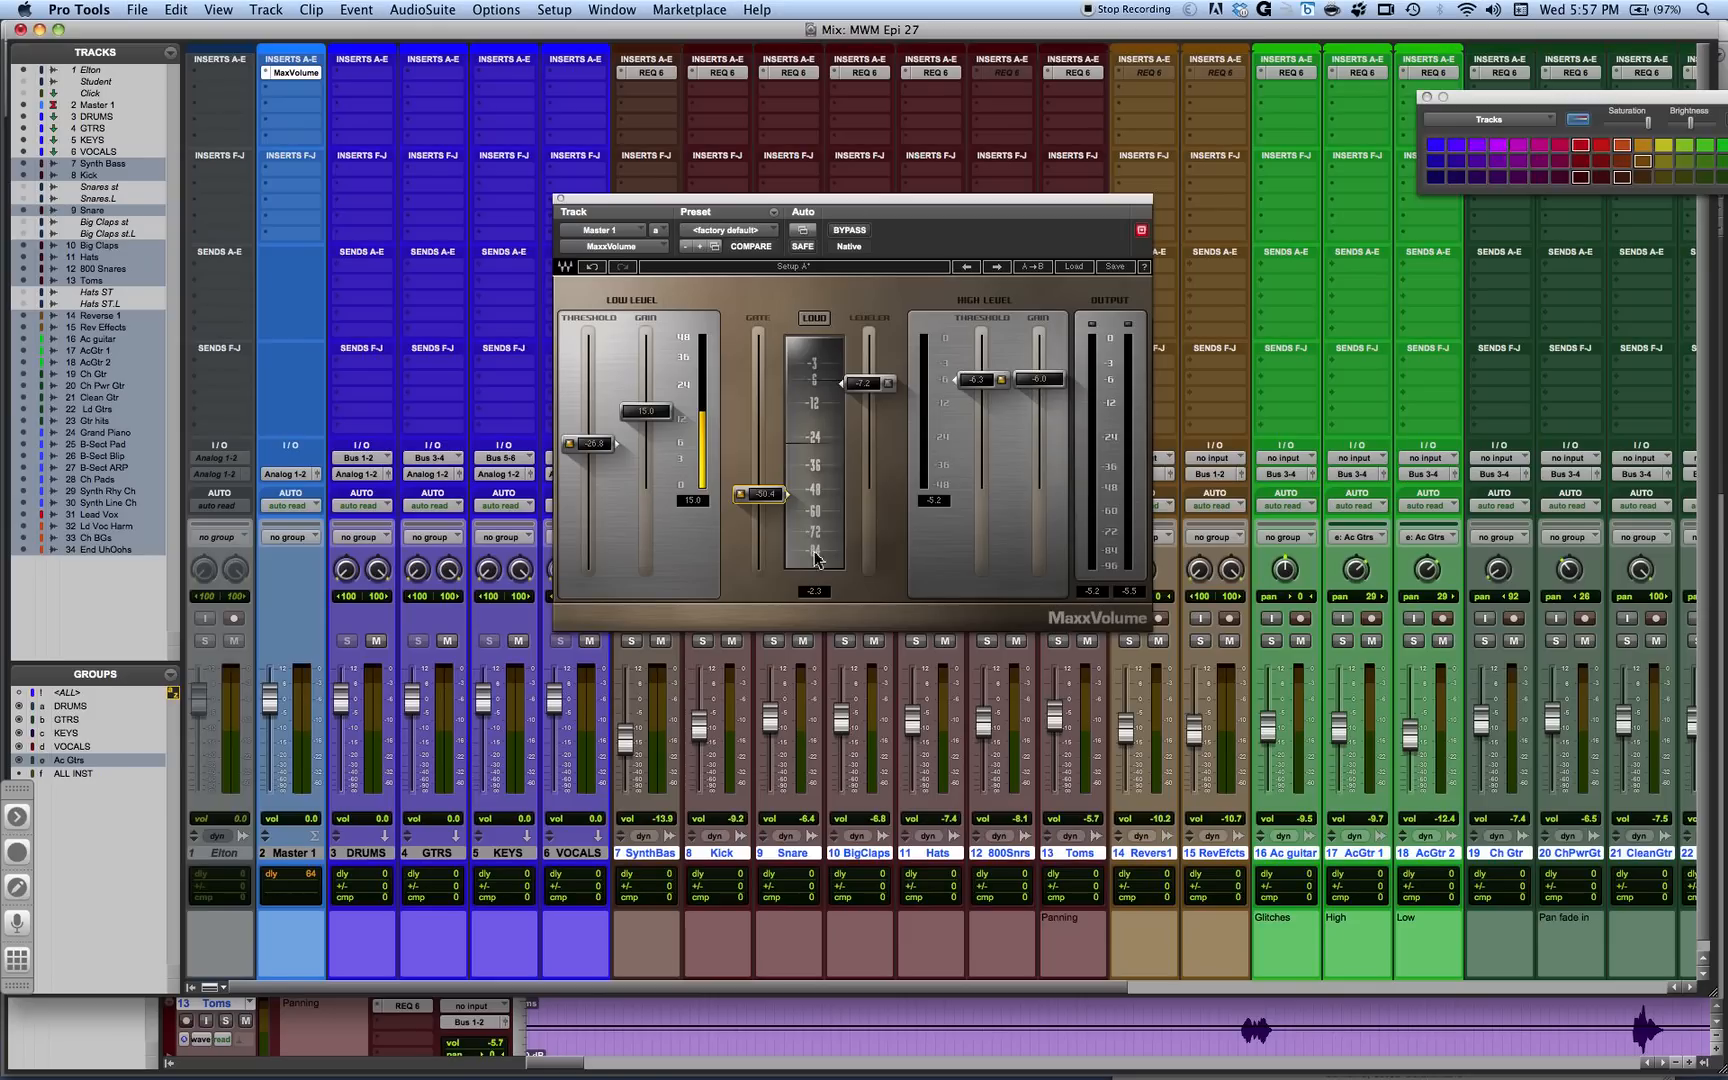
pyautogui.moveTo(756, 338)
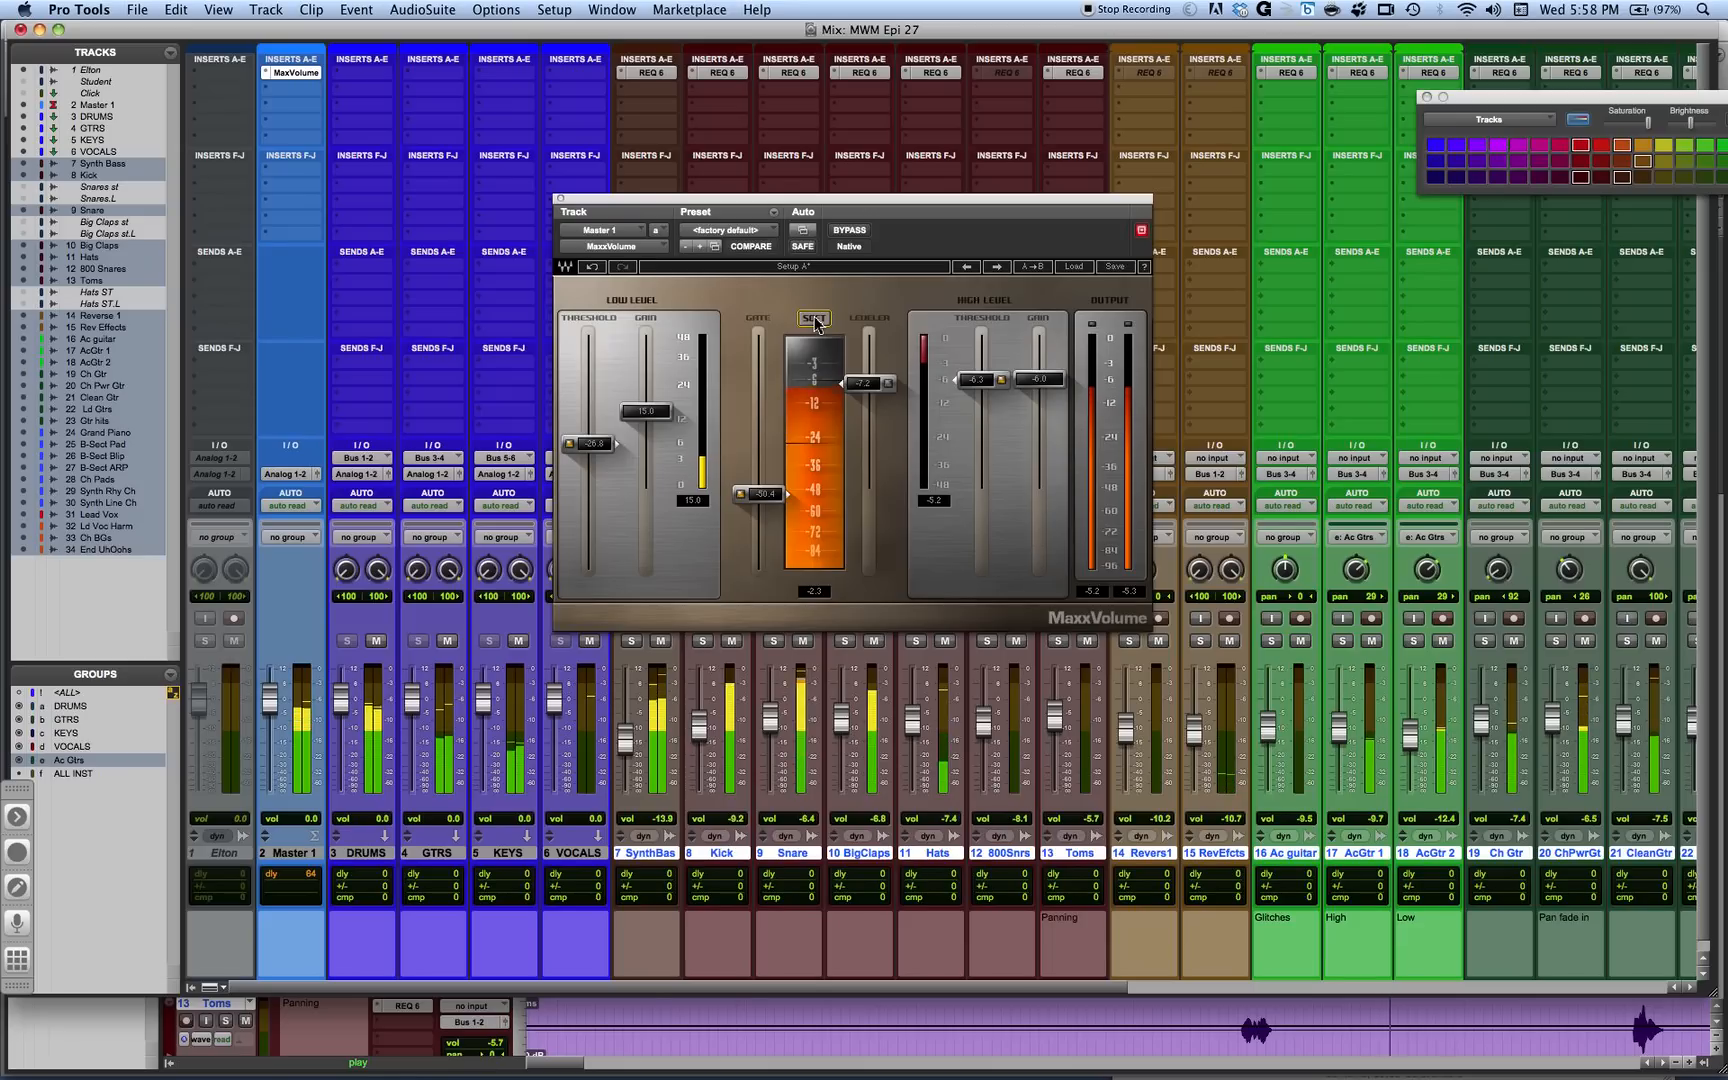
pyautogui.click(814, 318)
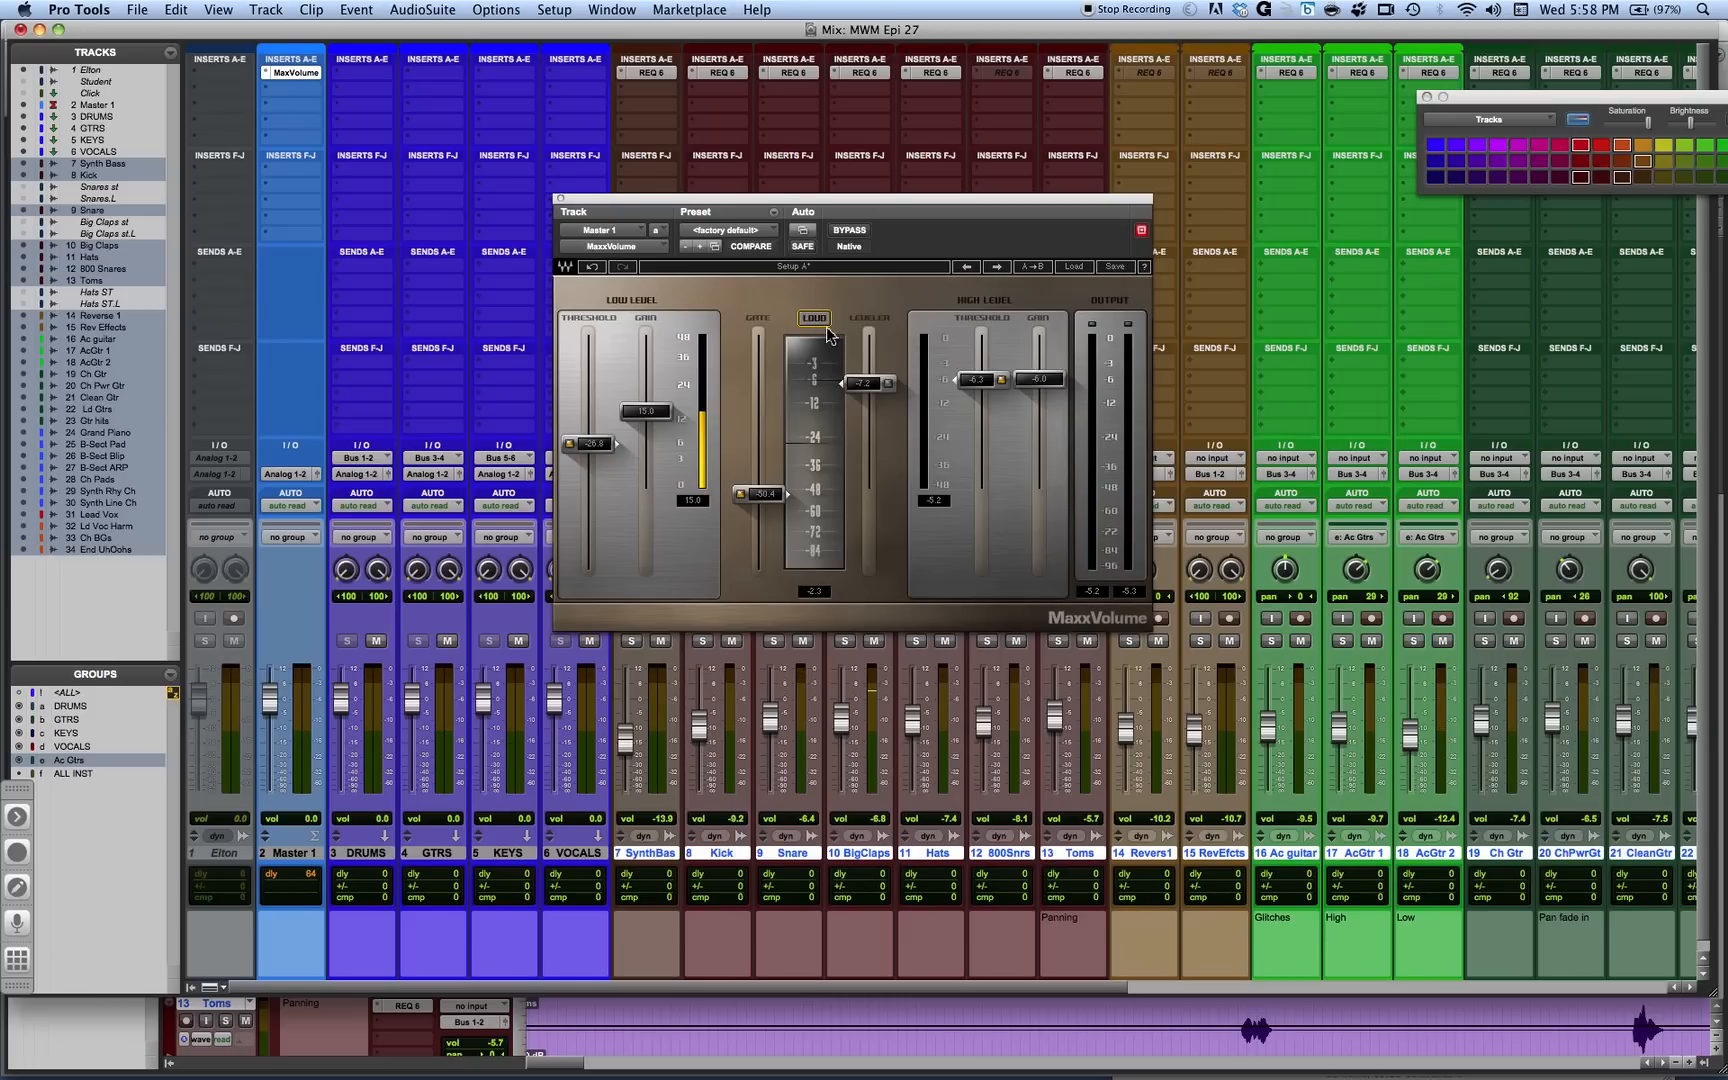
pyautogui.moveTo(858, 312)
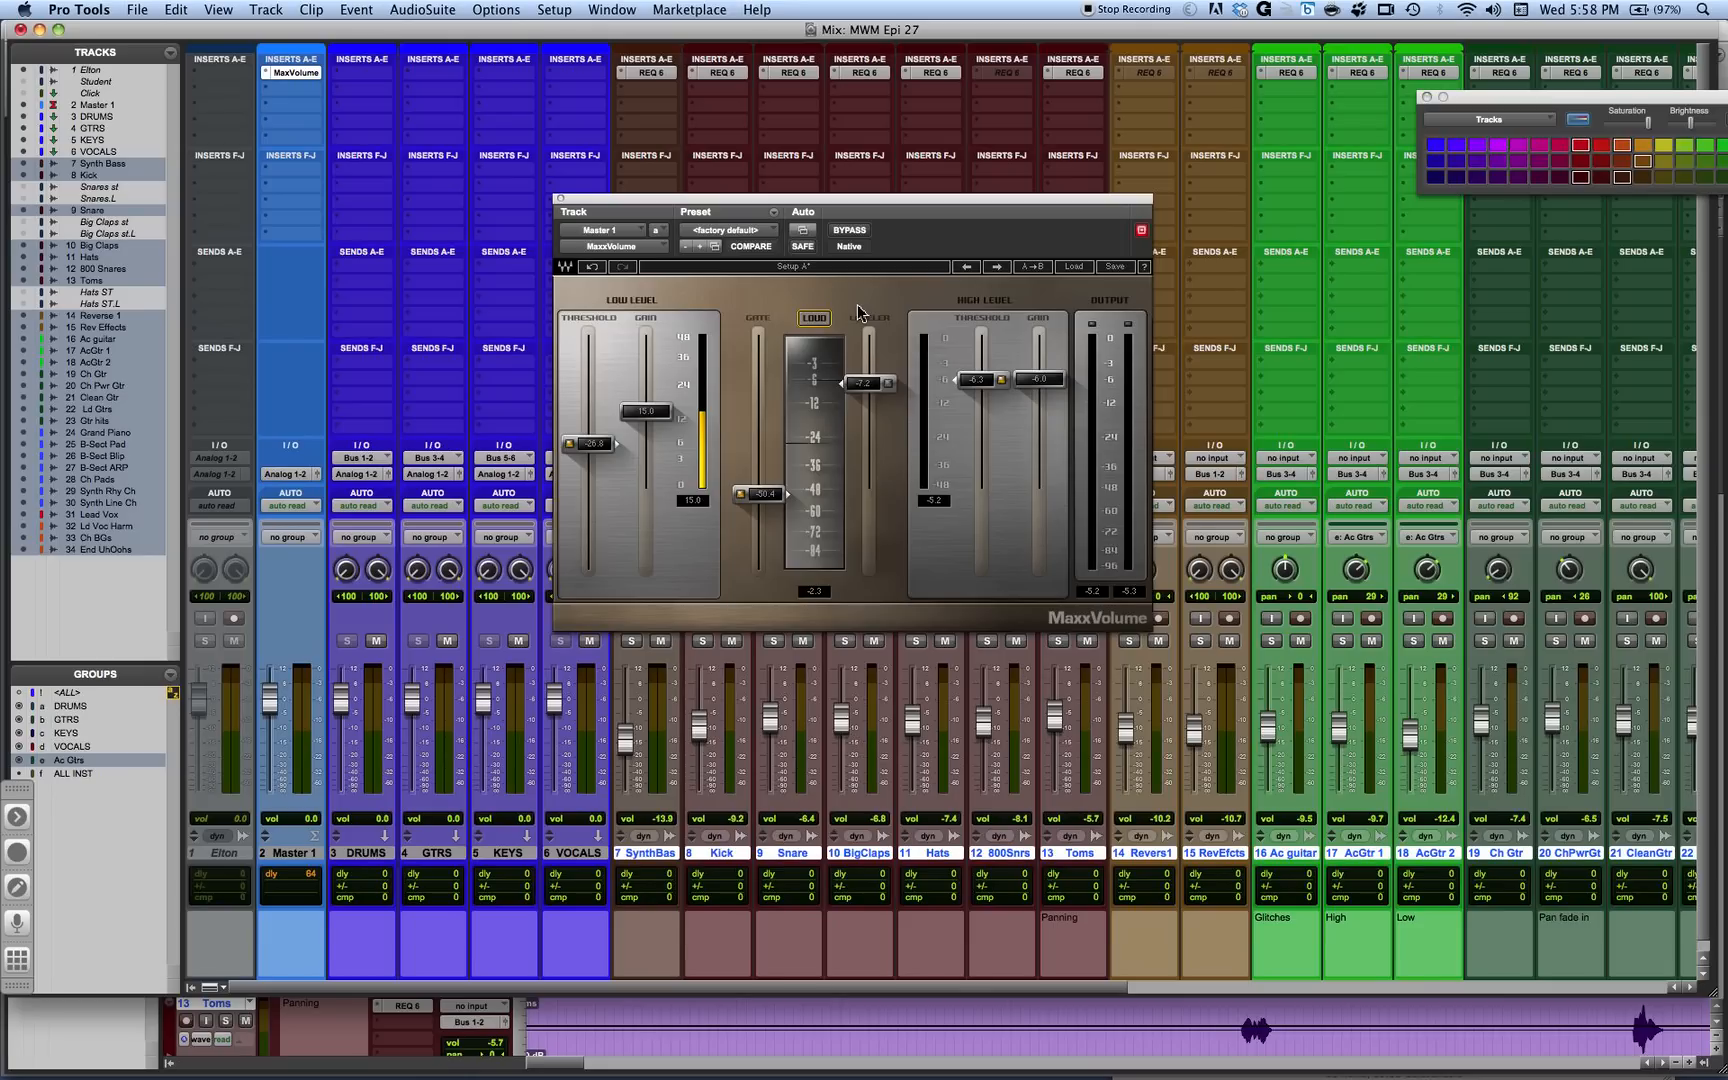
pyautogui.moveTo(770, 336)
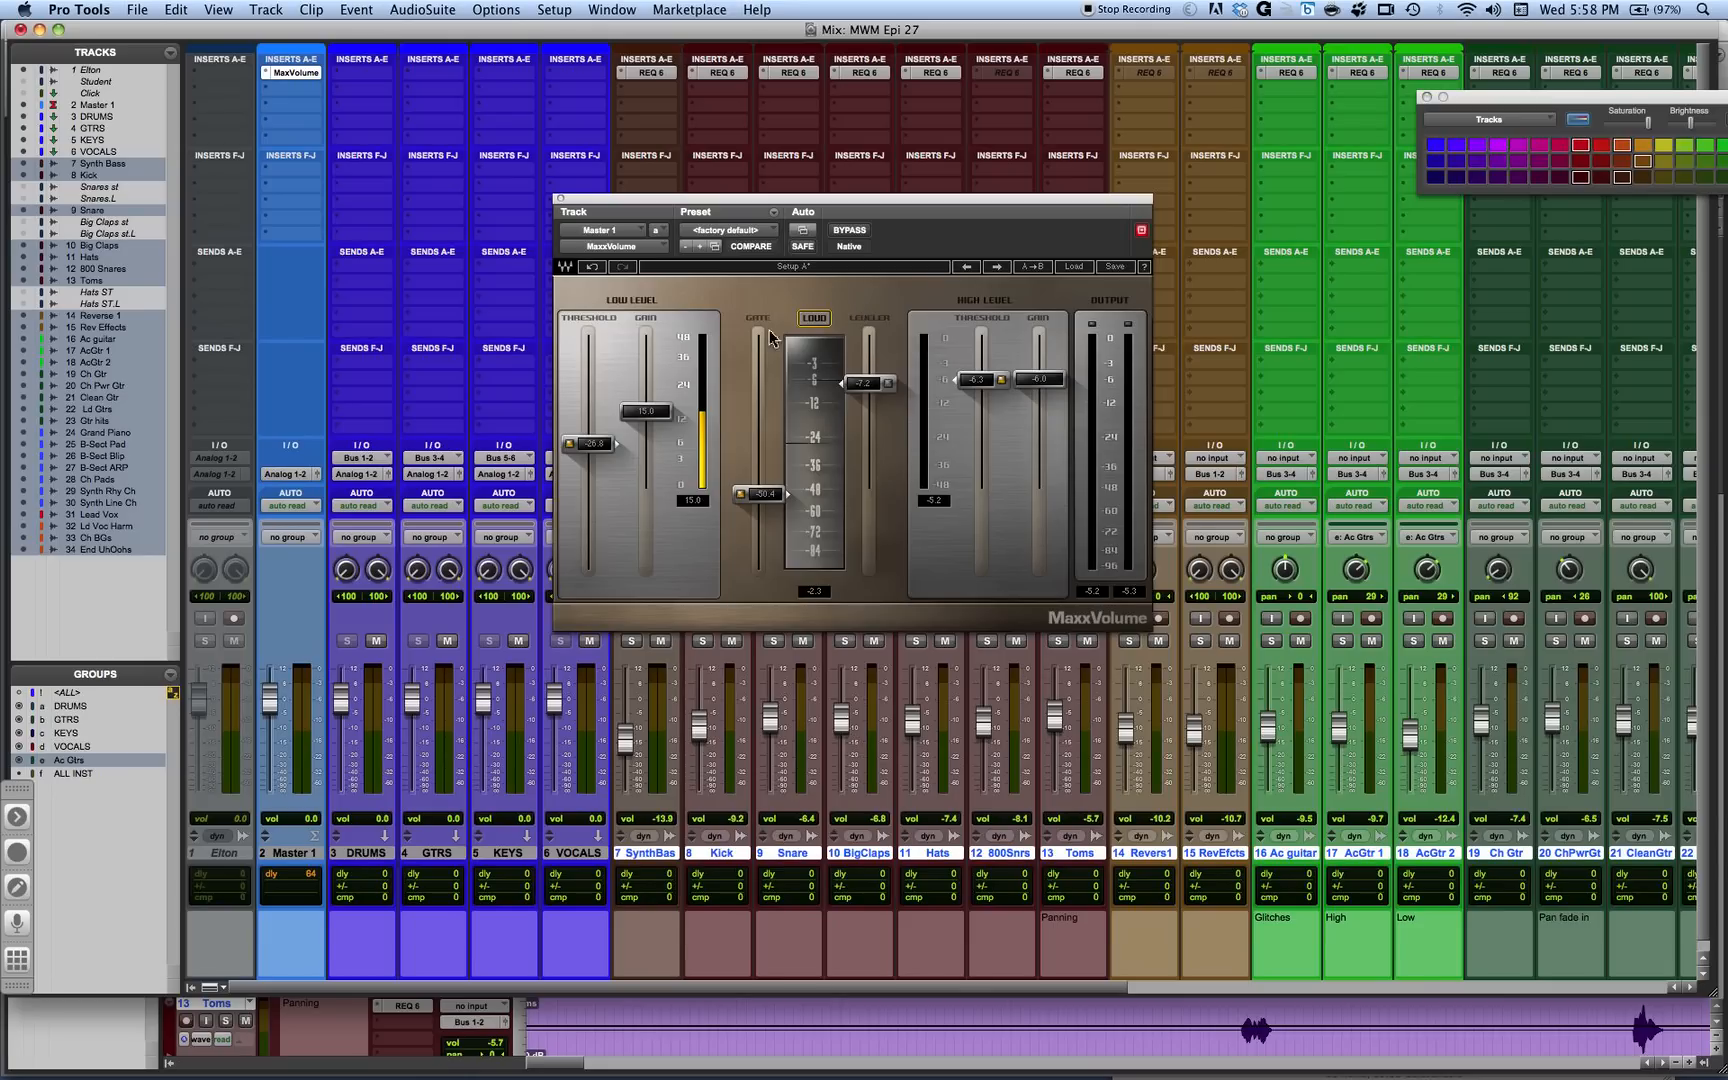
pyautogui.moveTo(592, 444)
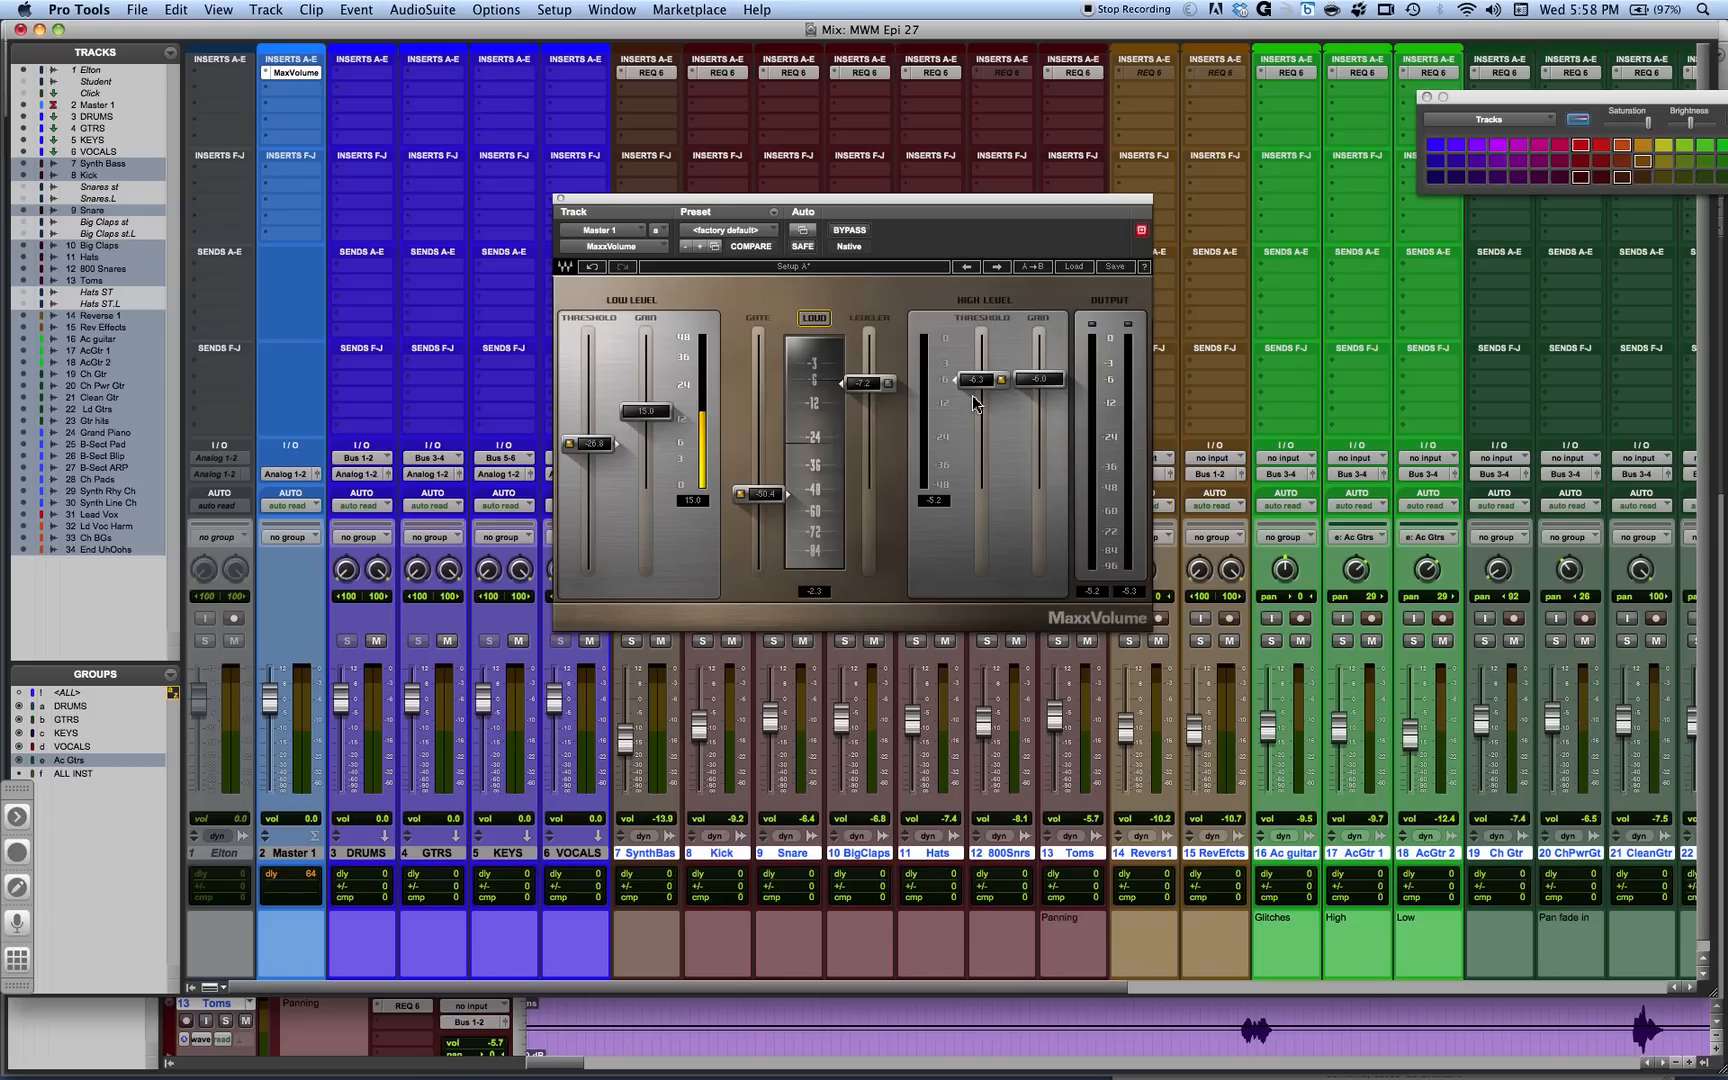
pyautogui.moveTo(862, 414)
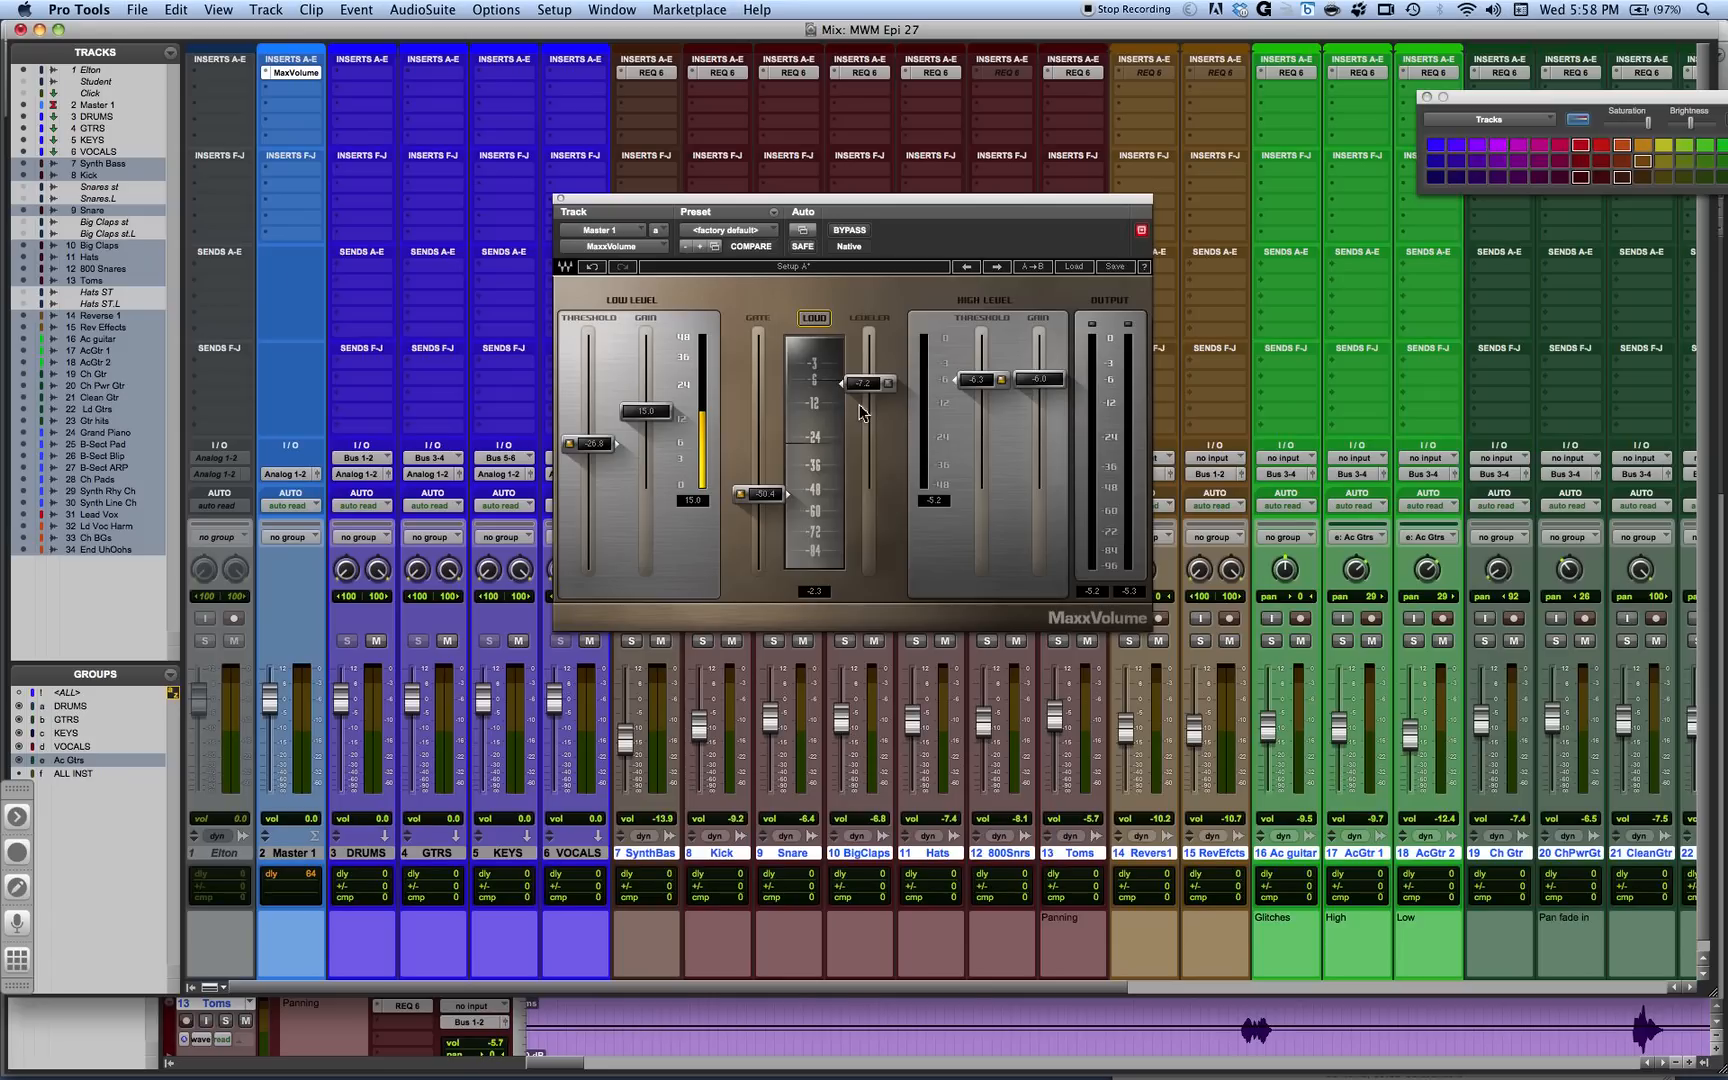
pyautogui.moveTo(658, 436)
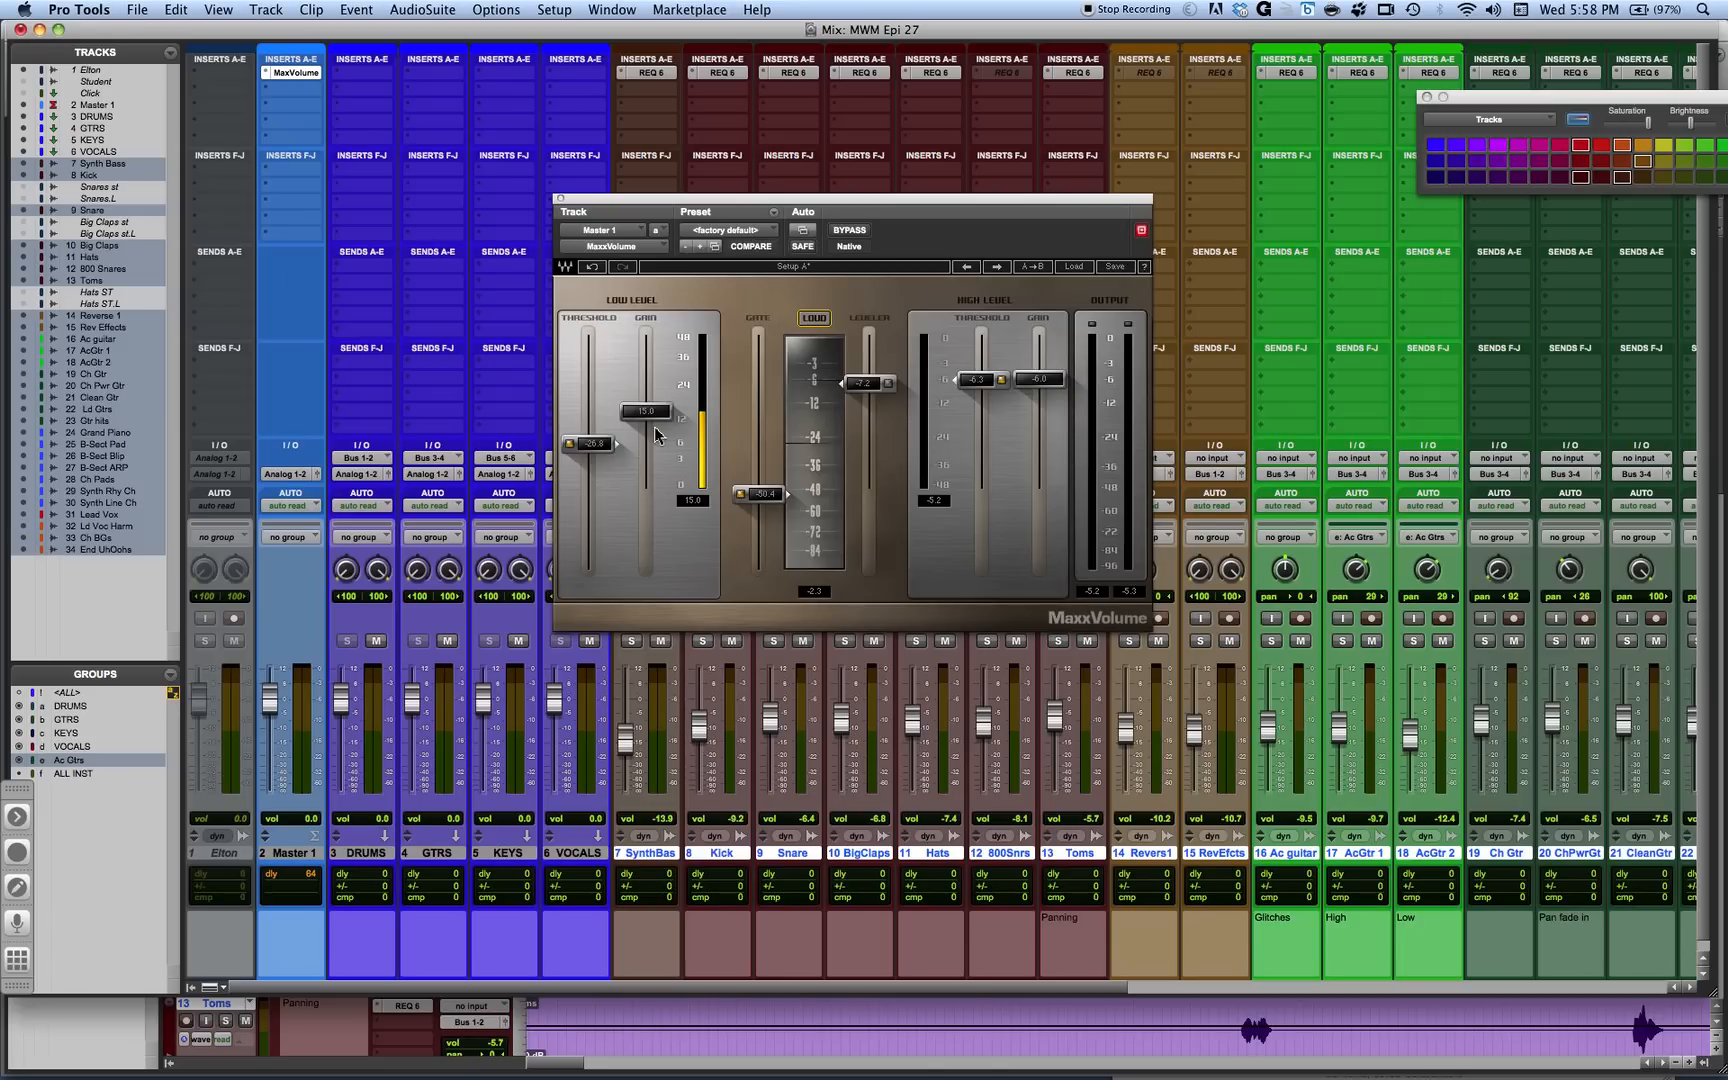